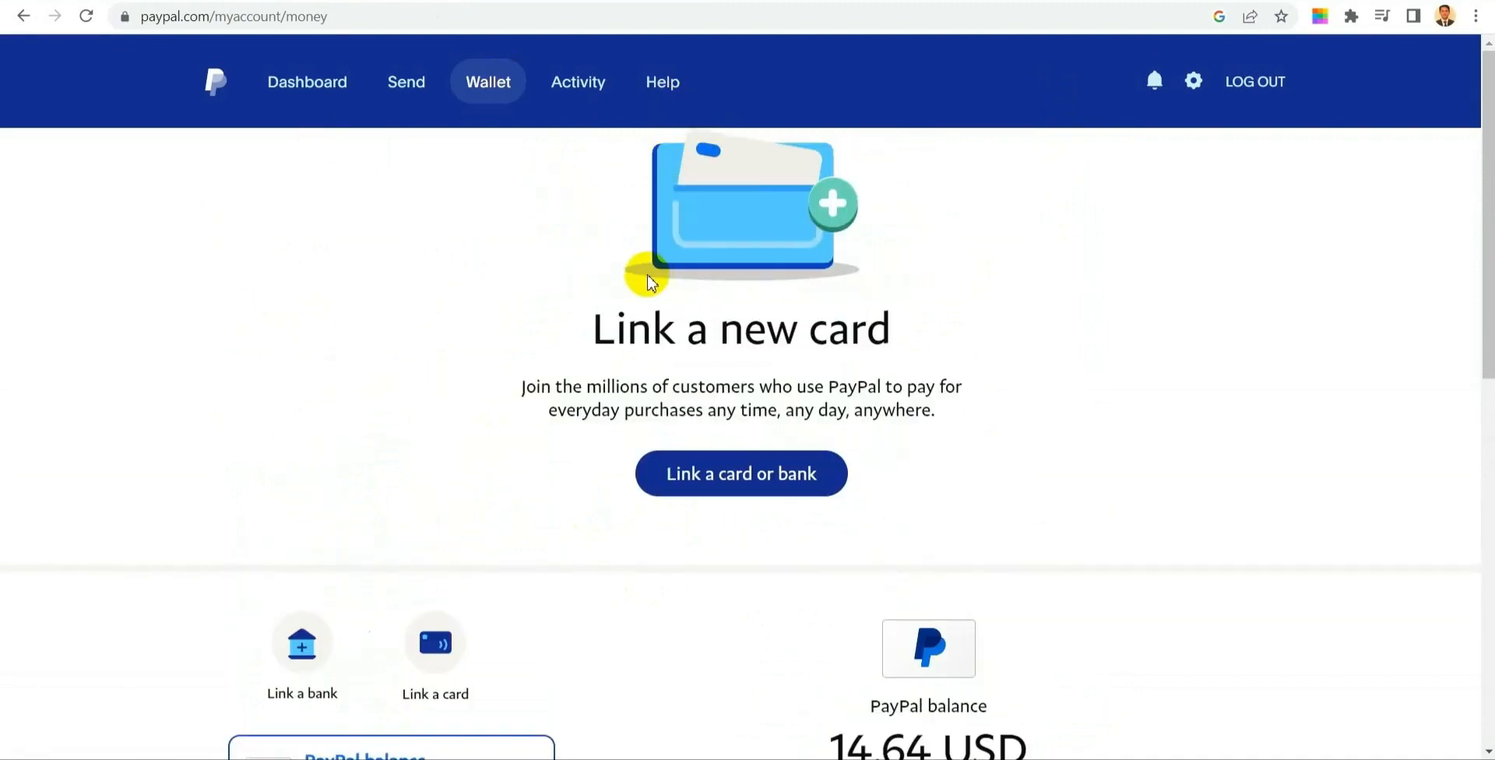
mouse_move(488, 82)
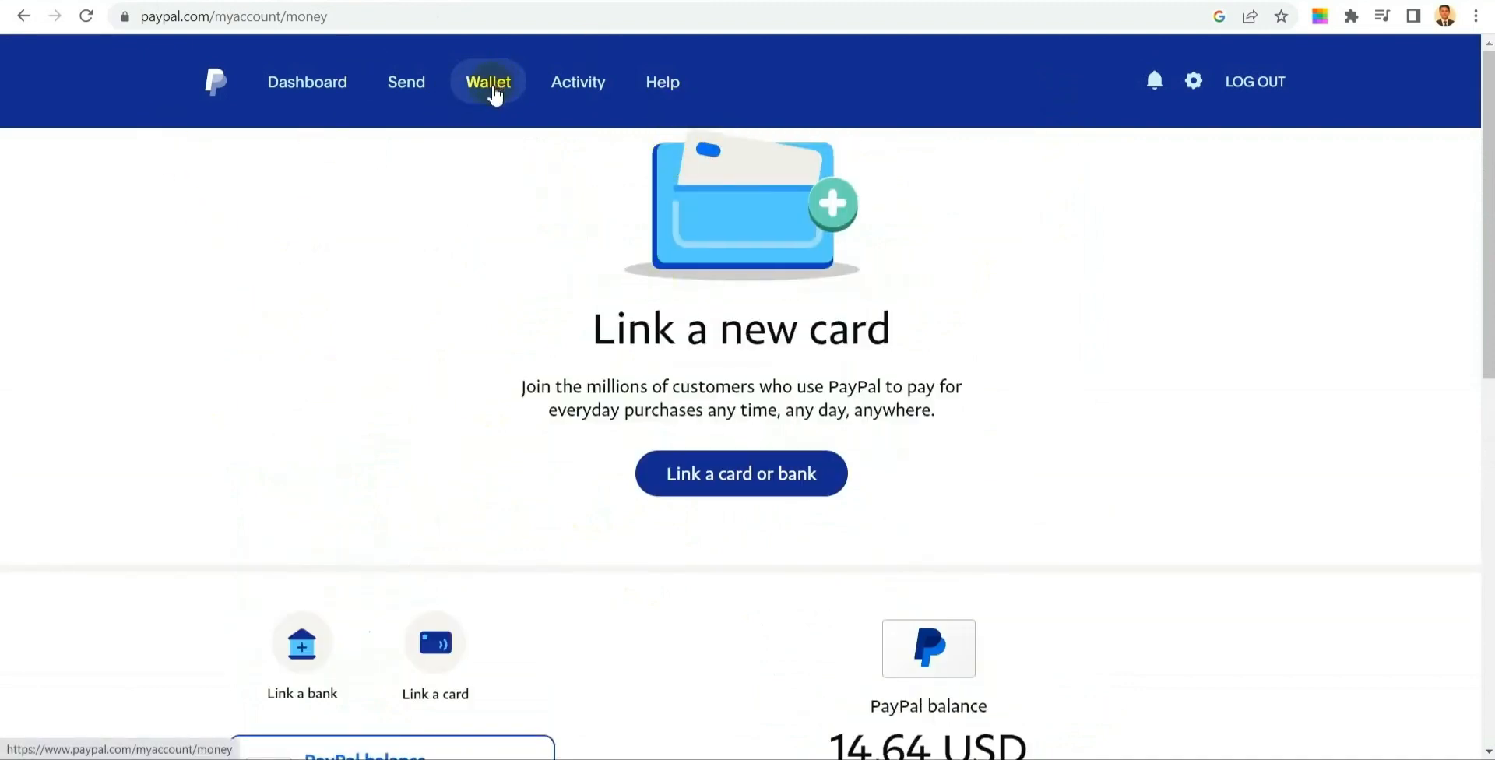
From the Wallet page, start linking a bank and choose the U.S. bank option instead of UAE
scroll(down, 3)
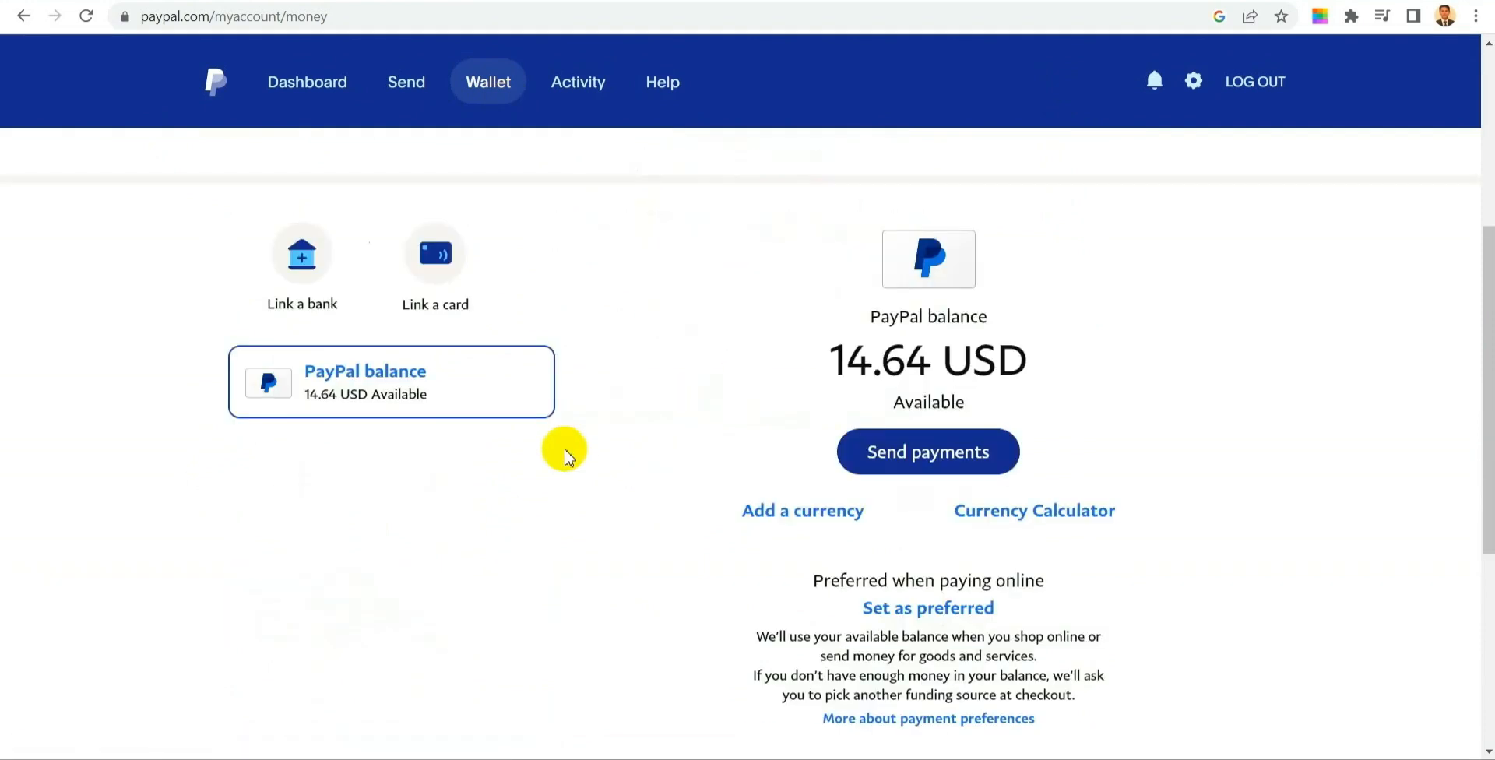
mouse_move(302, 254)
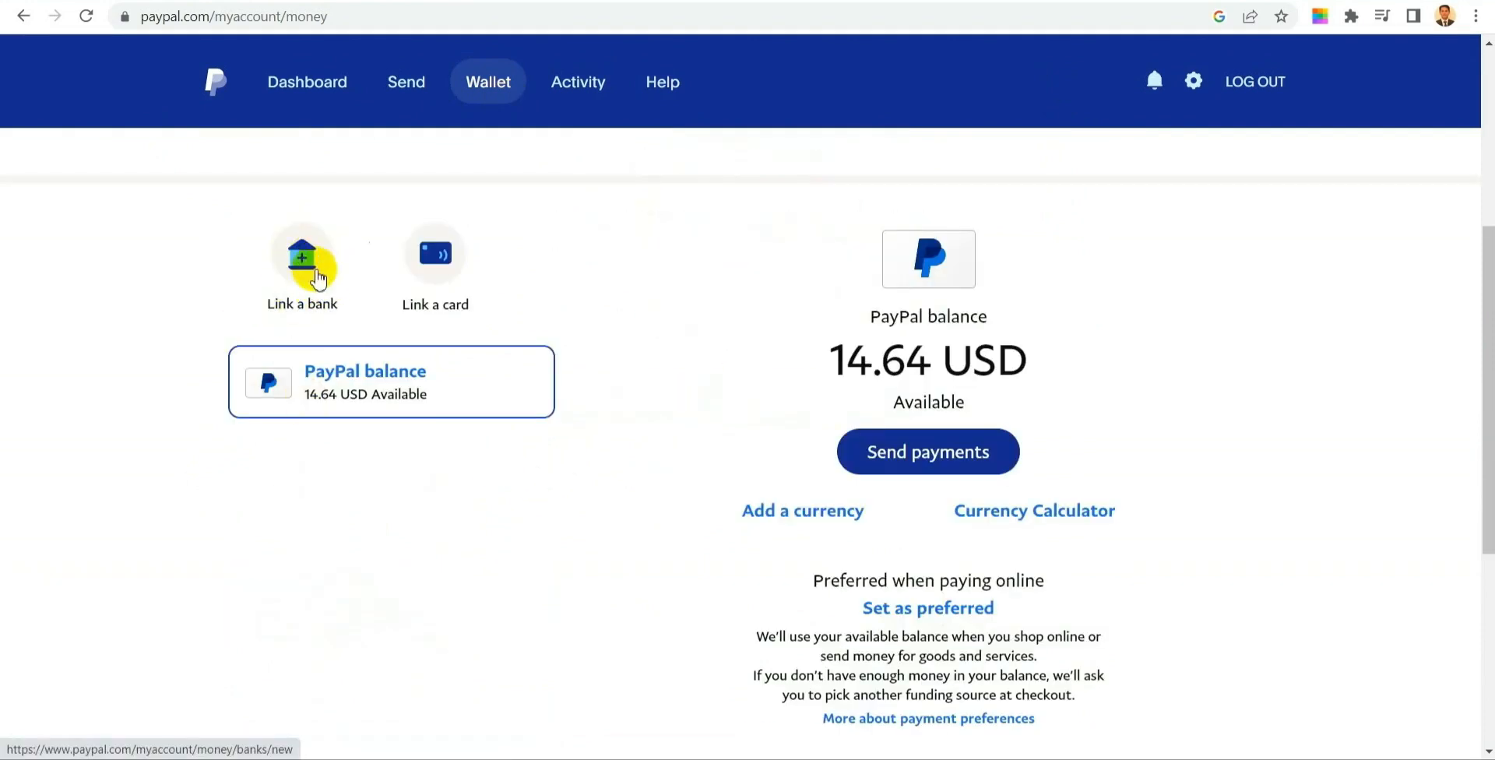
click(303, 258)
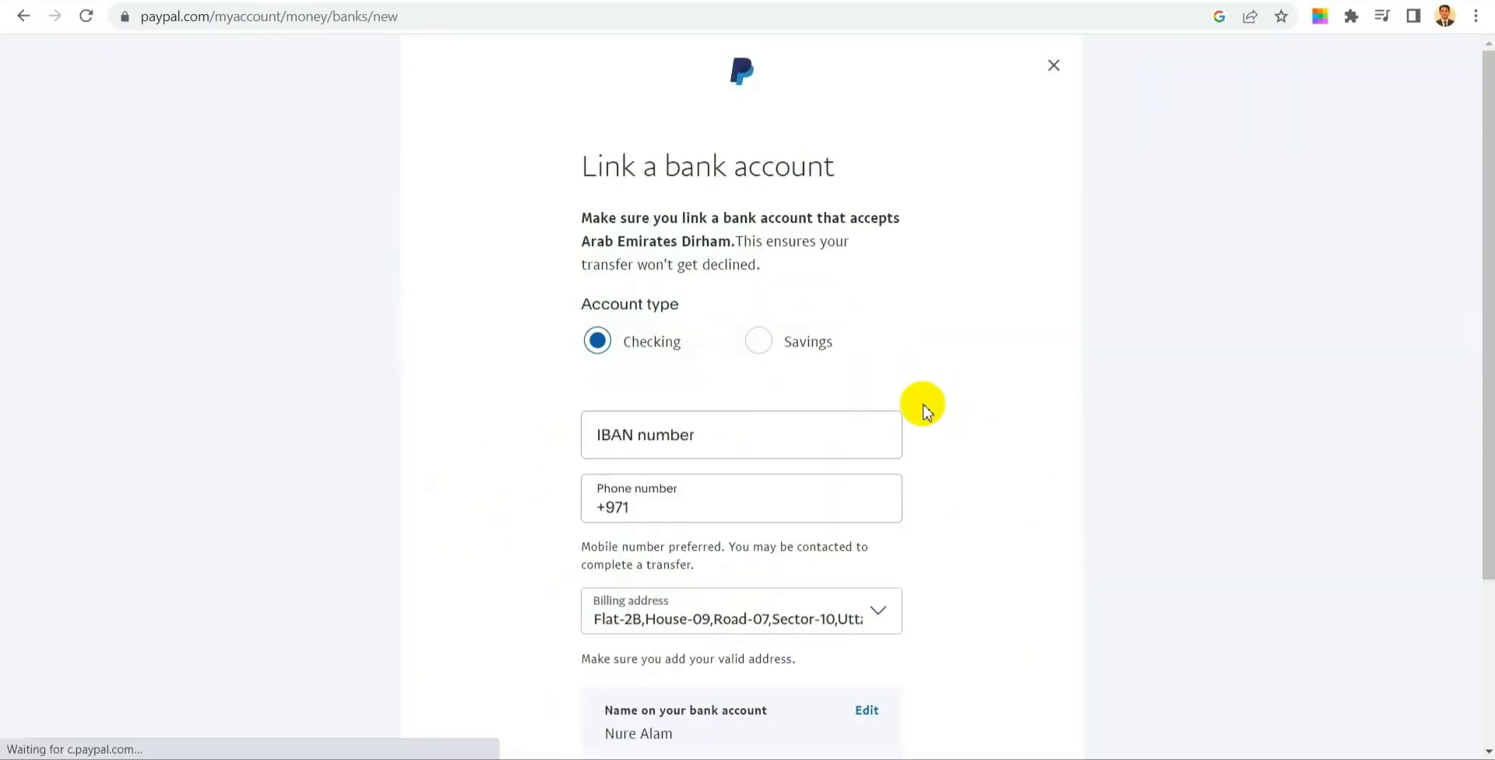
scroll(down, 3)
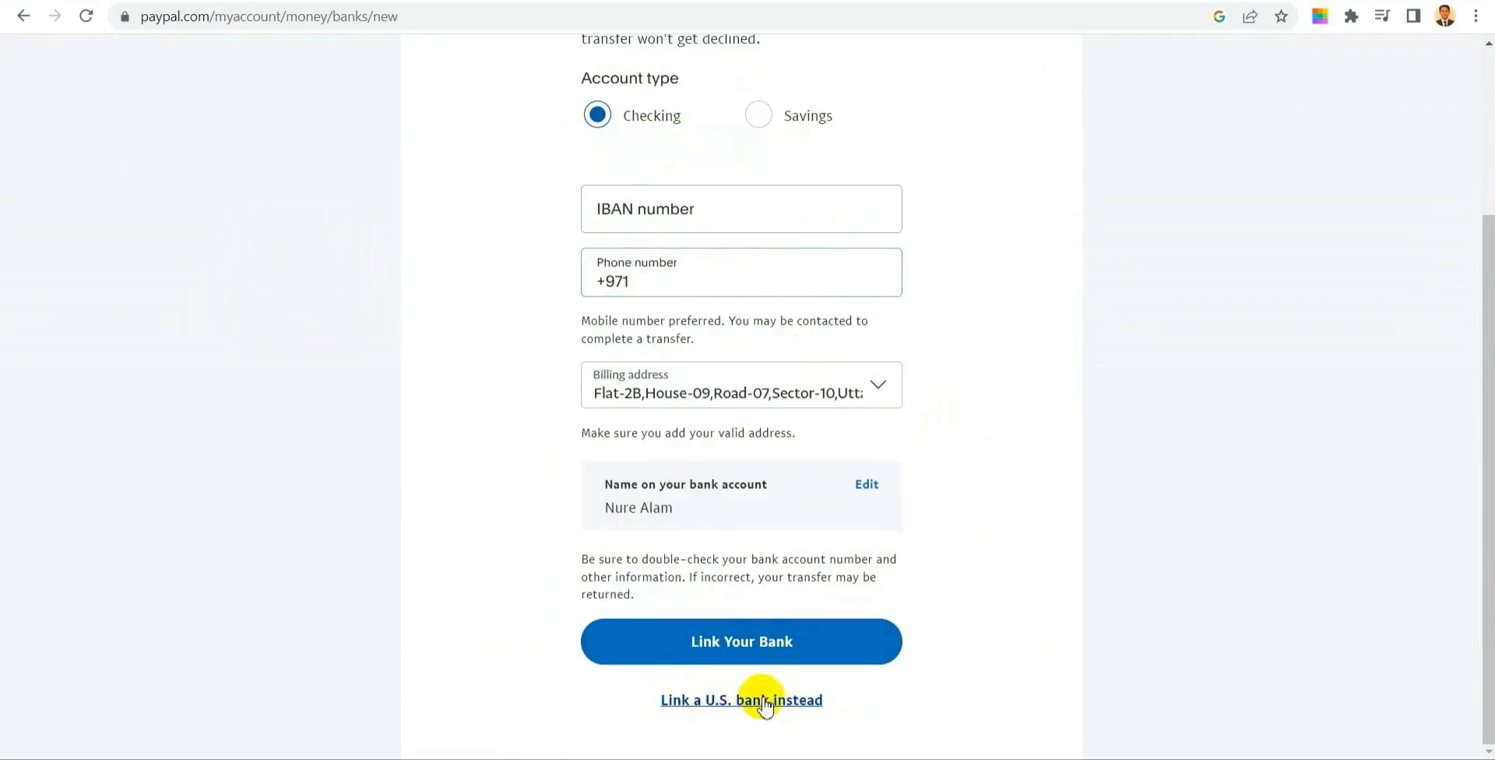
click(741, 699)
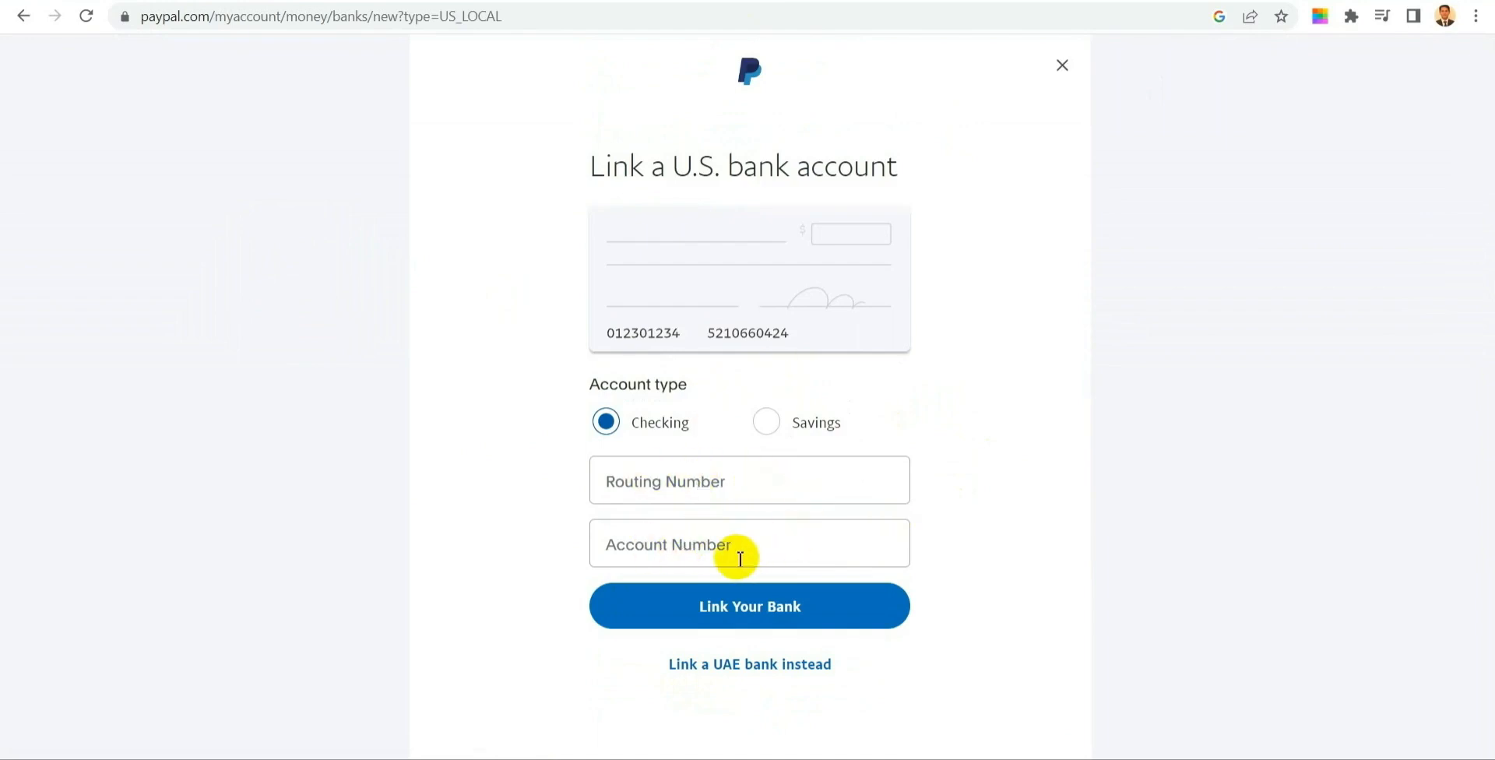
mouse_move(934, 198)
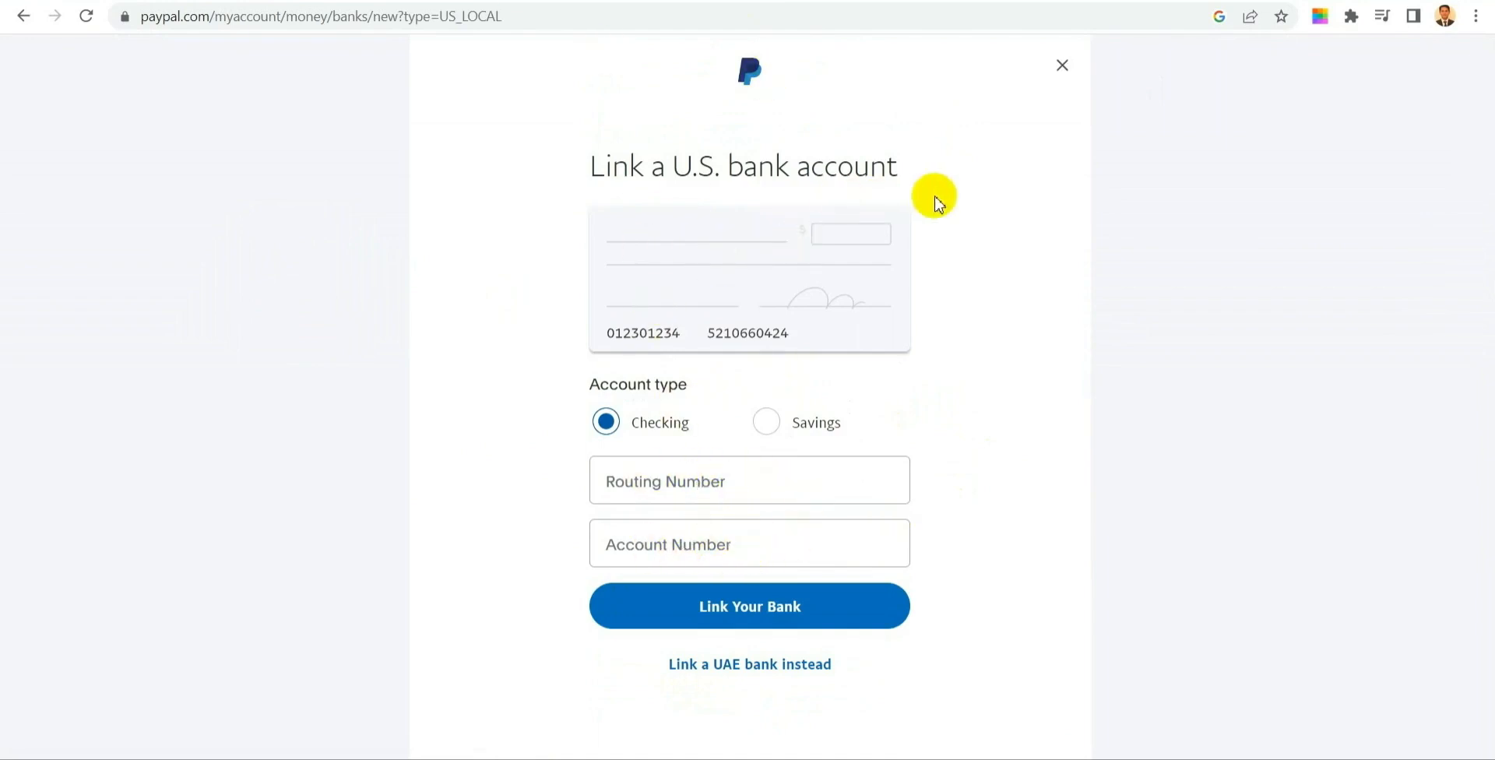
mouse_move(934, 196)
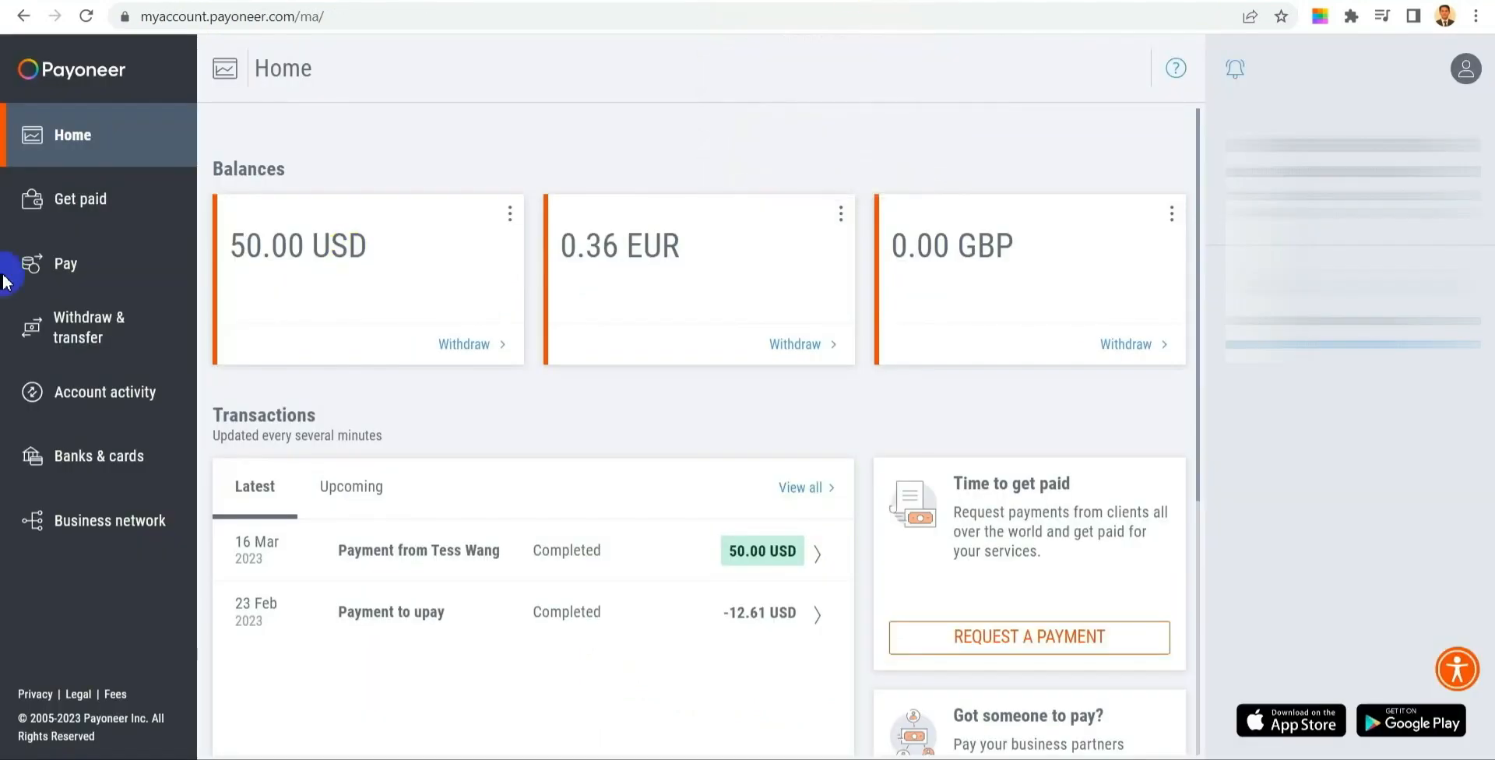
mouse_move(131, 193)
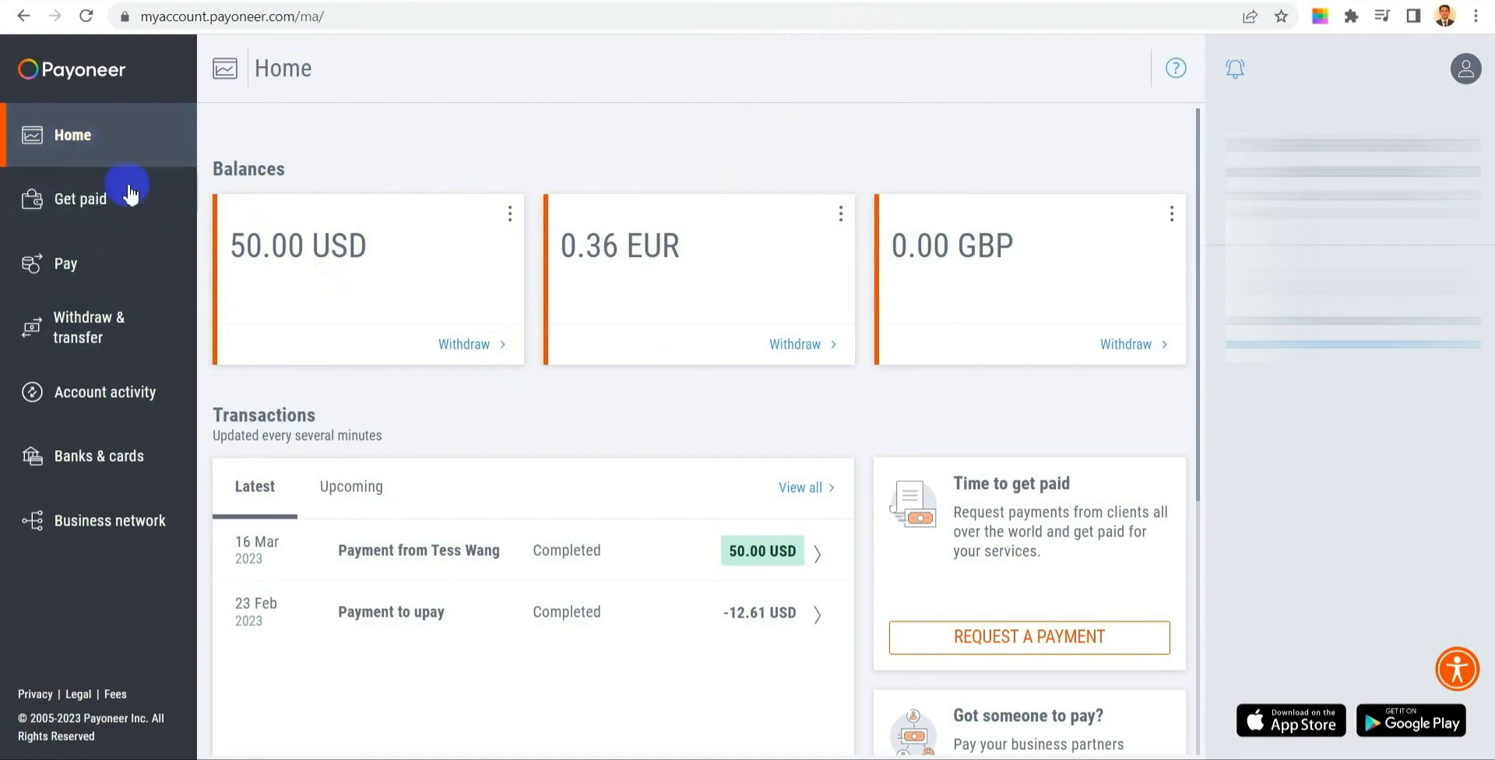
Under Get paid > Receiving accounts, view the USA USD account's routing and account numbers
click(80, 198)
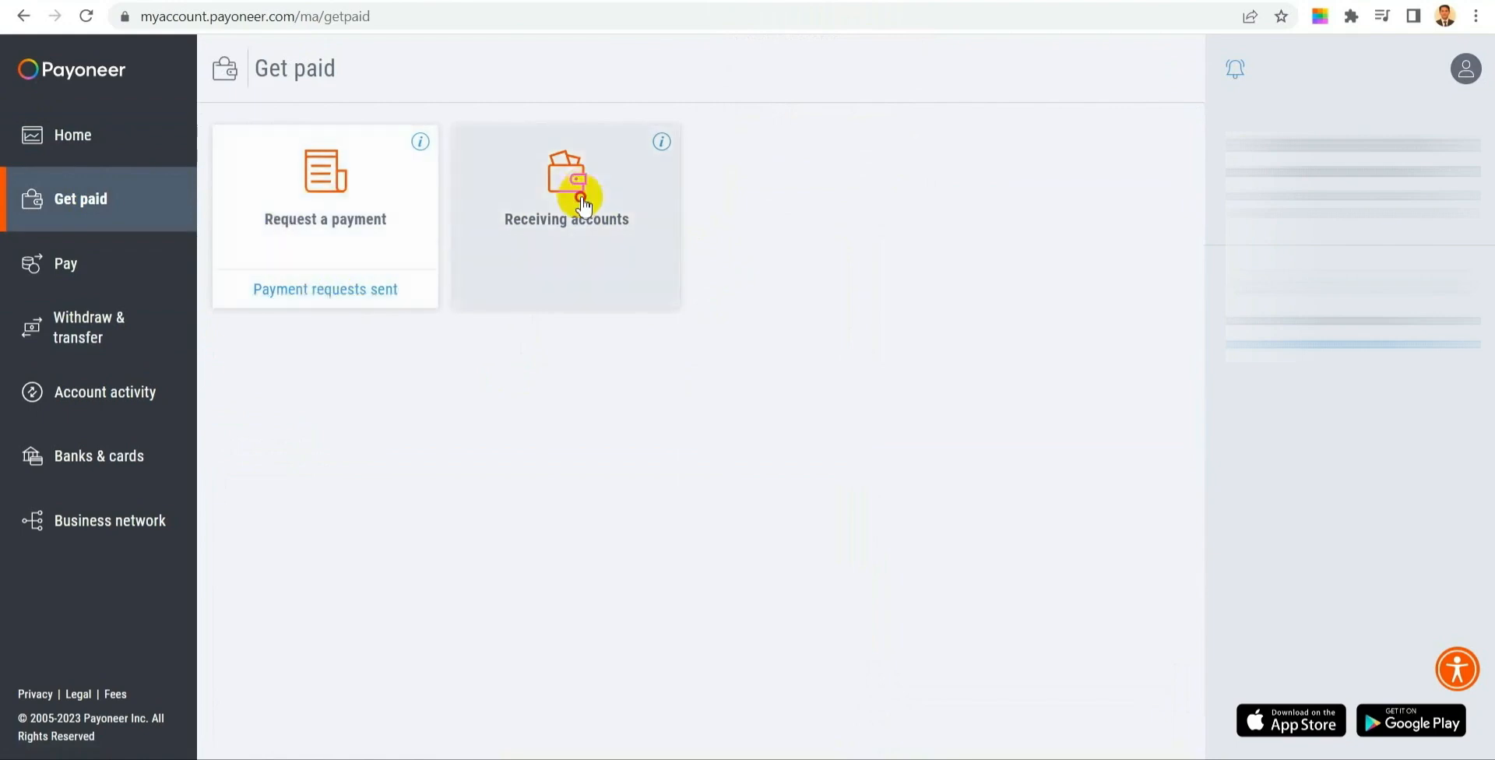
click(565, 185)
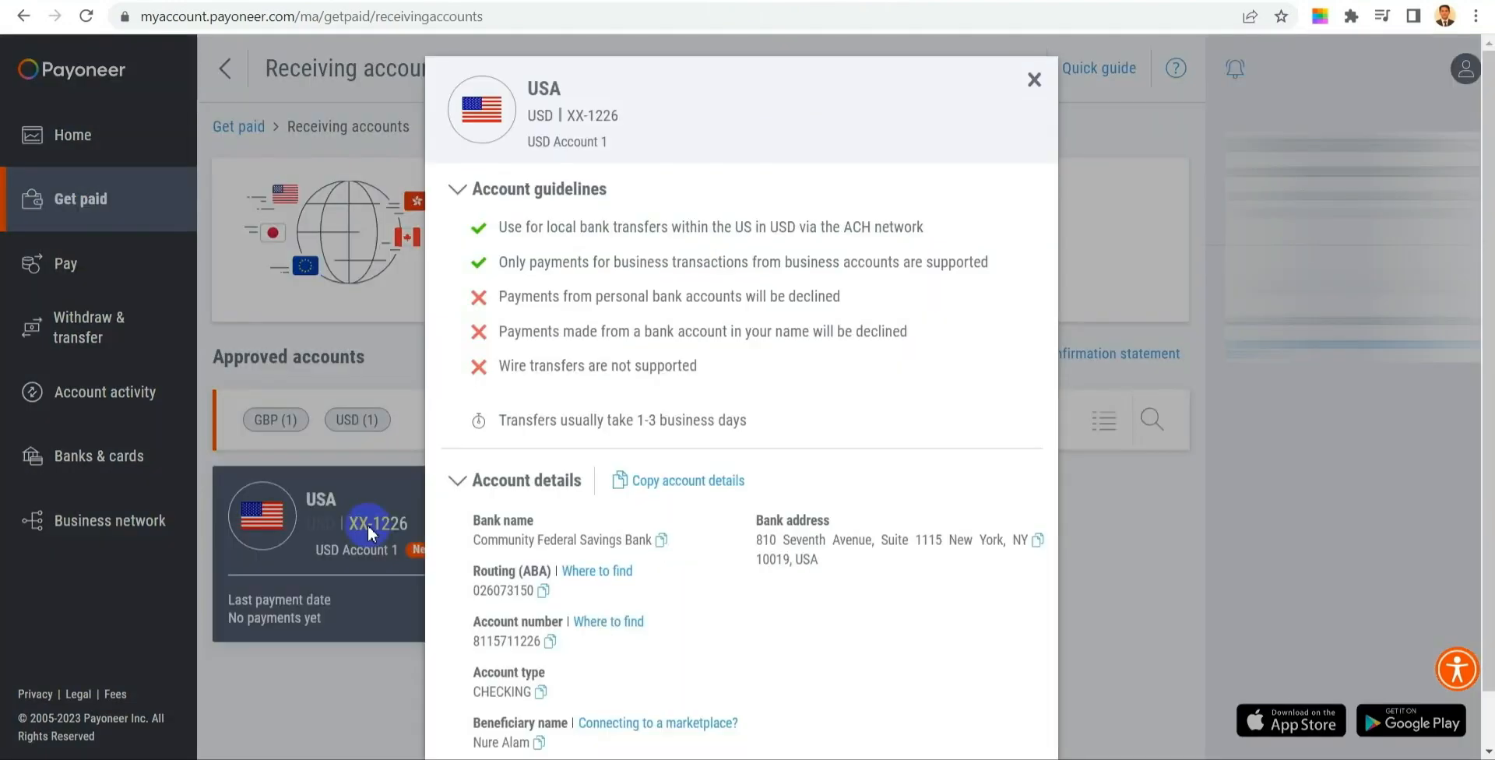
mouse_move(672, 392)
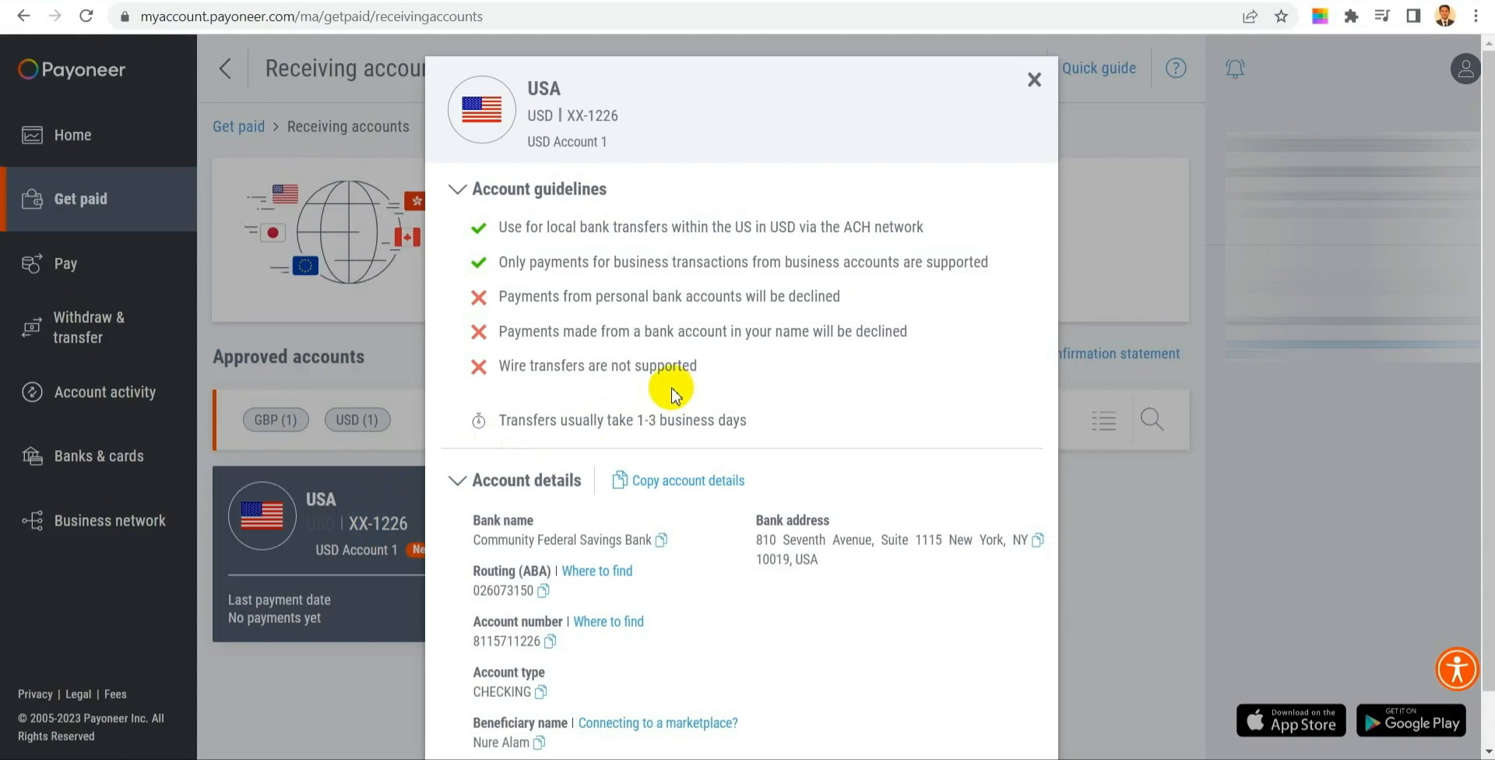
scroll(down, 3)
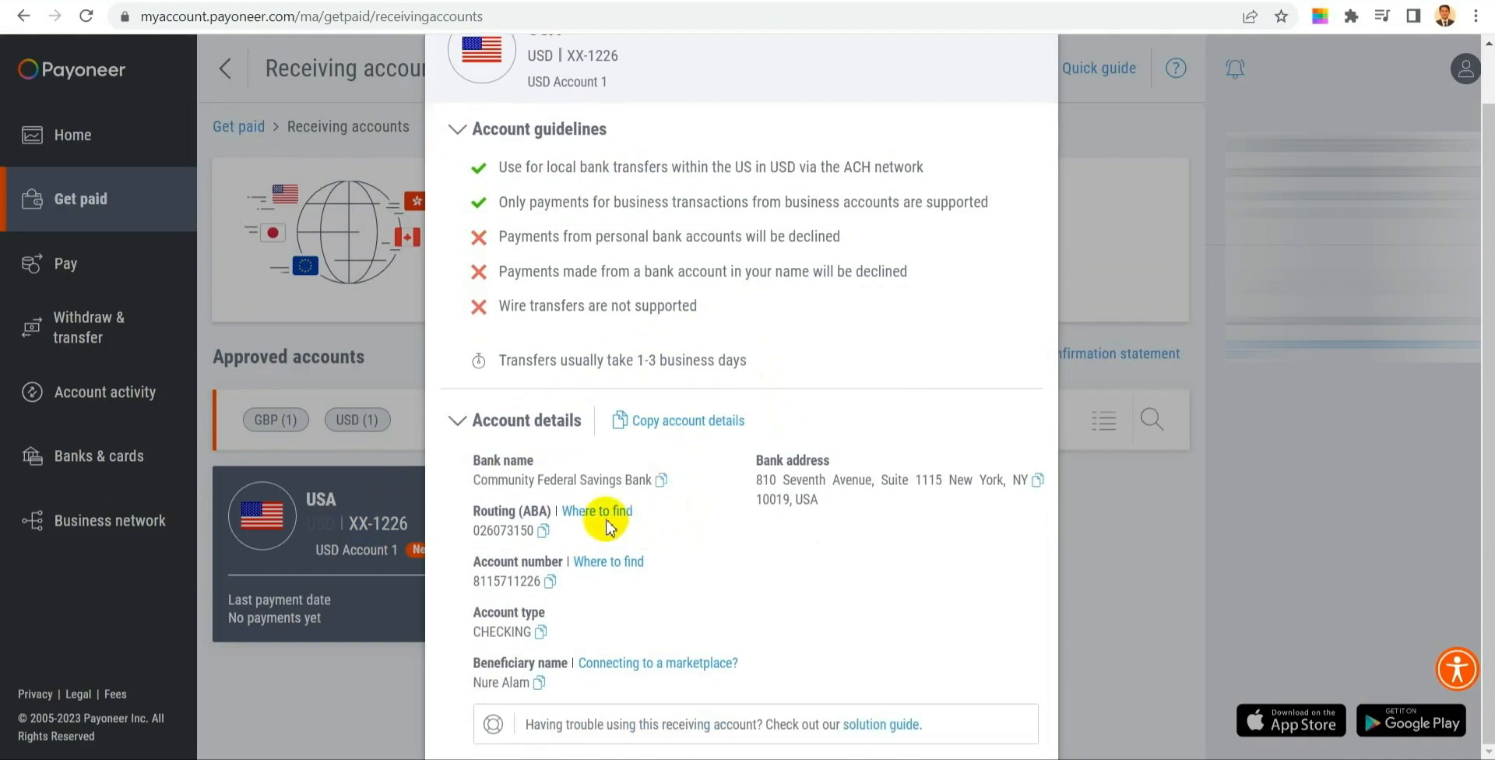
mouse_move(549, 532)
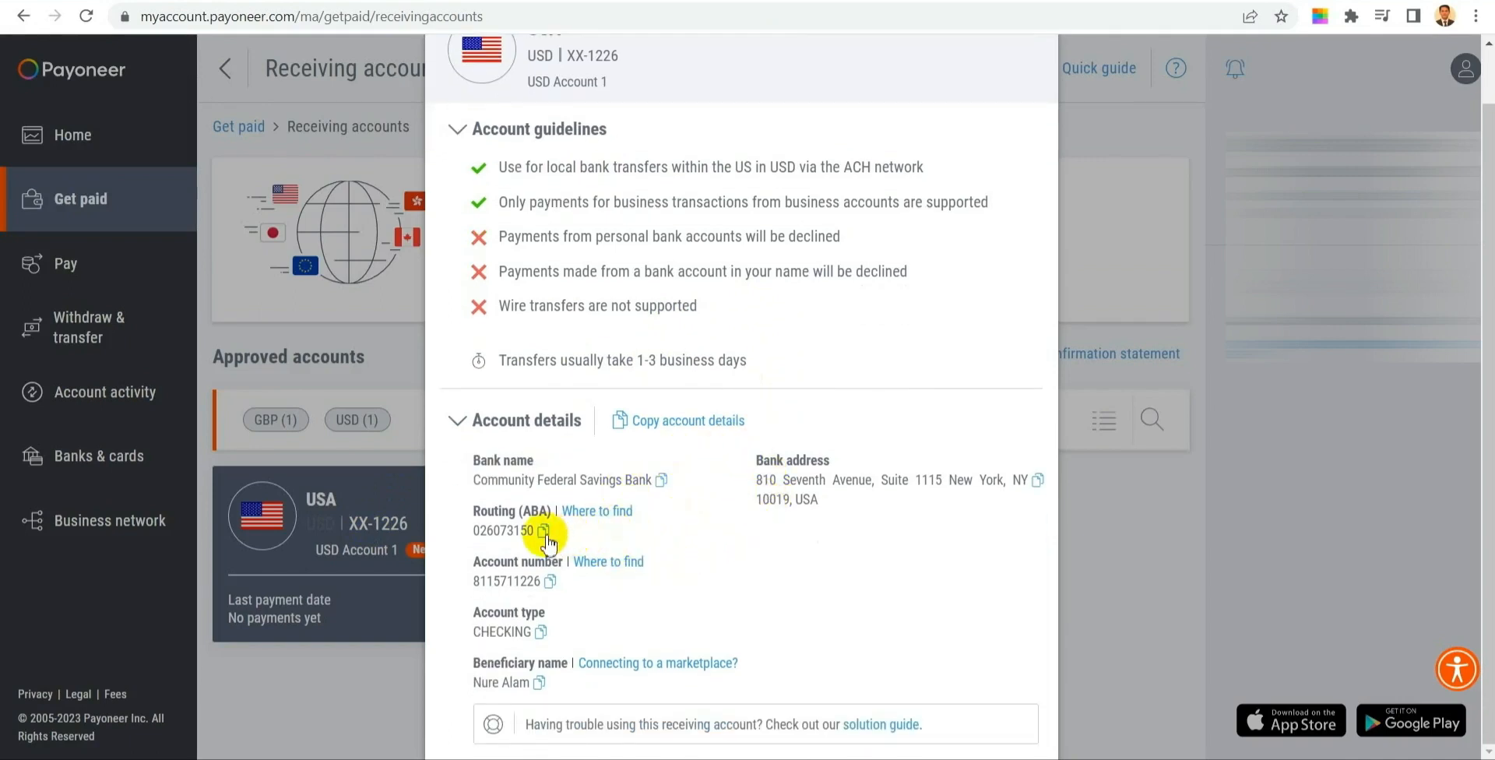
mouse_move(632, 449)
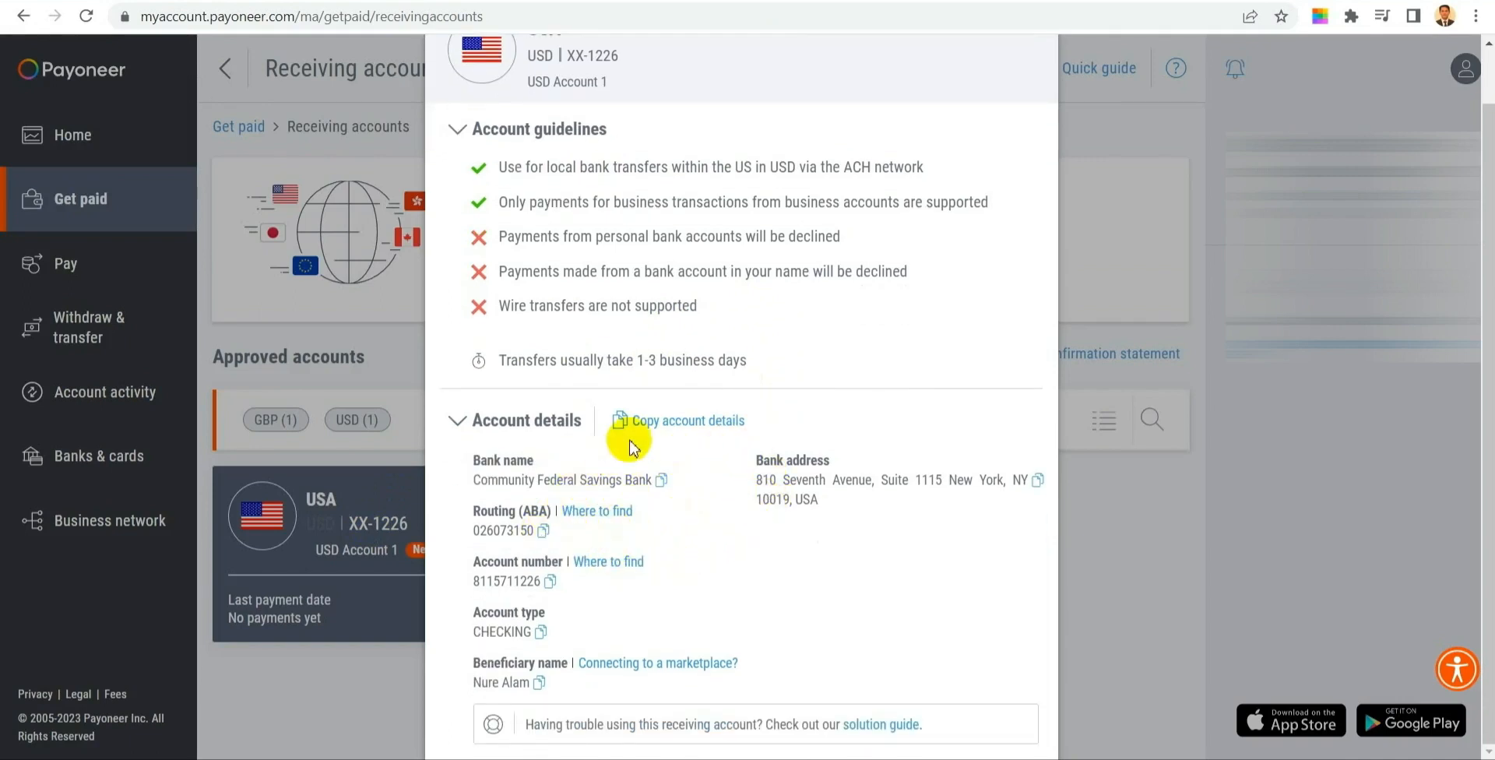
mouse_move(678, 510)
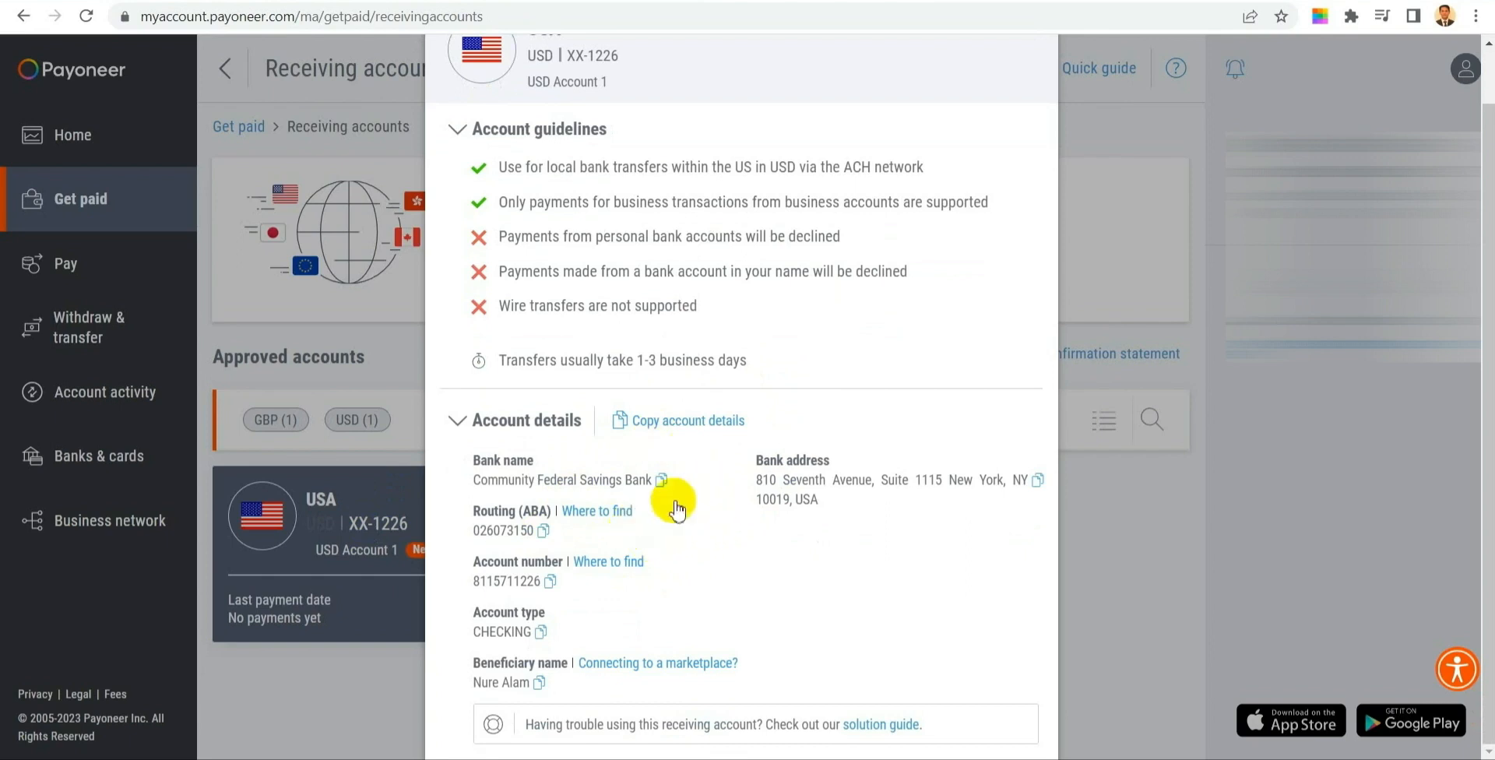
scroll(up, 3)
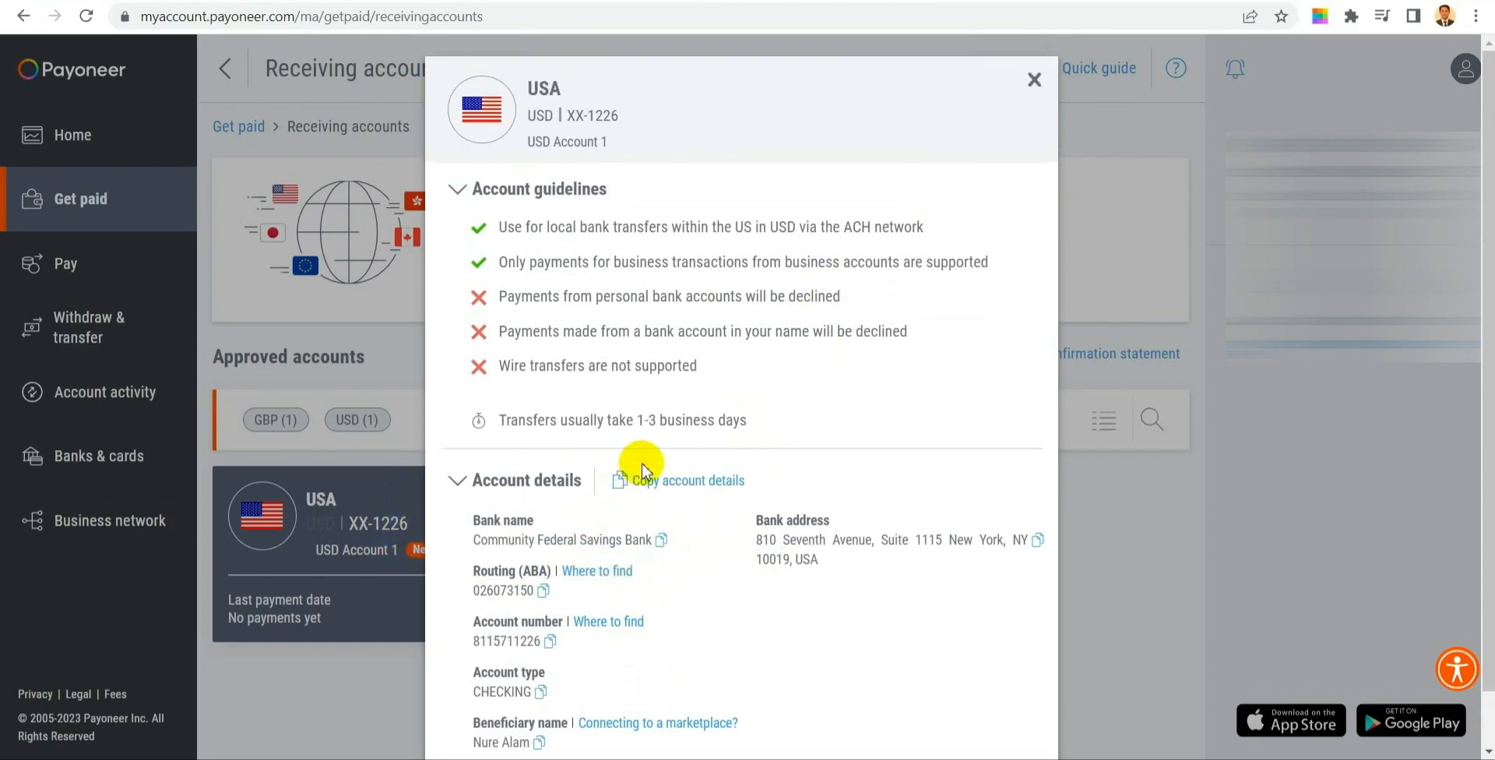
scroll(down, 3)
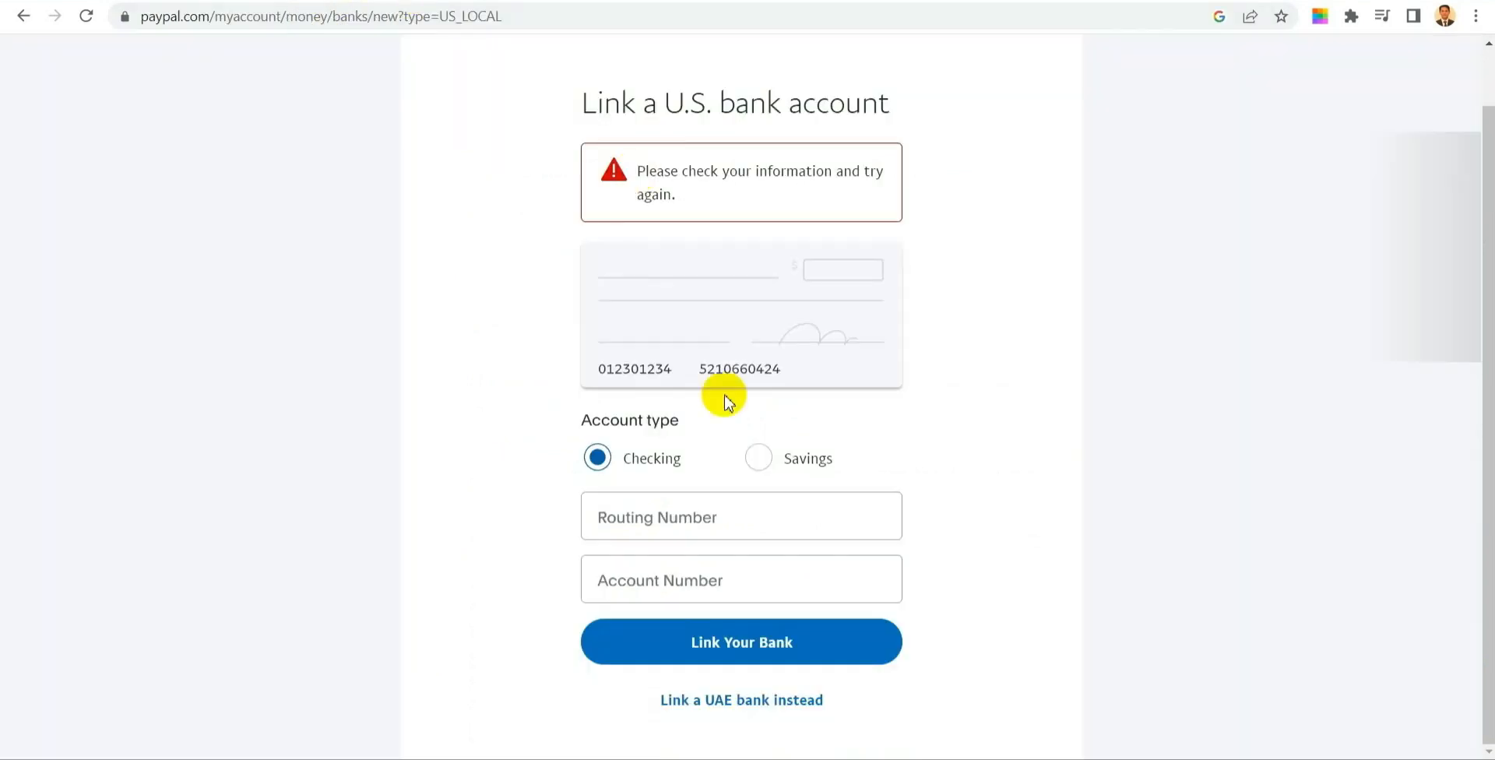
click(741, 515)
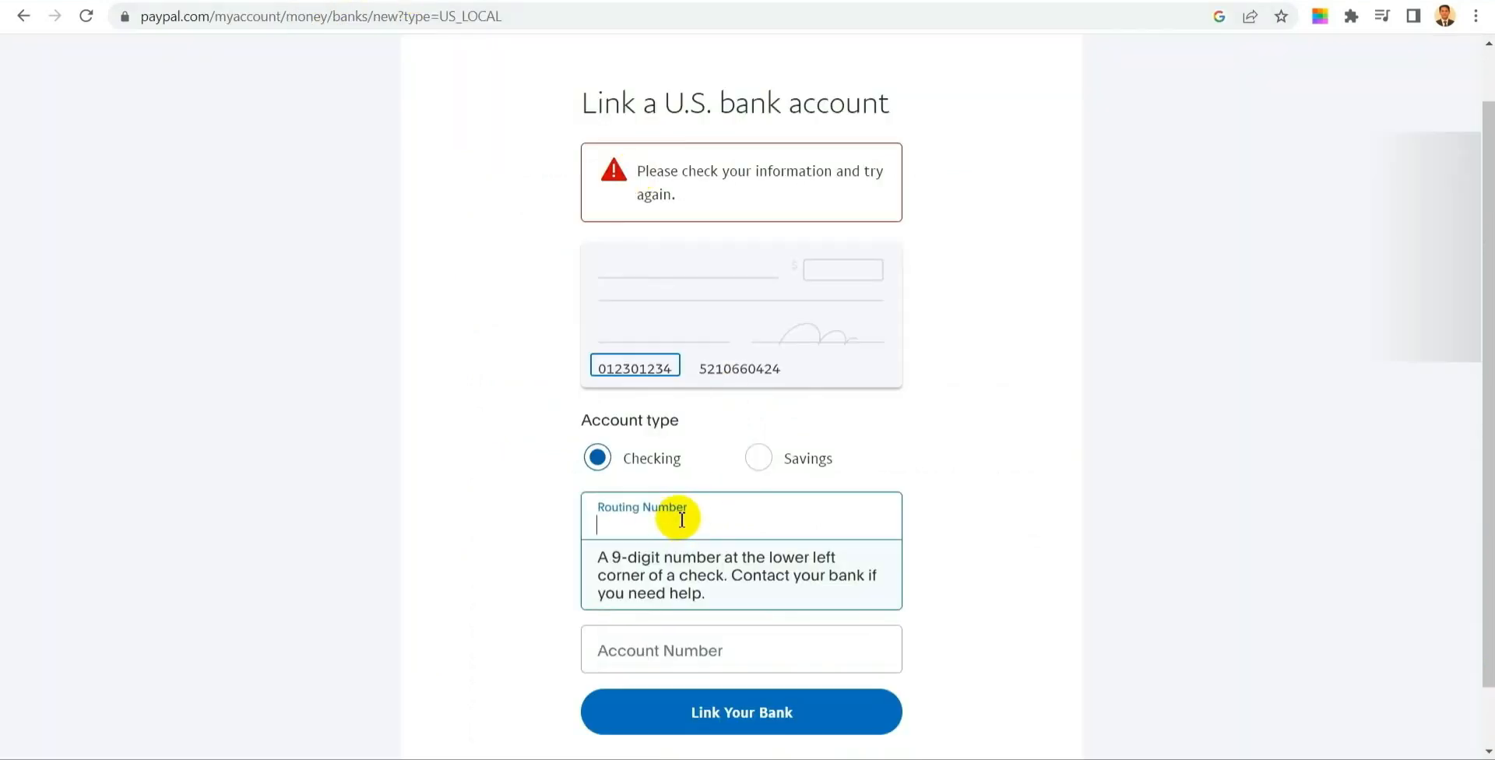
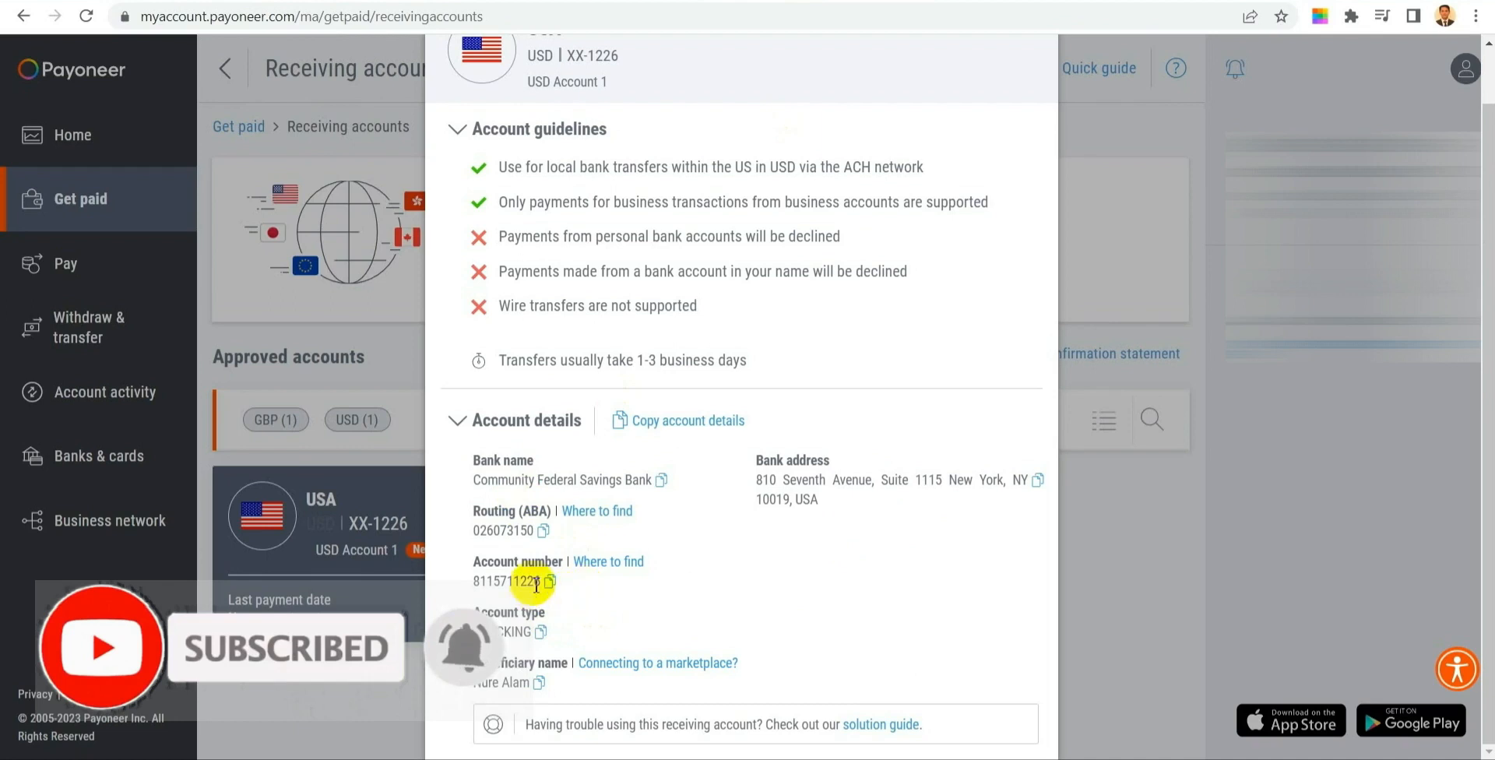
mouse_move(758, 589)
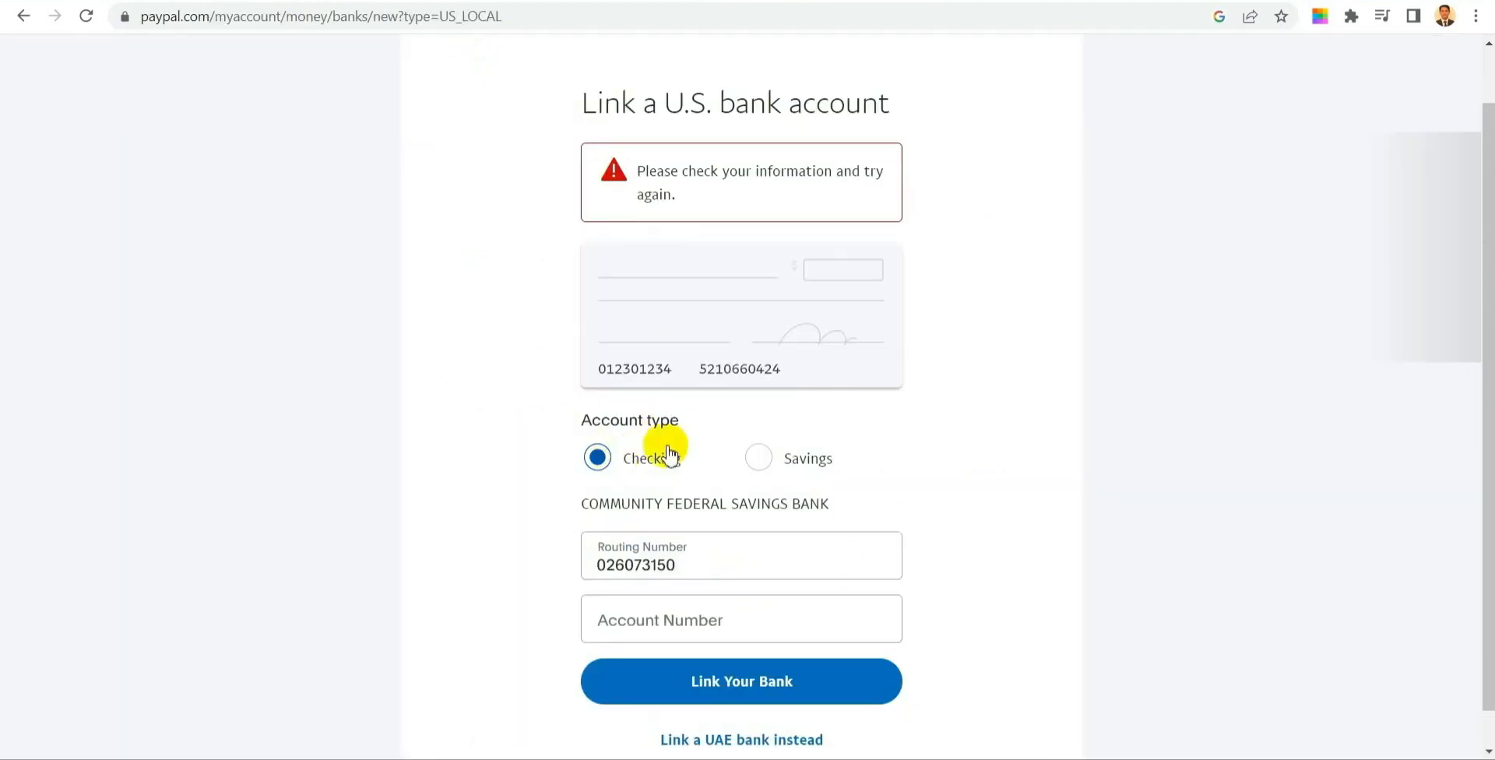
click(741, 618)
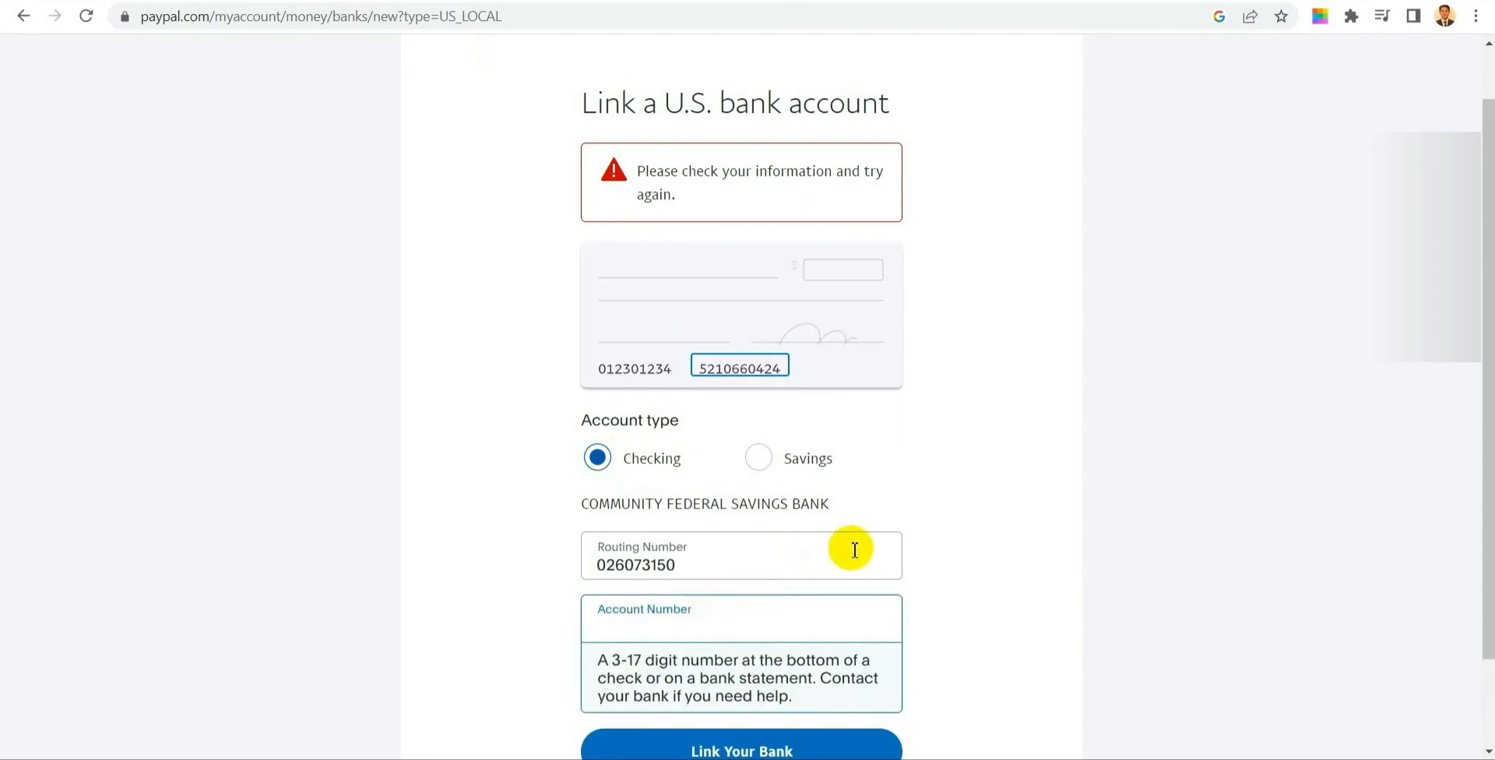
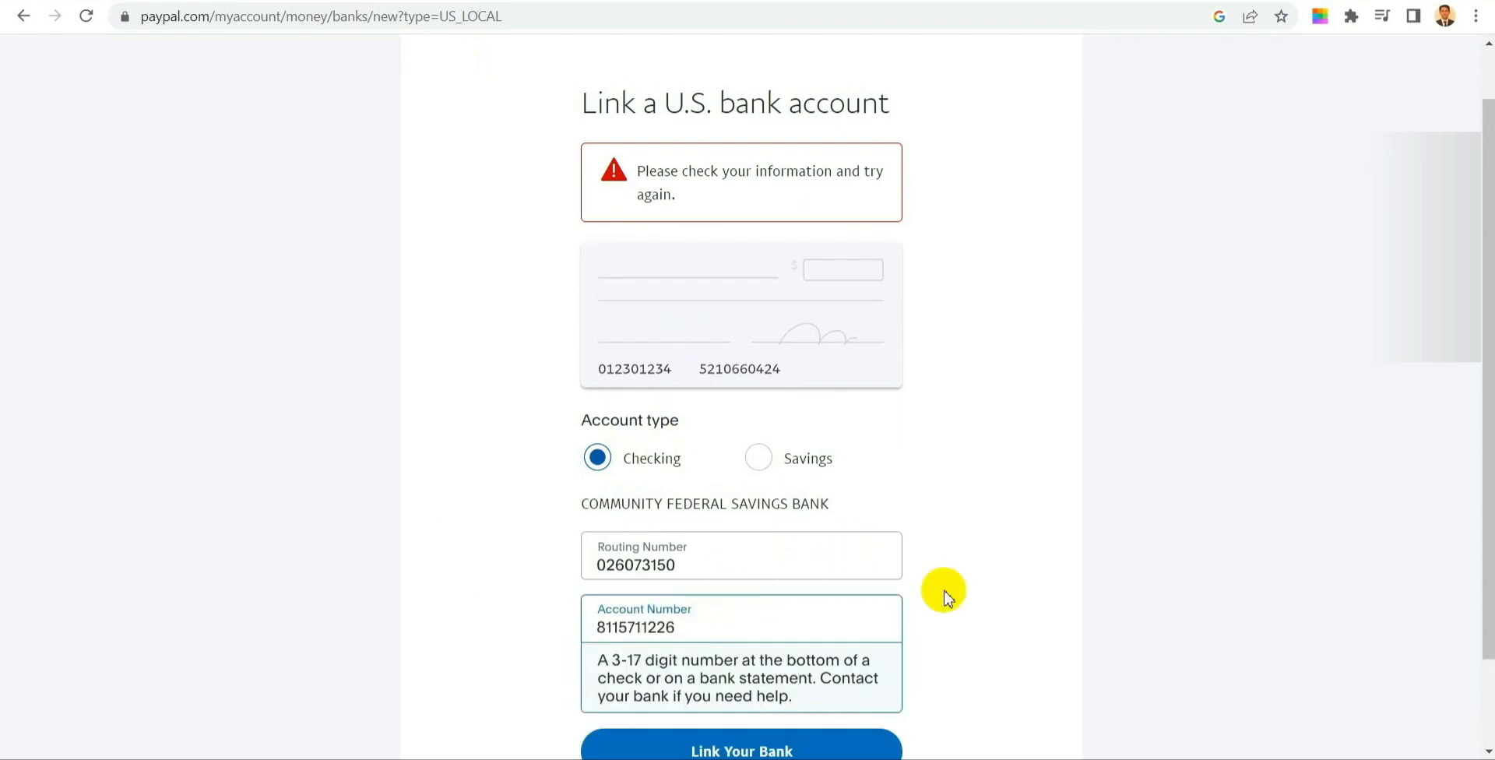
scroll(down, 3)
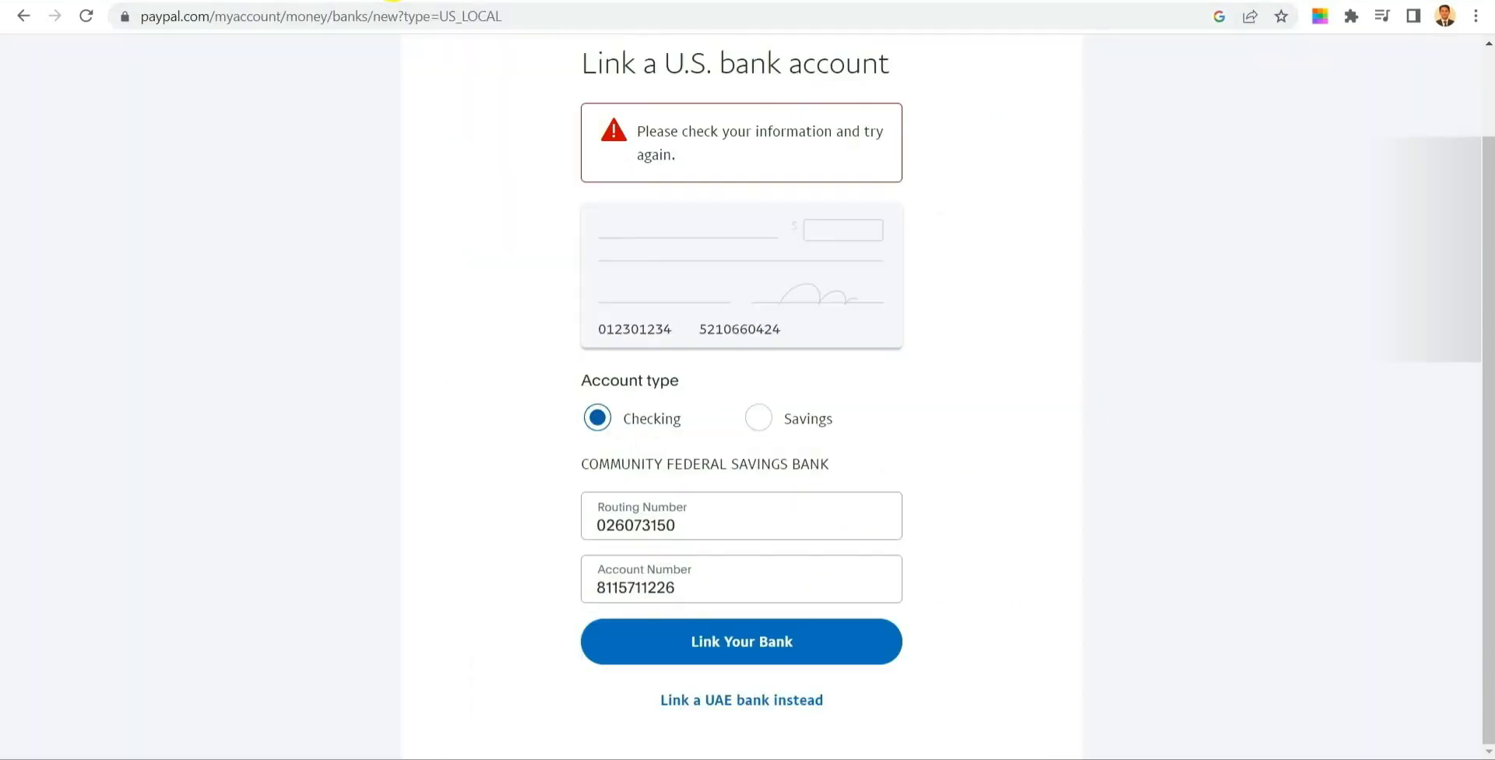
mouse_move(889, 484)
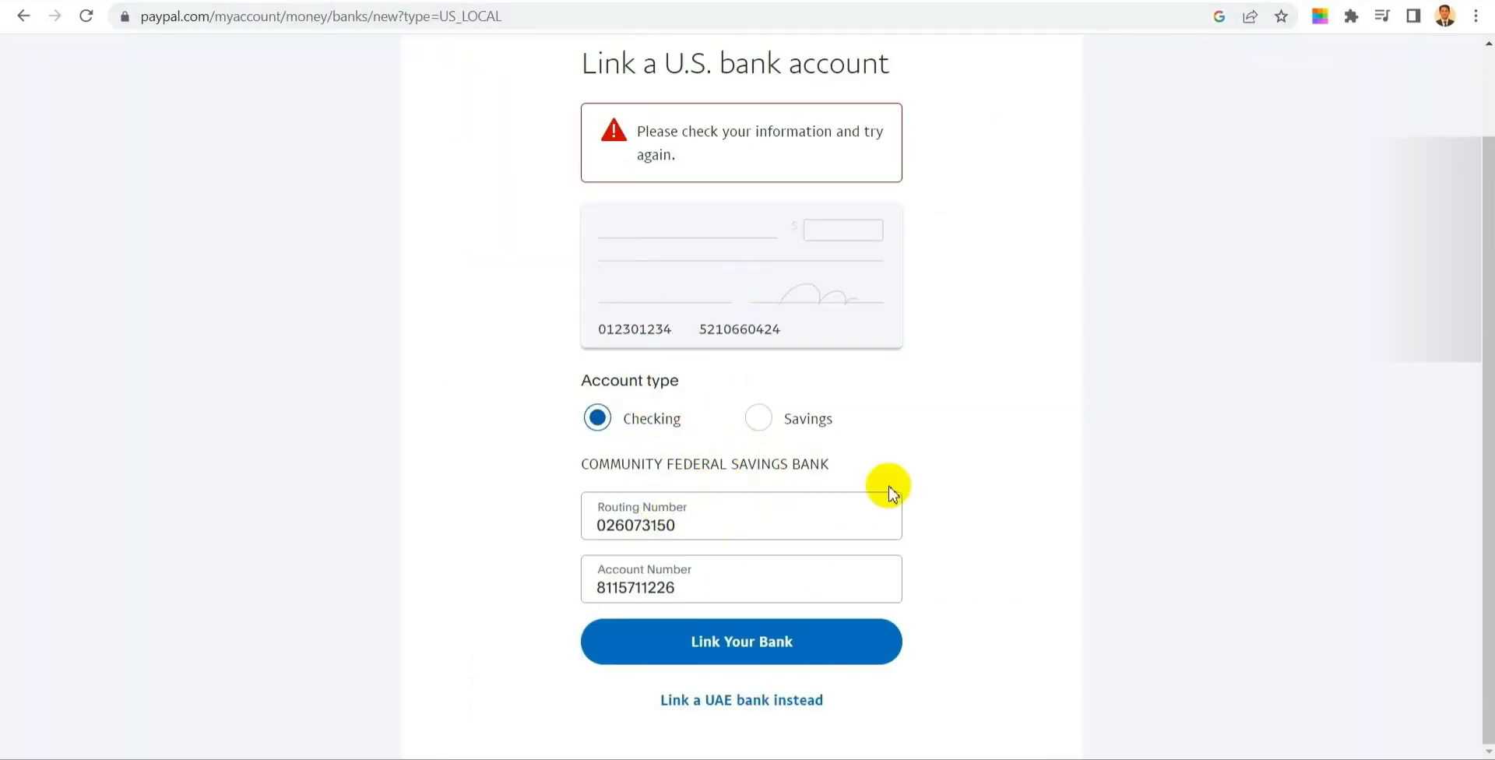
Link the Community Federal Savings Bank checking account ending 1226 and return to Wallet
click(741, 640)
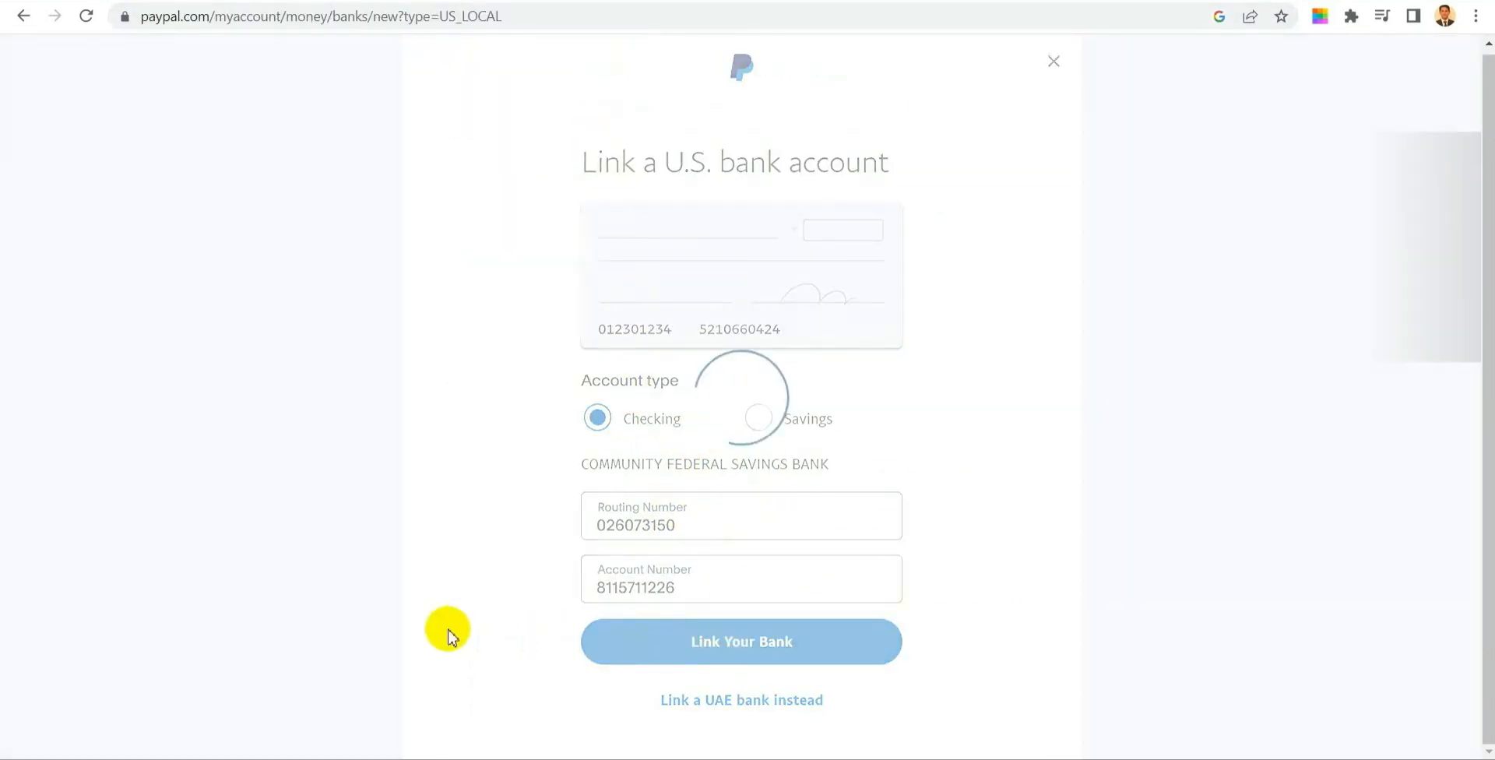
click(741, 640)
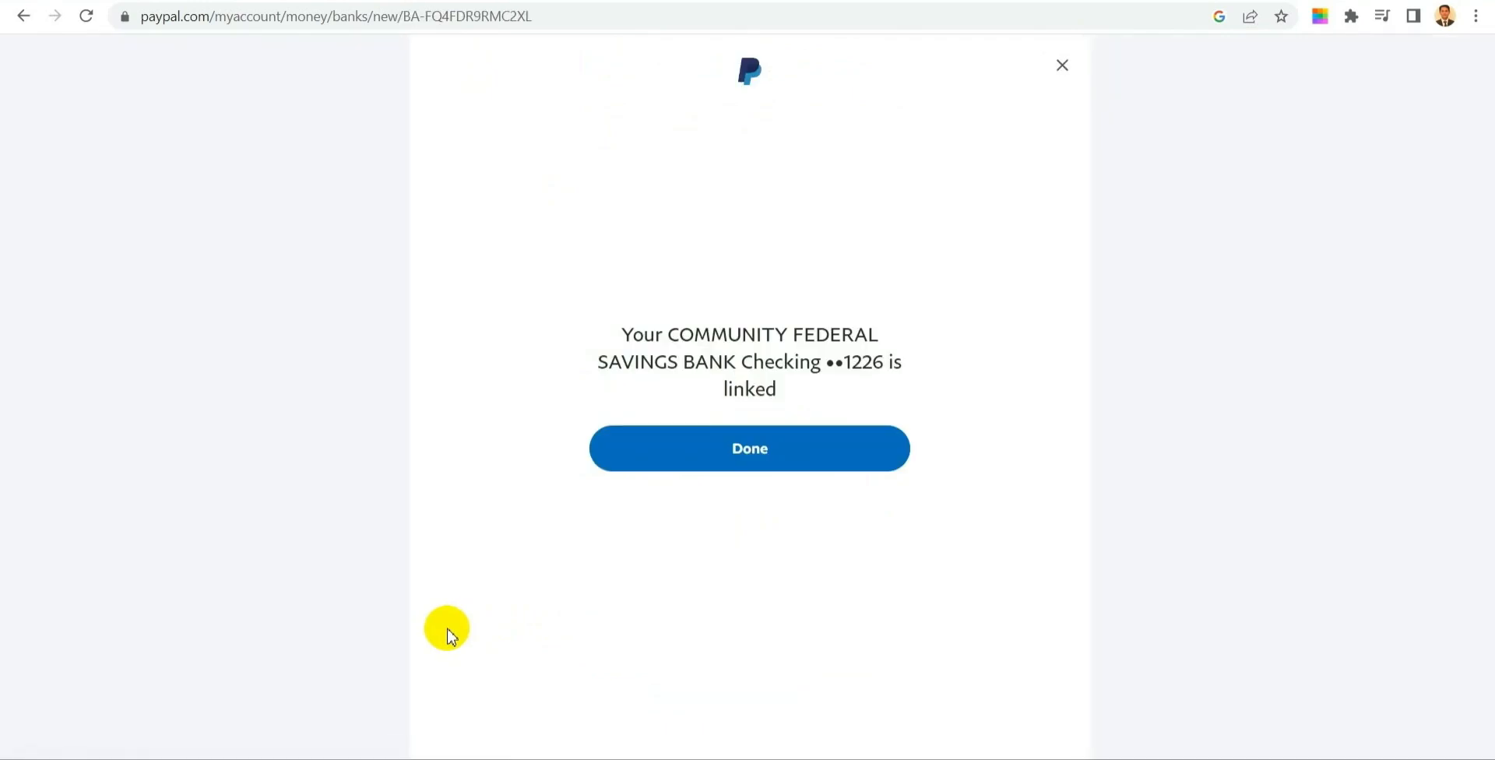
mouse_move(480, 615)
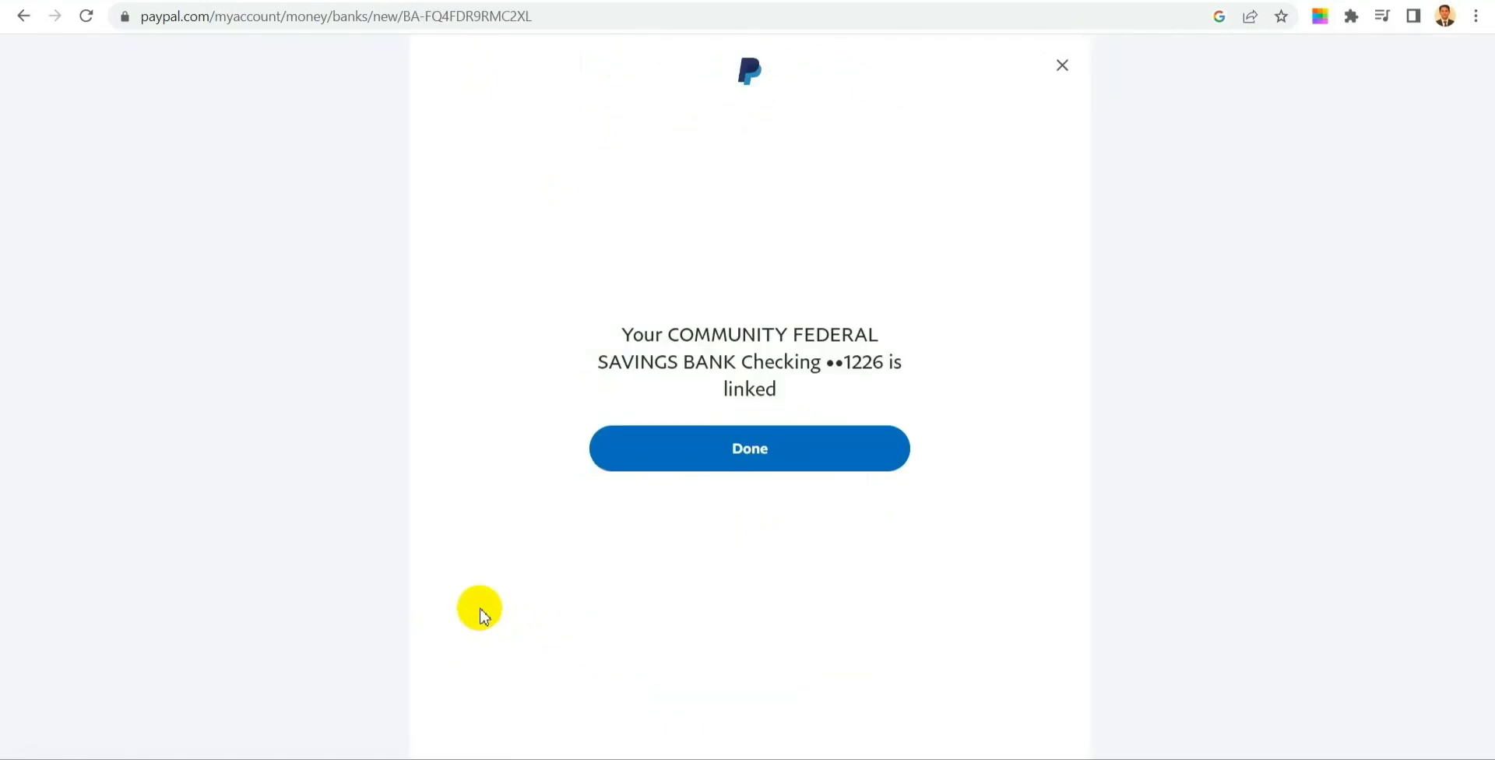
click(749, 448)
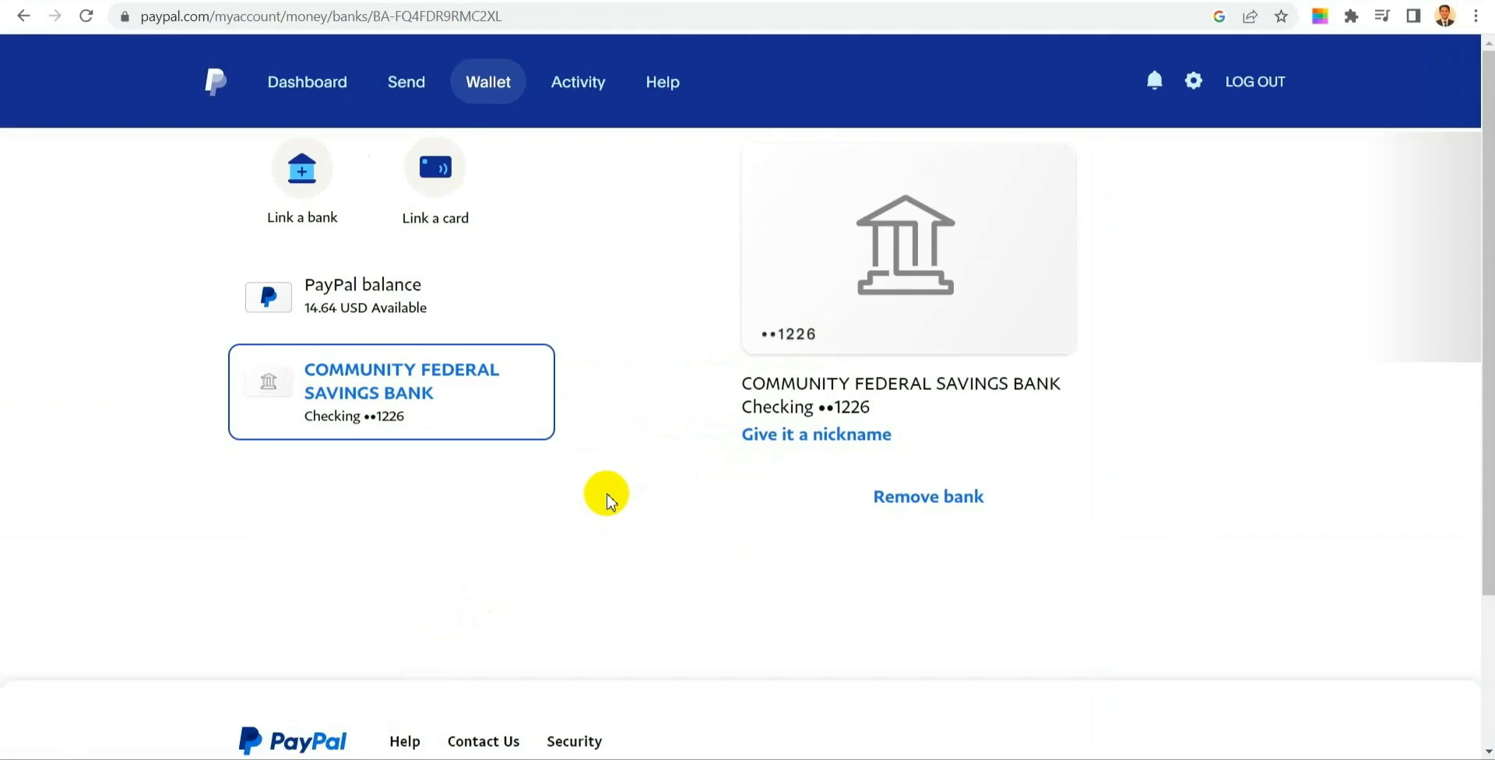
mouse_move(282, 566)
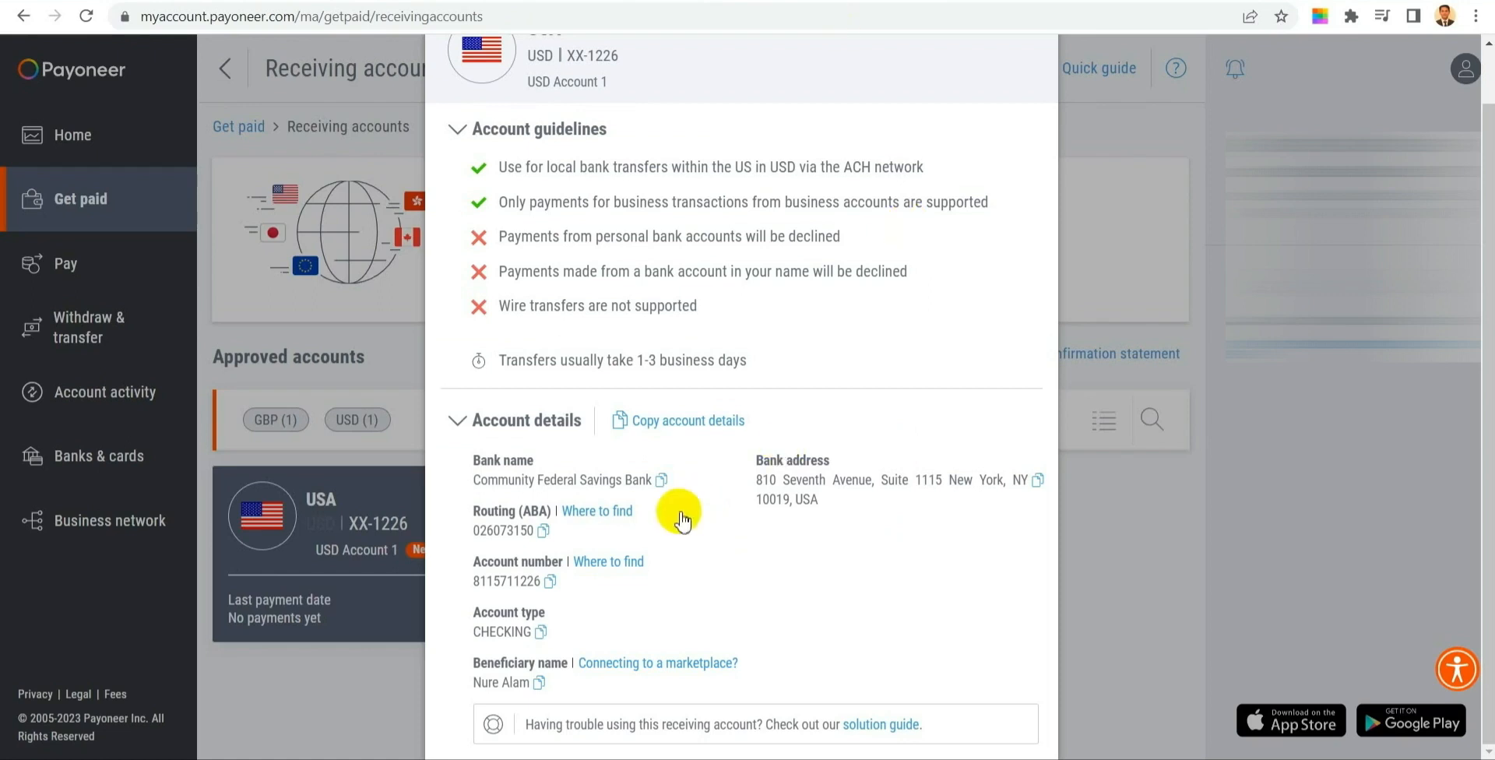
Close the USA account details popup to show the approved receiving accounts list
scroll(up, 3)
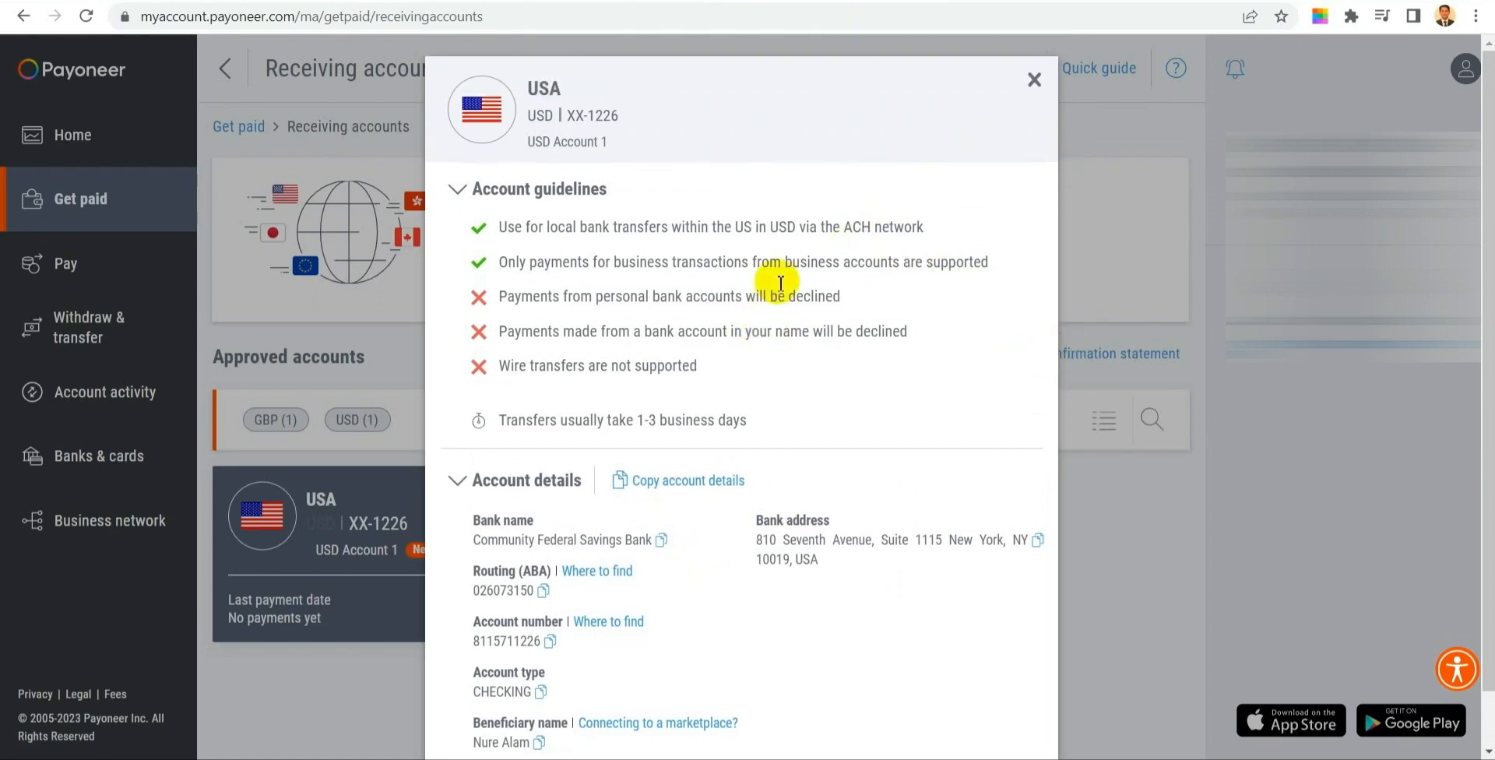
click(1034, 79)
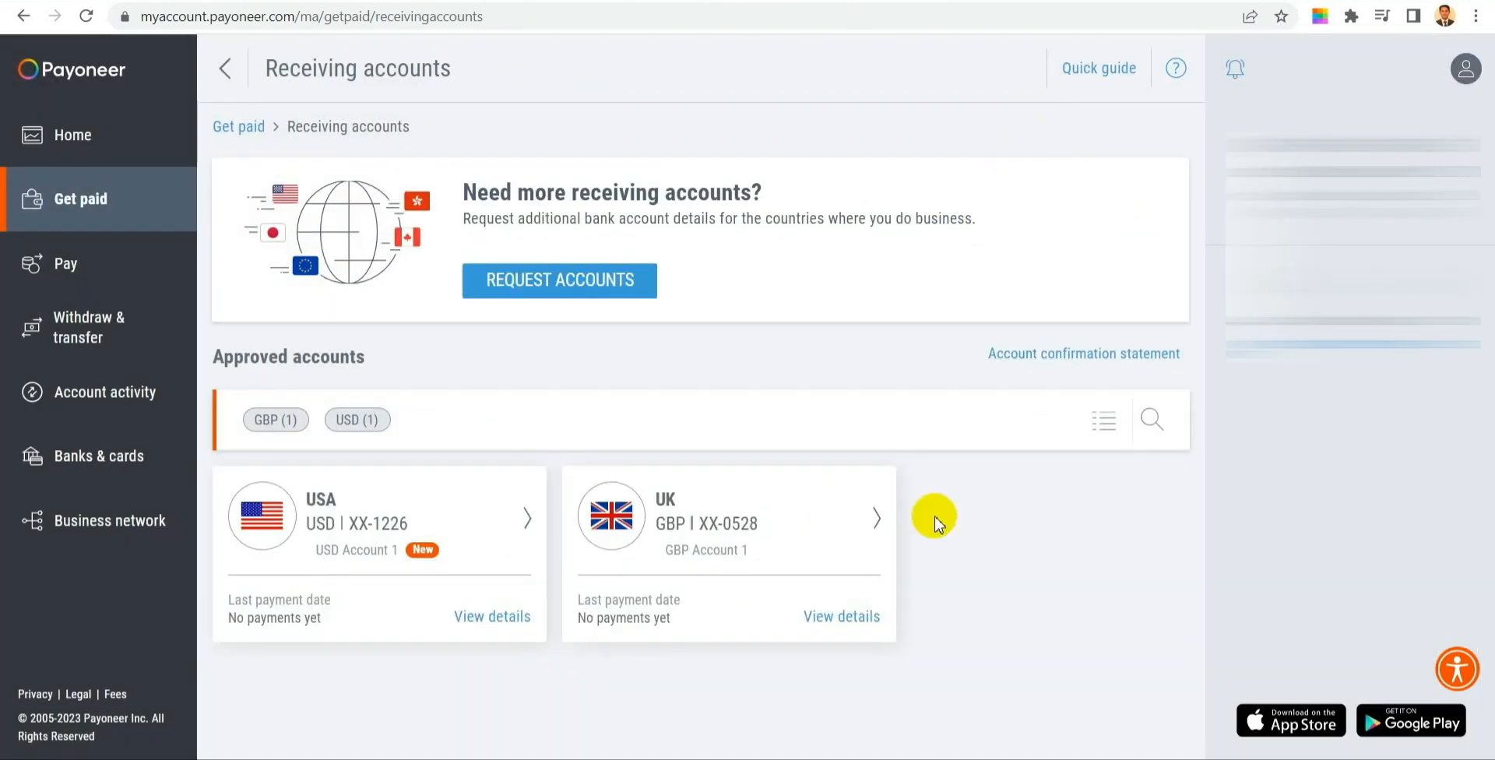
mouse_move(464, 564)
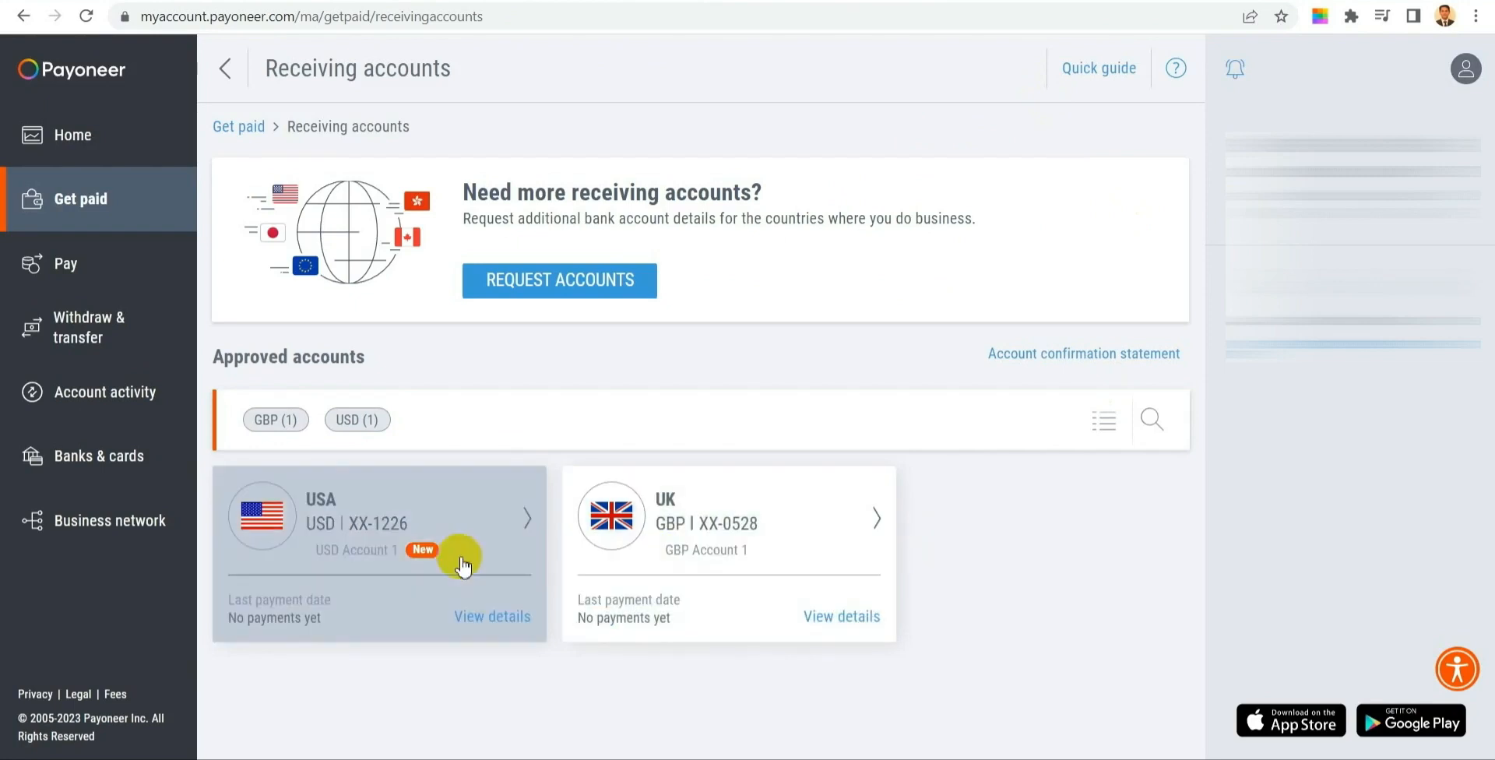
mouse_move(894, 517)
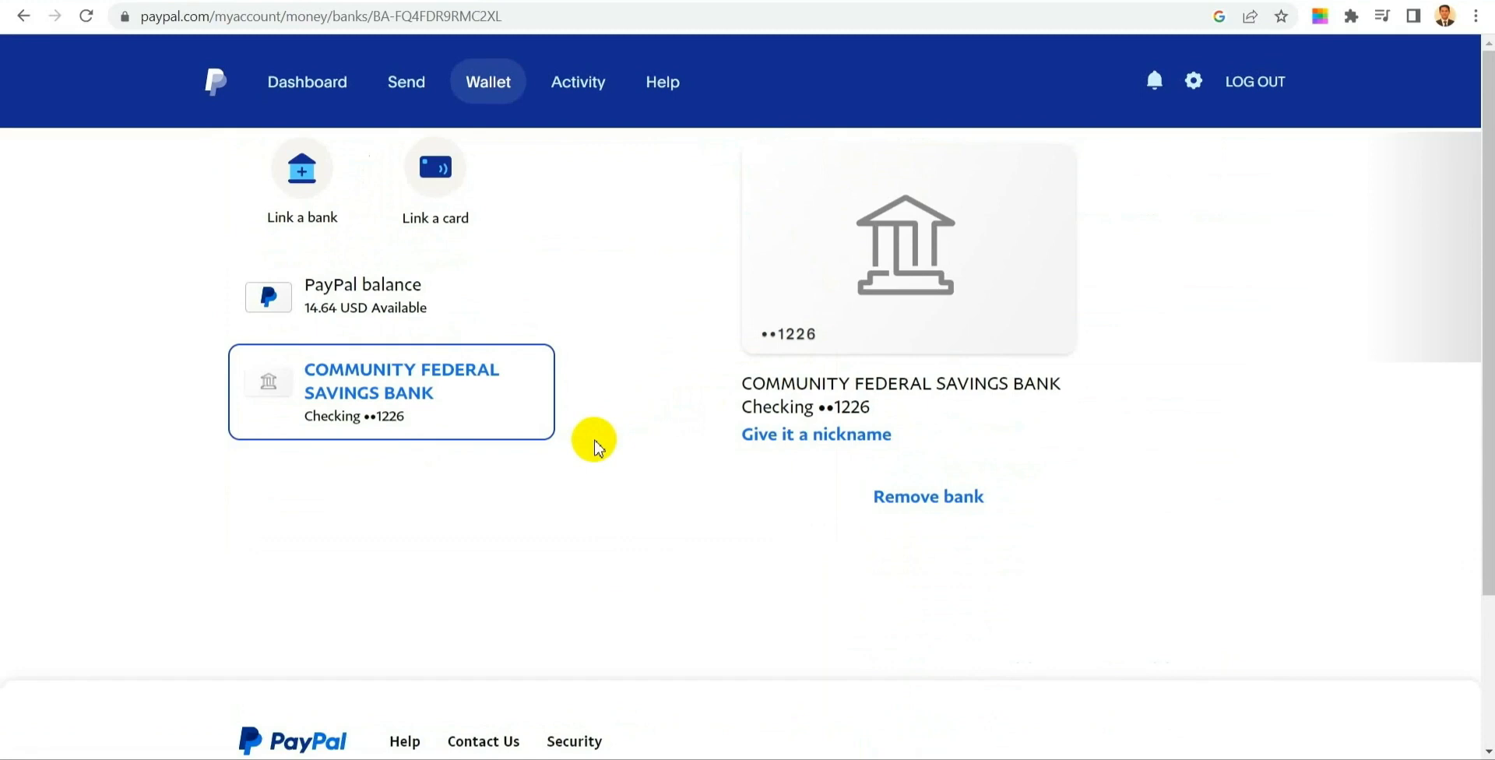
mouse_move(1037, 530)
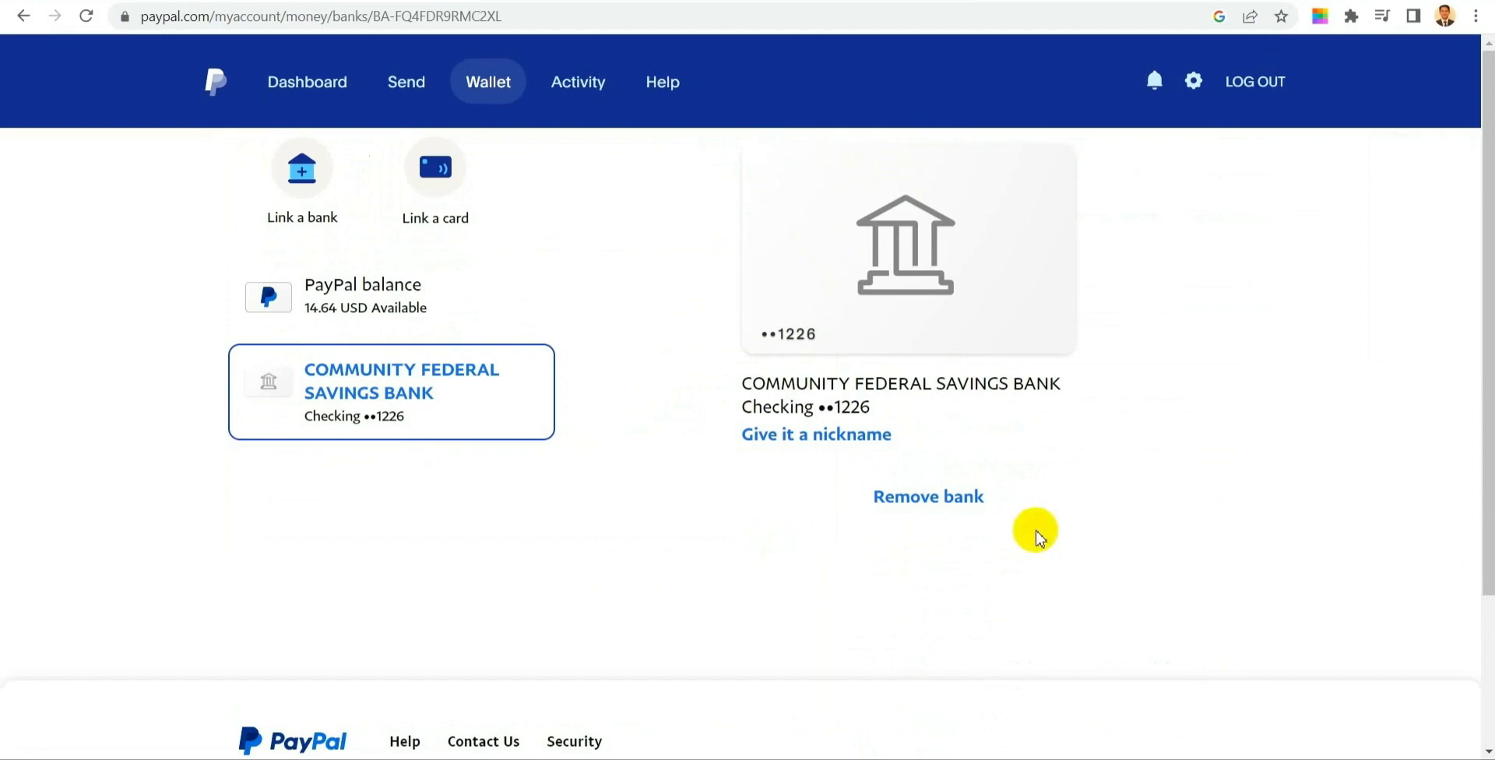
mouse_move(363, 305)
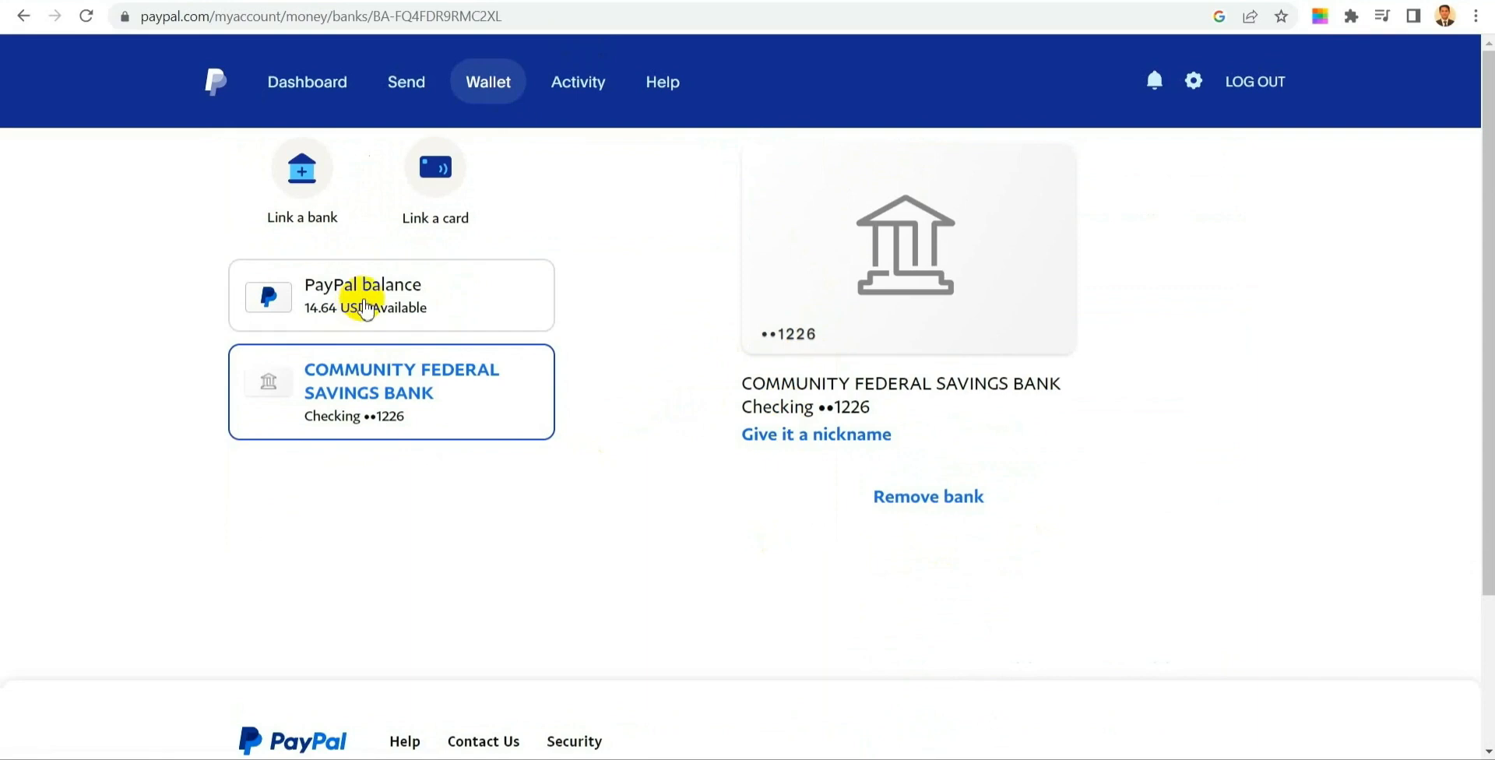
click(363, 294)
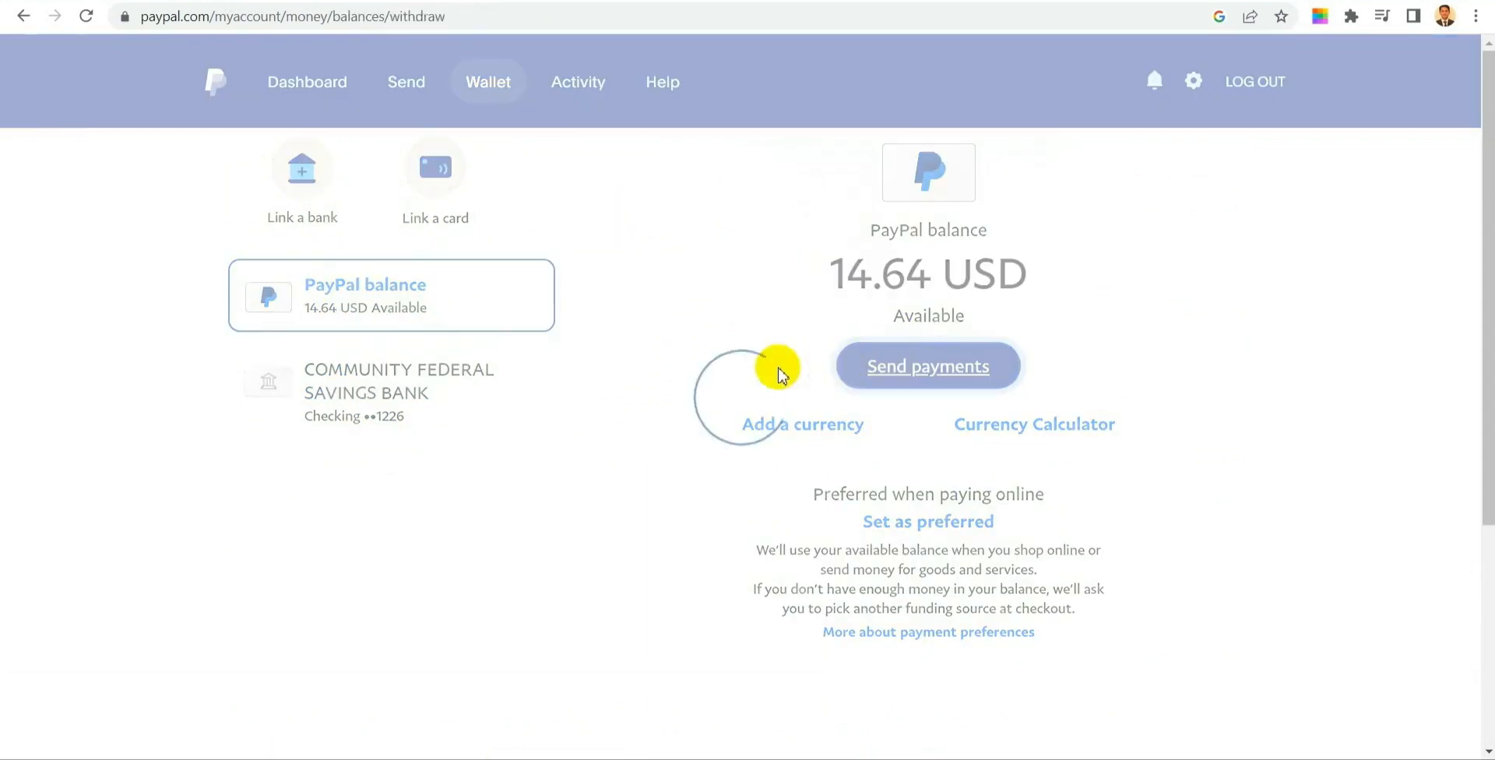
mouse_move(746, 378)
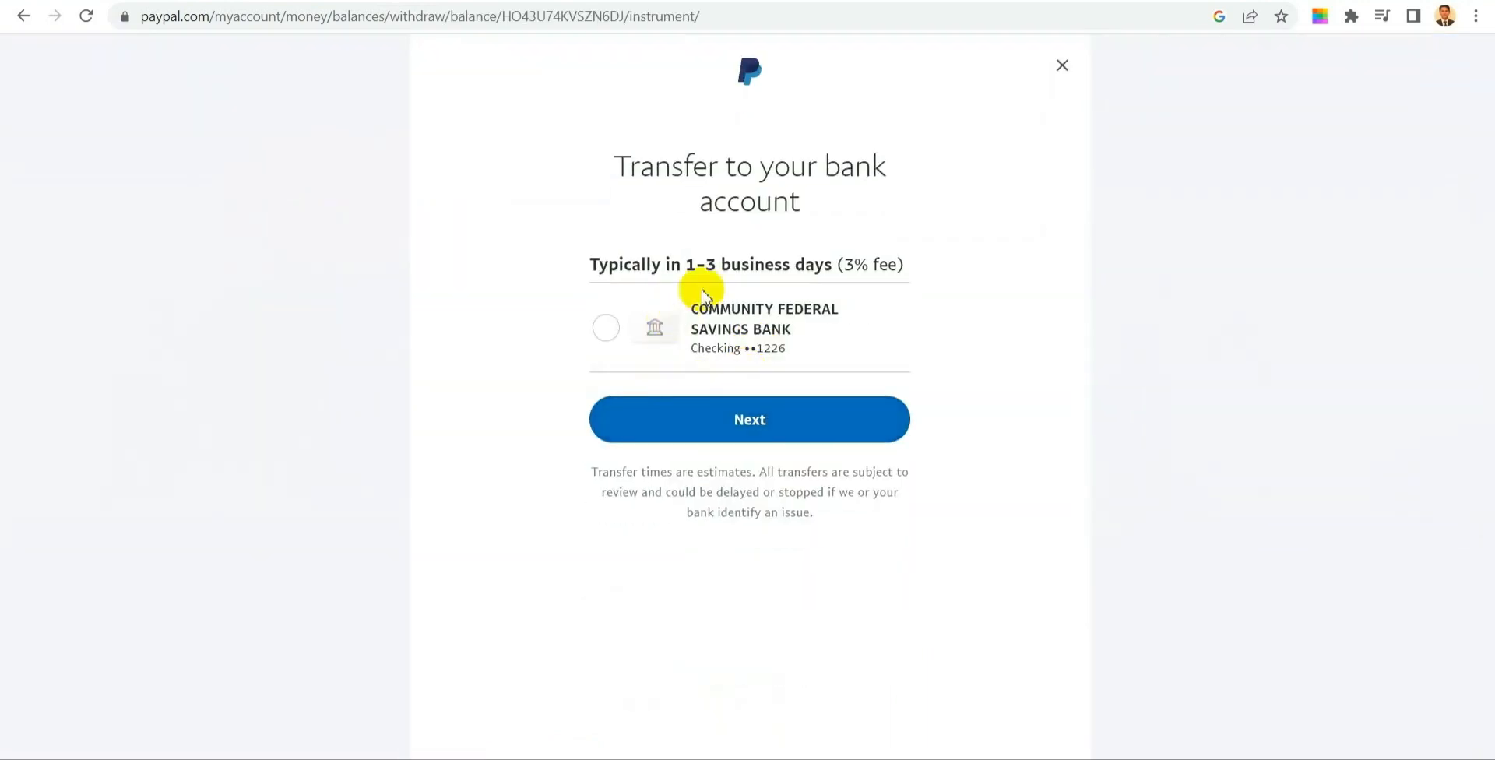
mouse_move(774, 332)
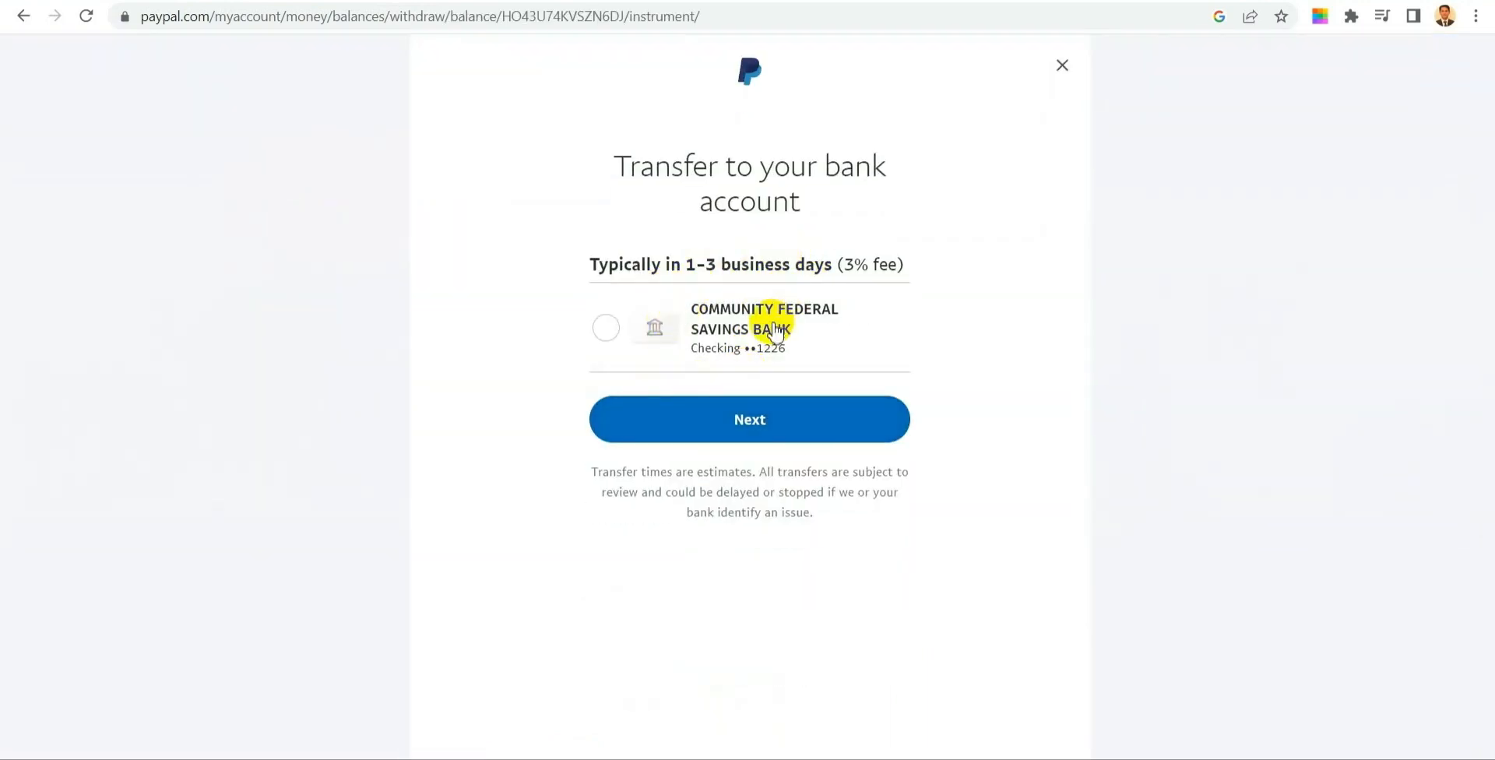
mouse_move(814, 183)
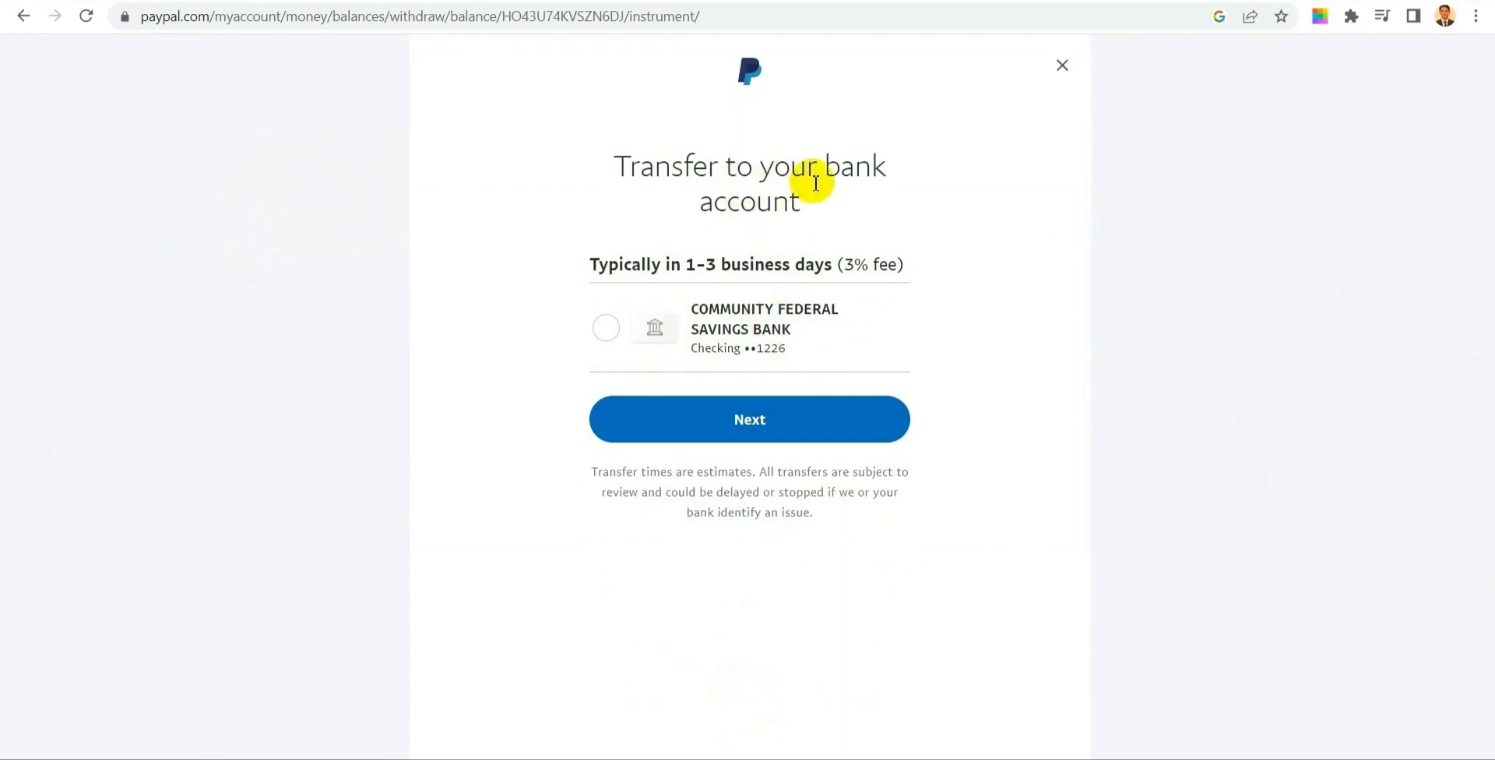
mouse_move(763, 322)
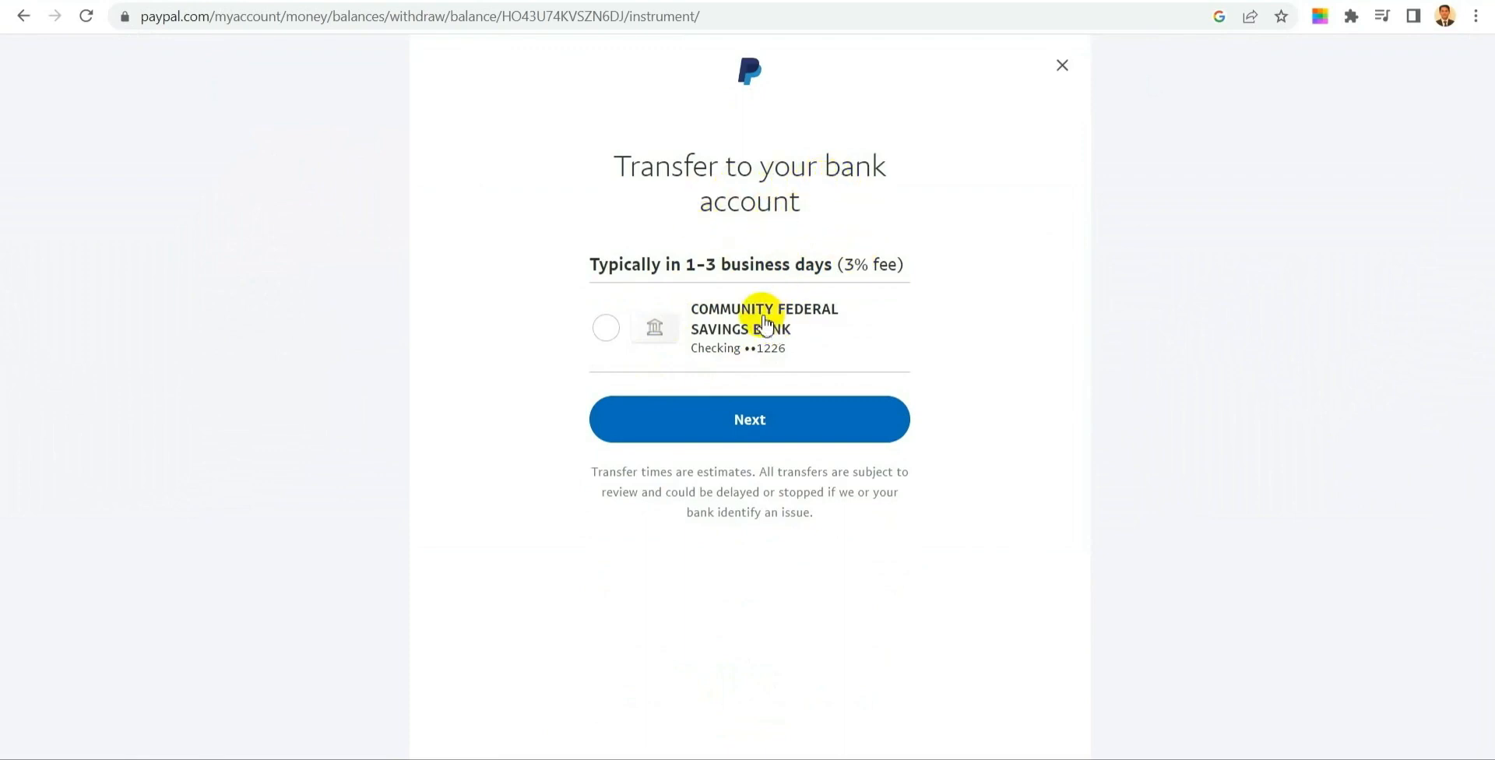
click(606, 327)
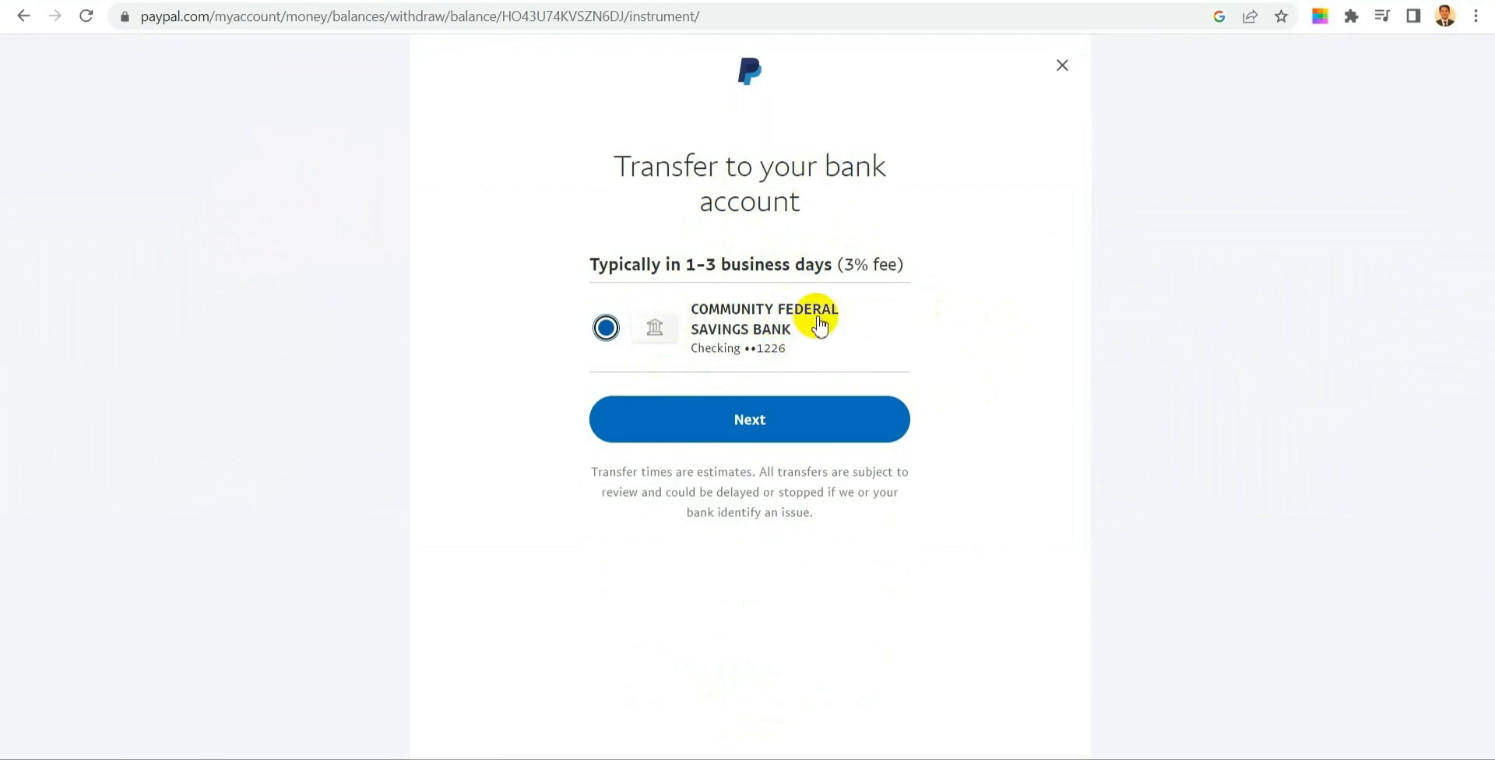
mouse_move(797, 436)
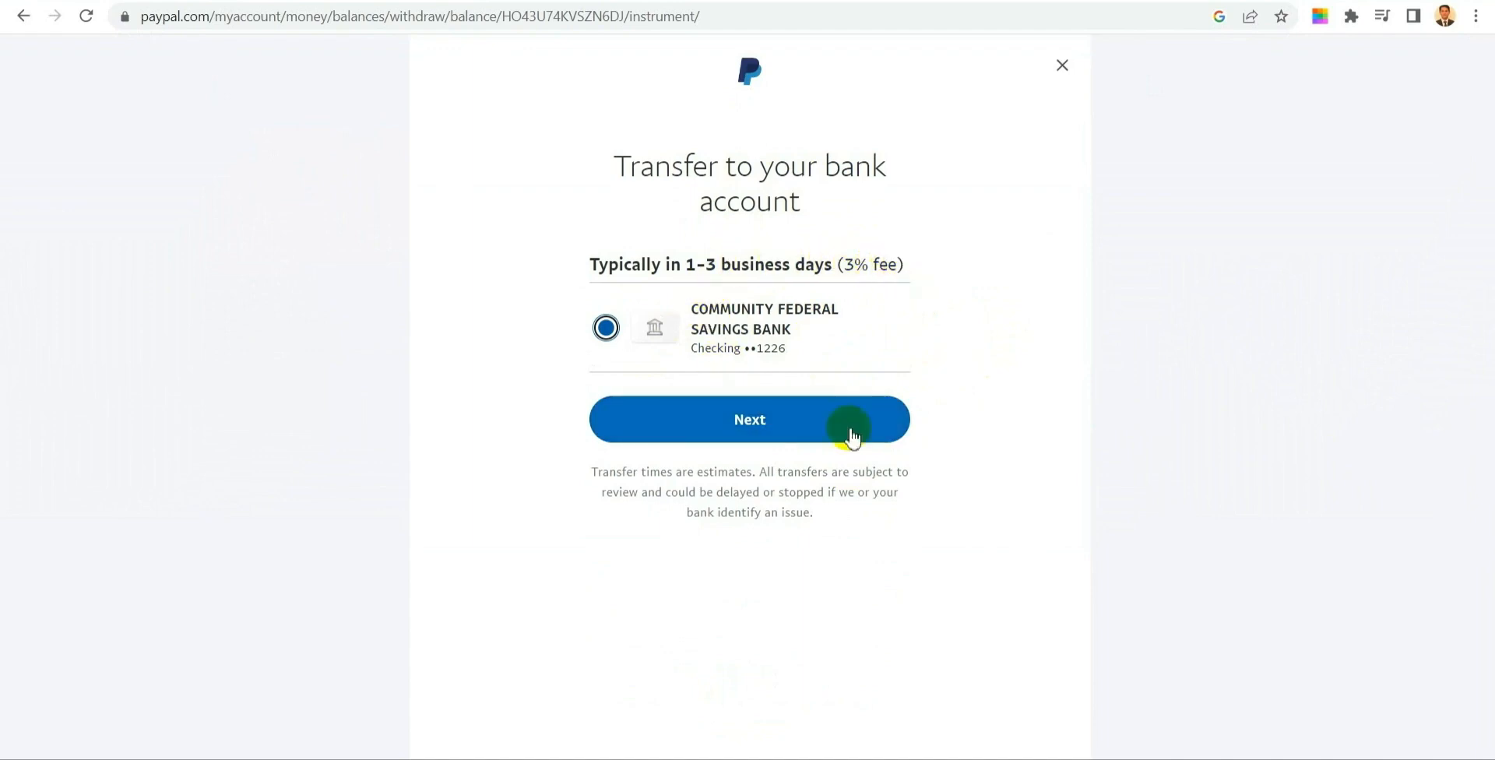
click(749, 419)
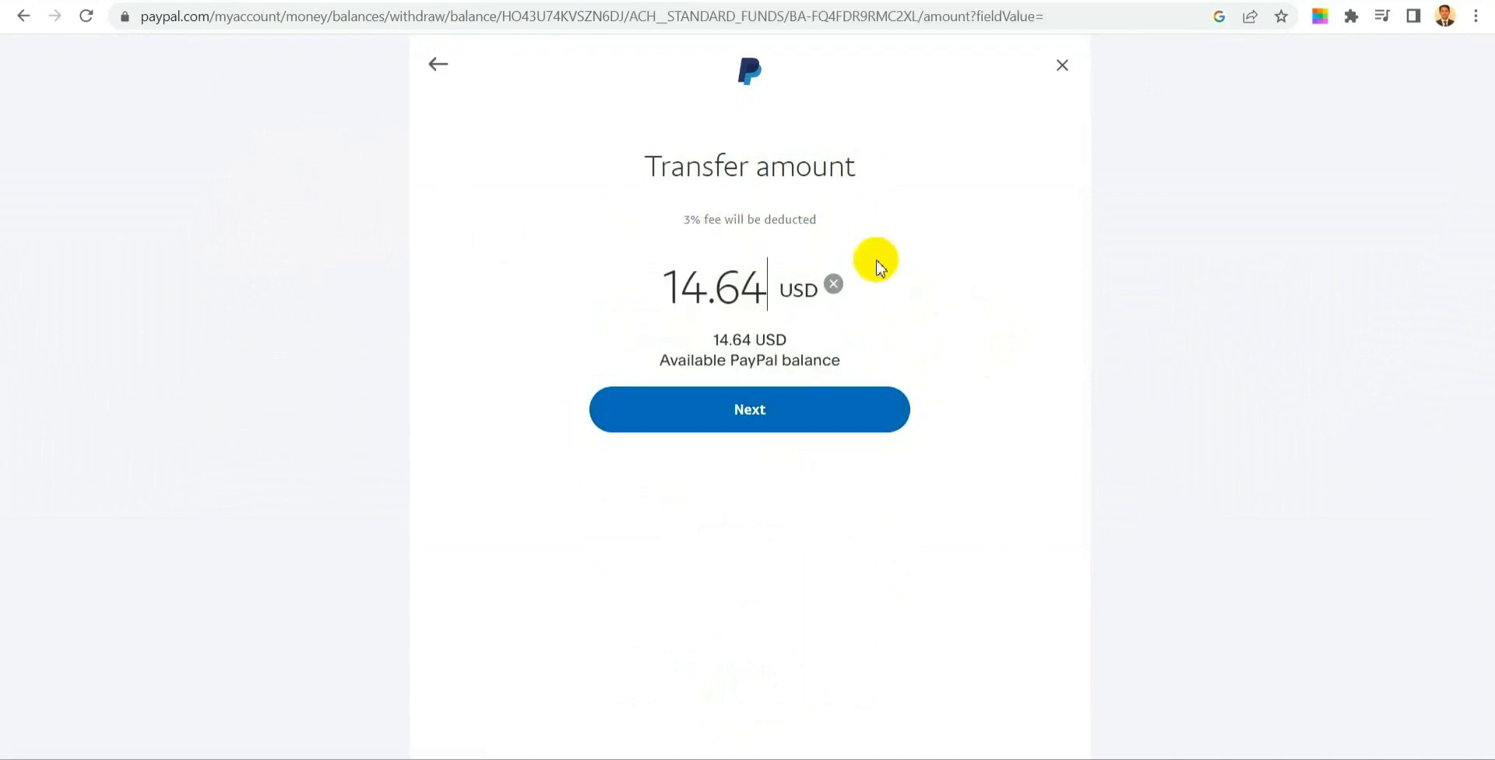
mouse_move(974, 430)
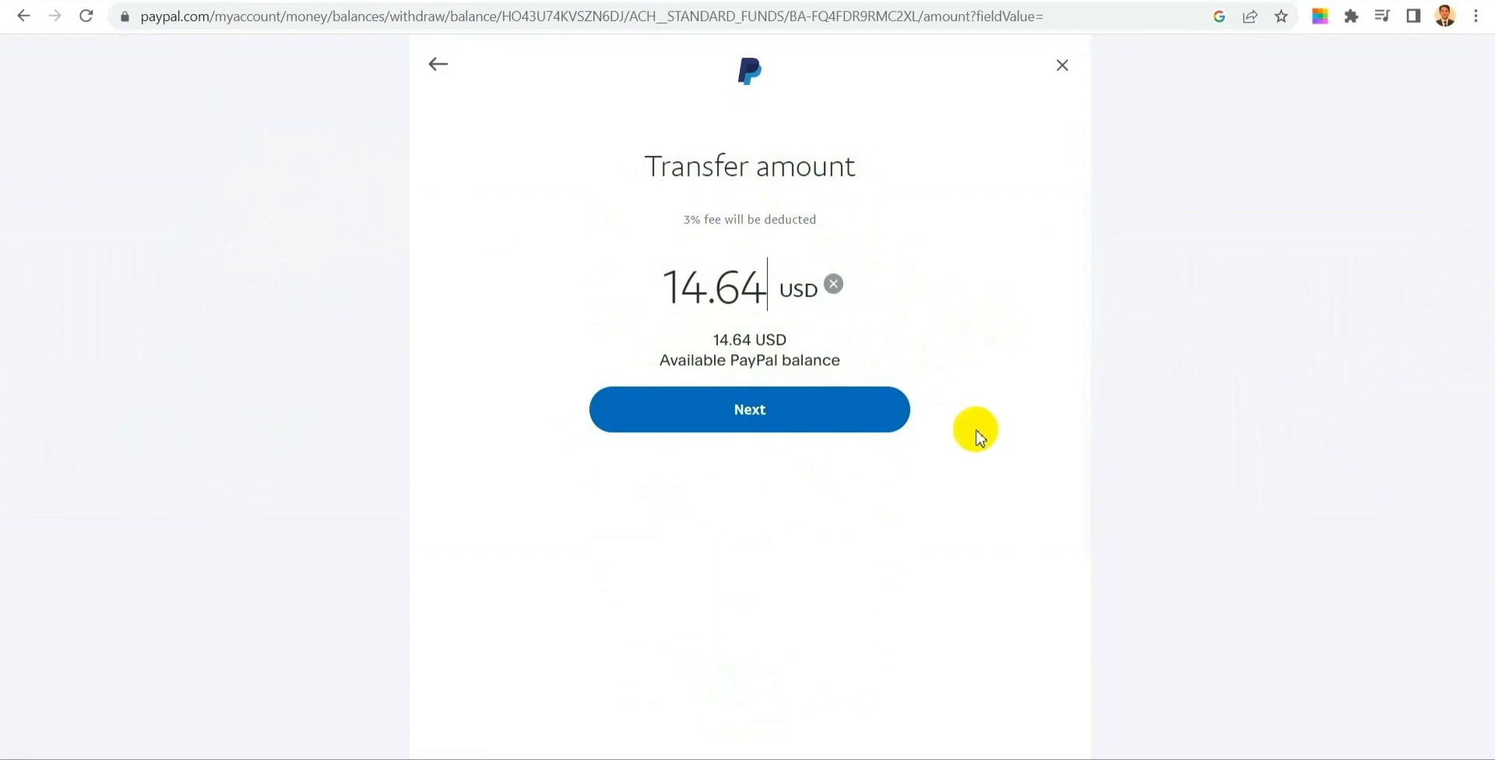
mouse_move(884, 328)
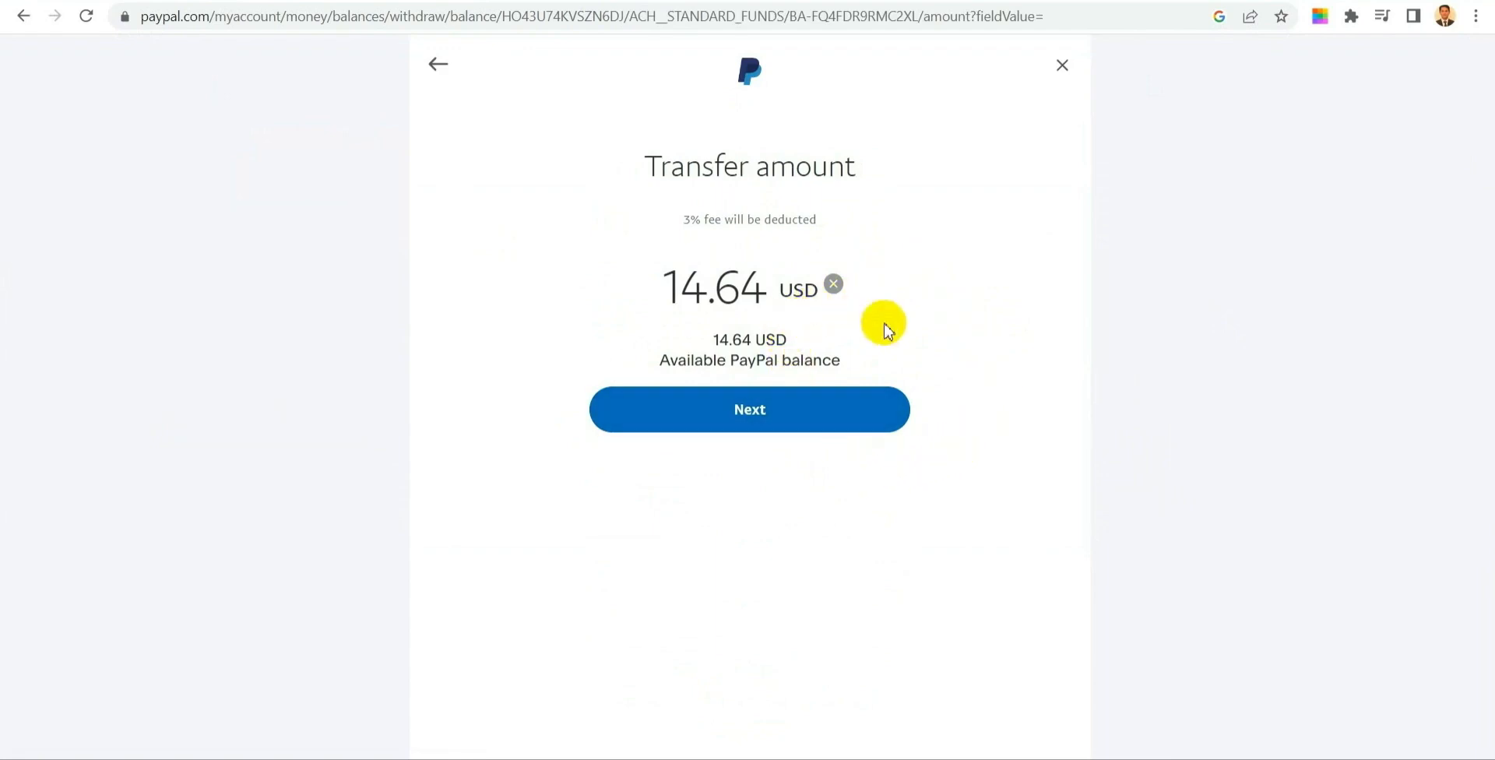
mouse_move(897, 188)
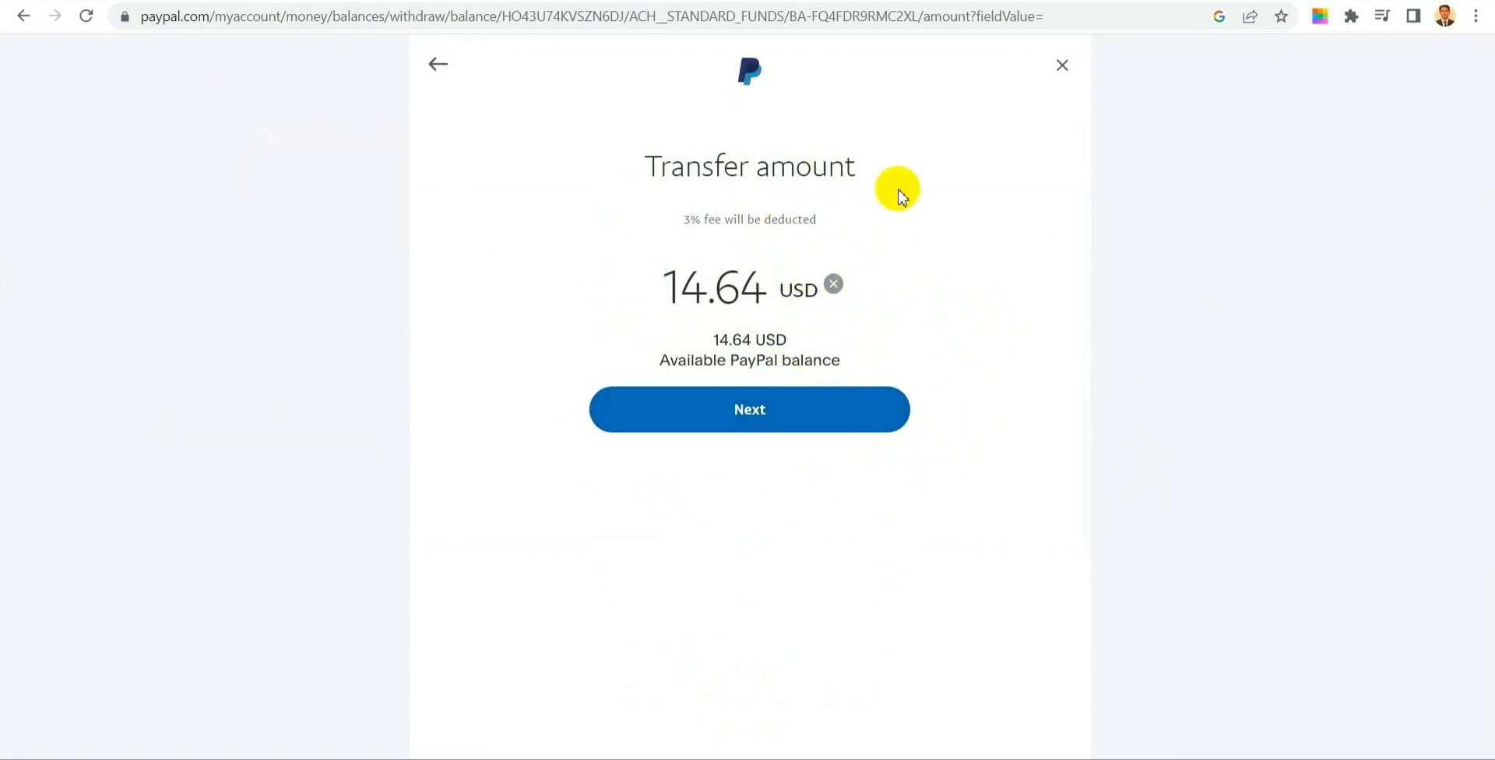
Submit the full 14.64 USD as the transfer amount, reaching the security check
click(749, 410)
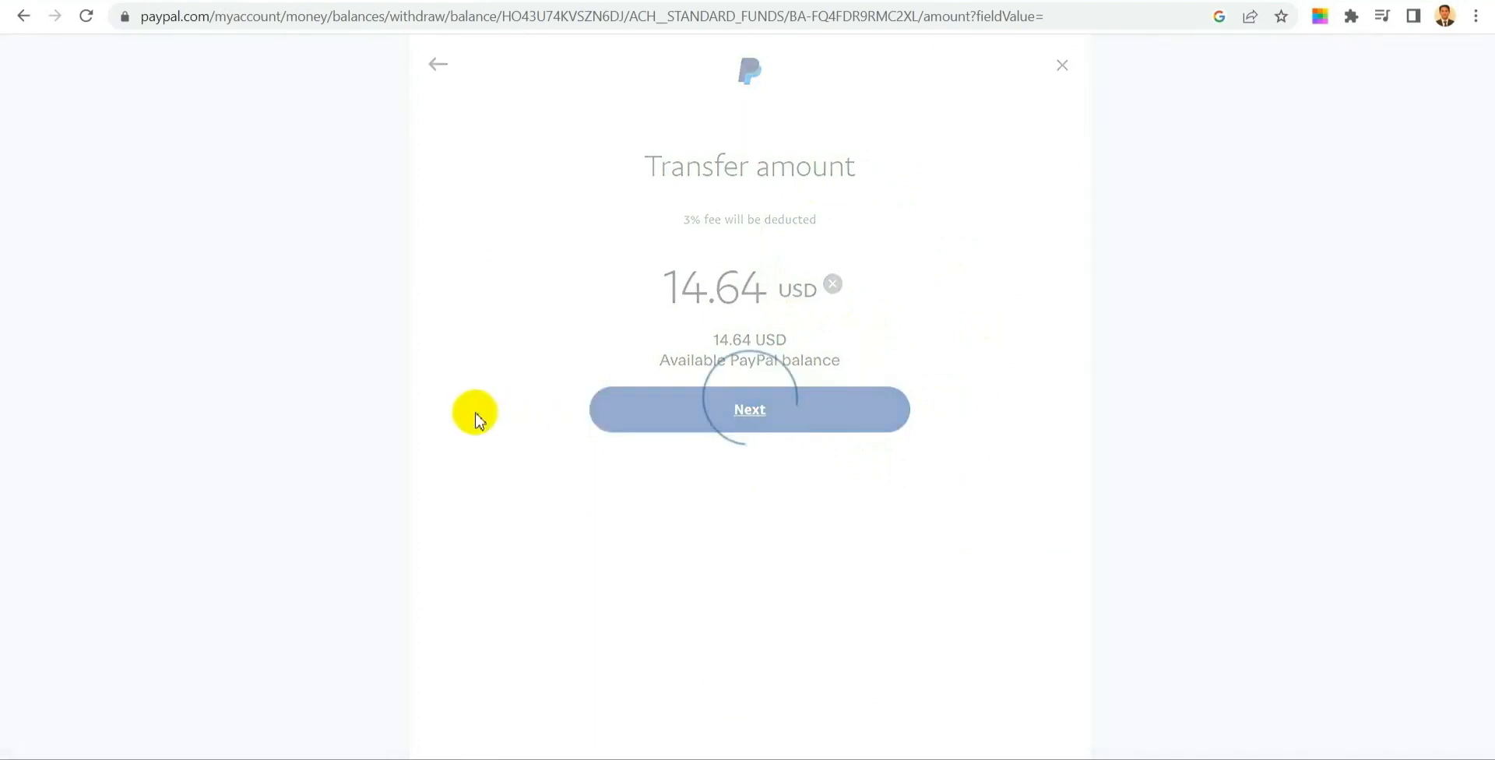
click(749, 410)
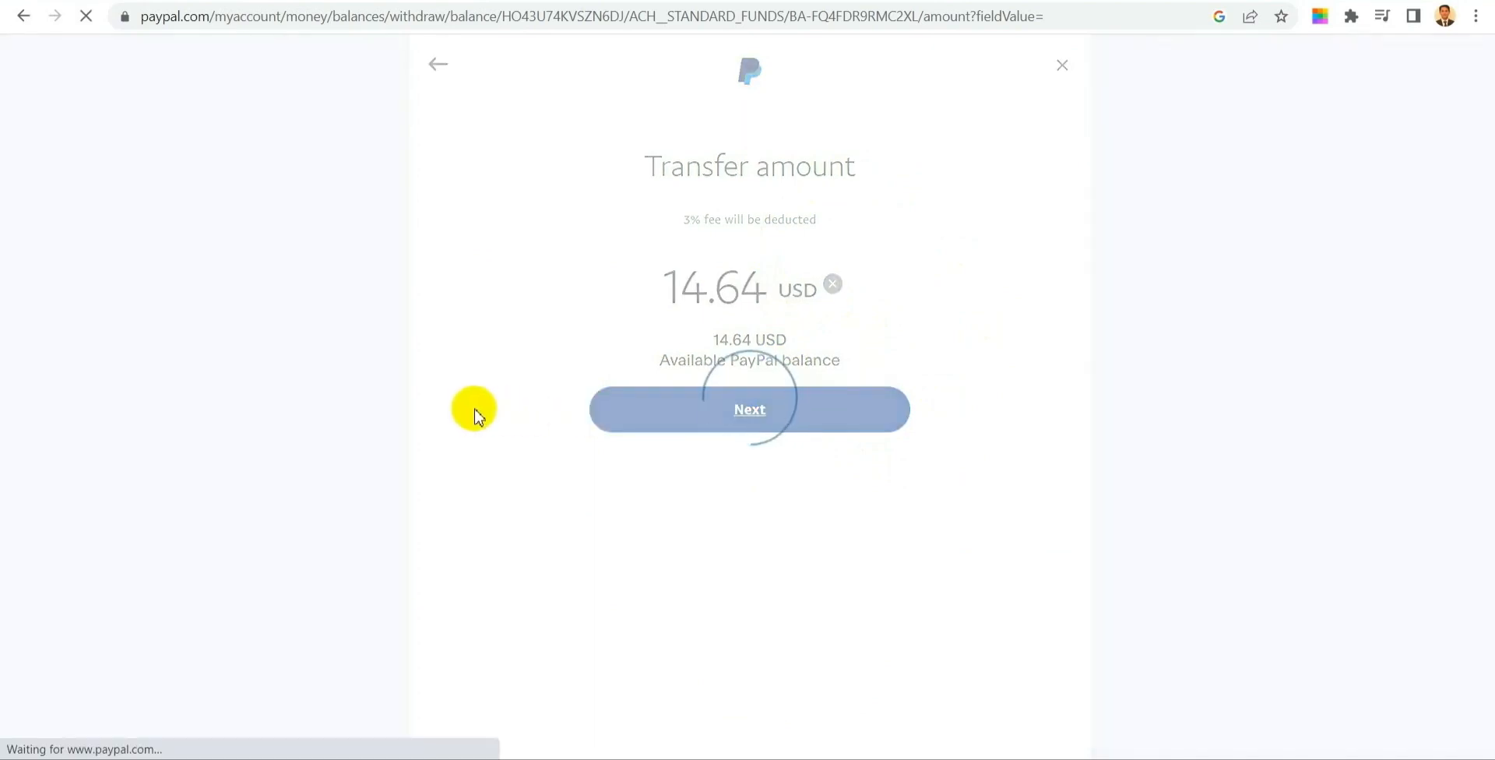
click(749, 410)
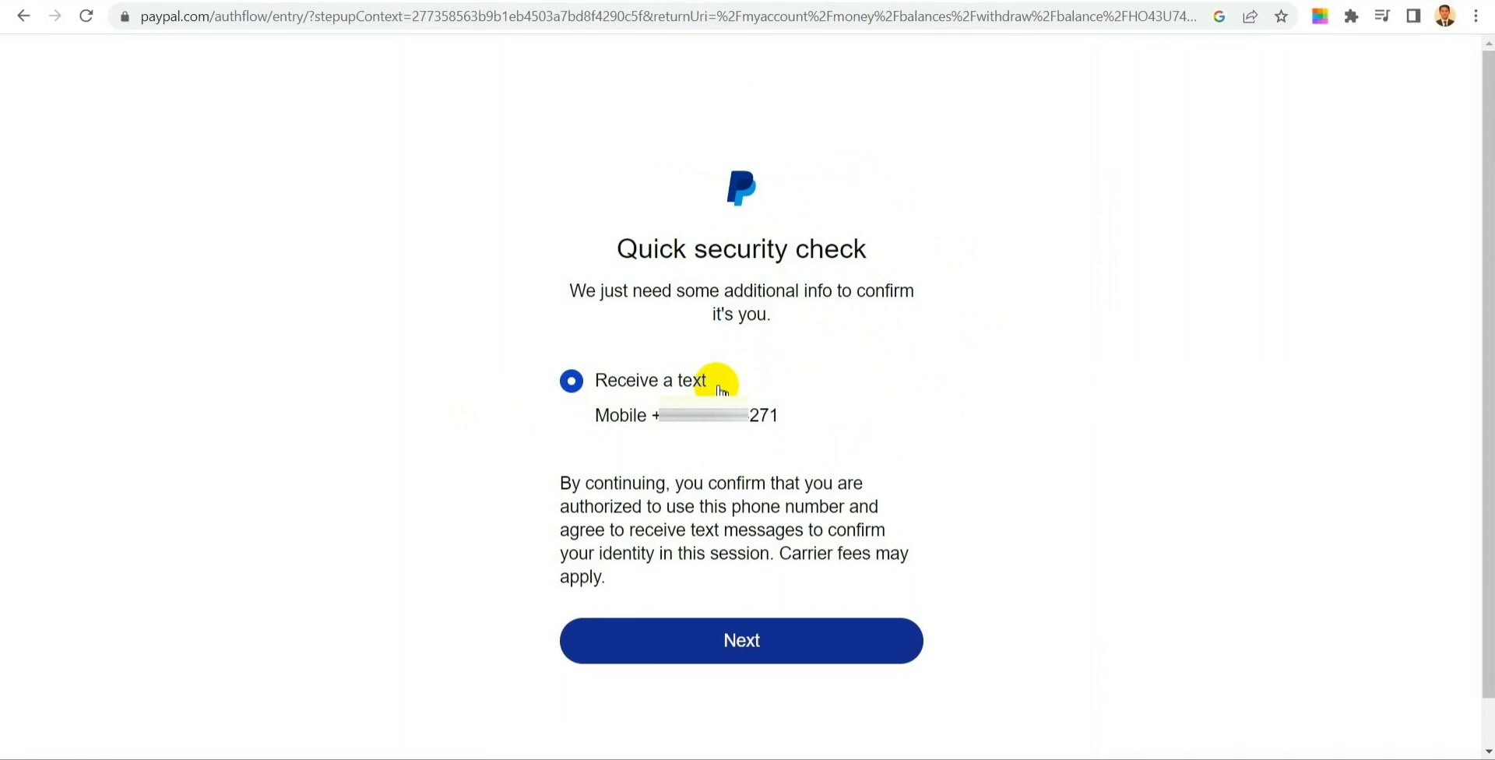
mouse_move(771, 647)
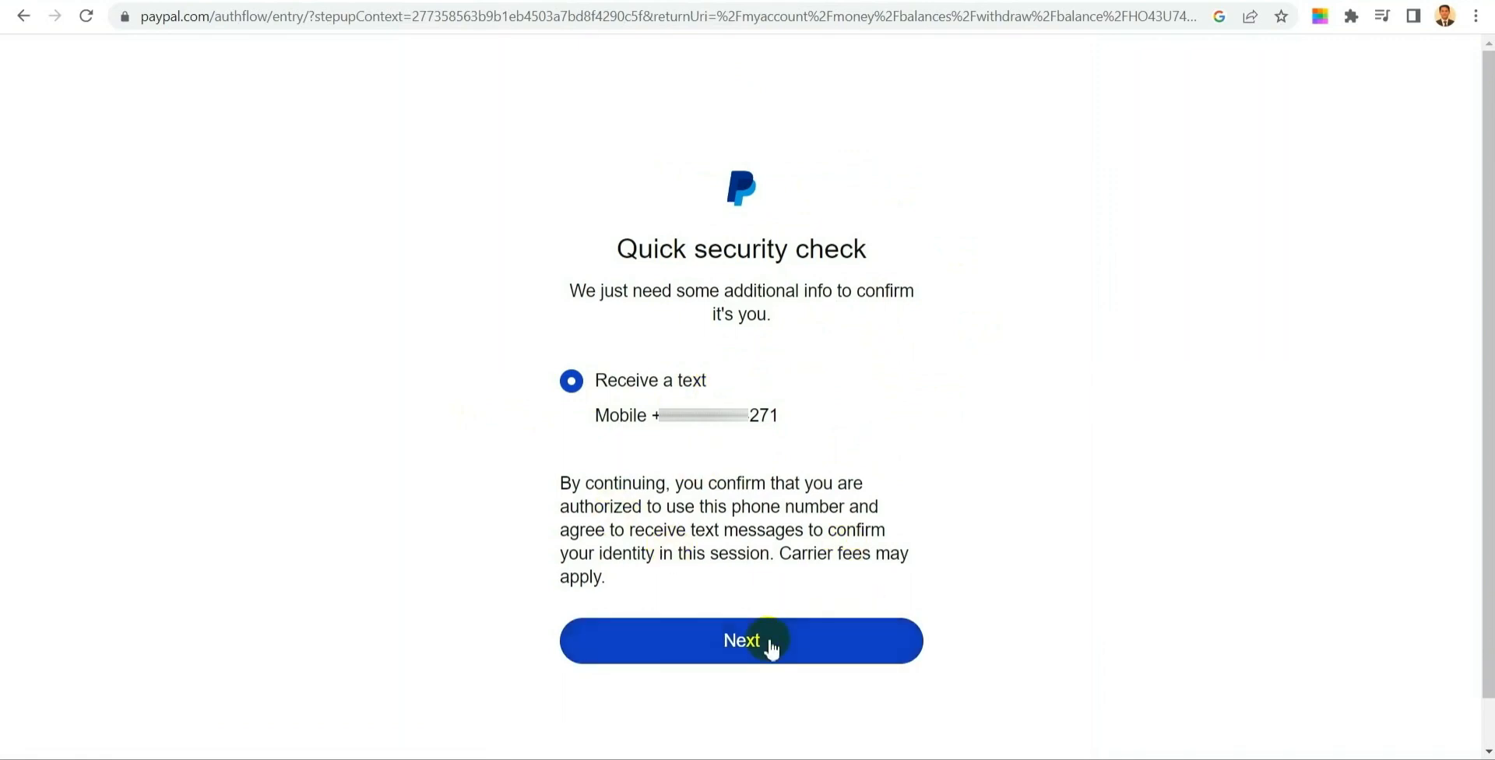
click(741, 640)
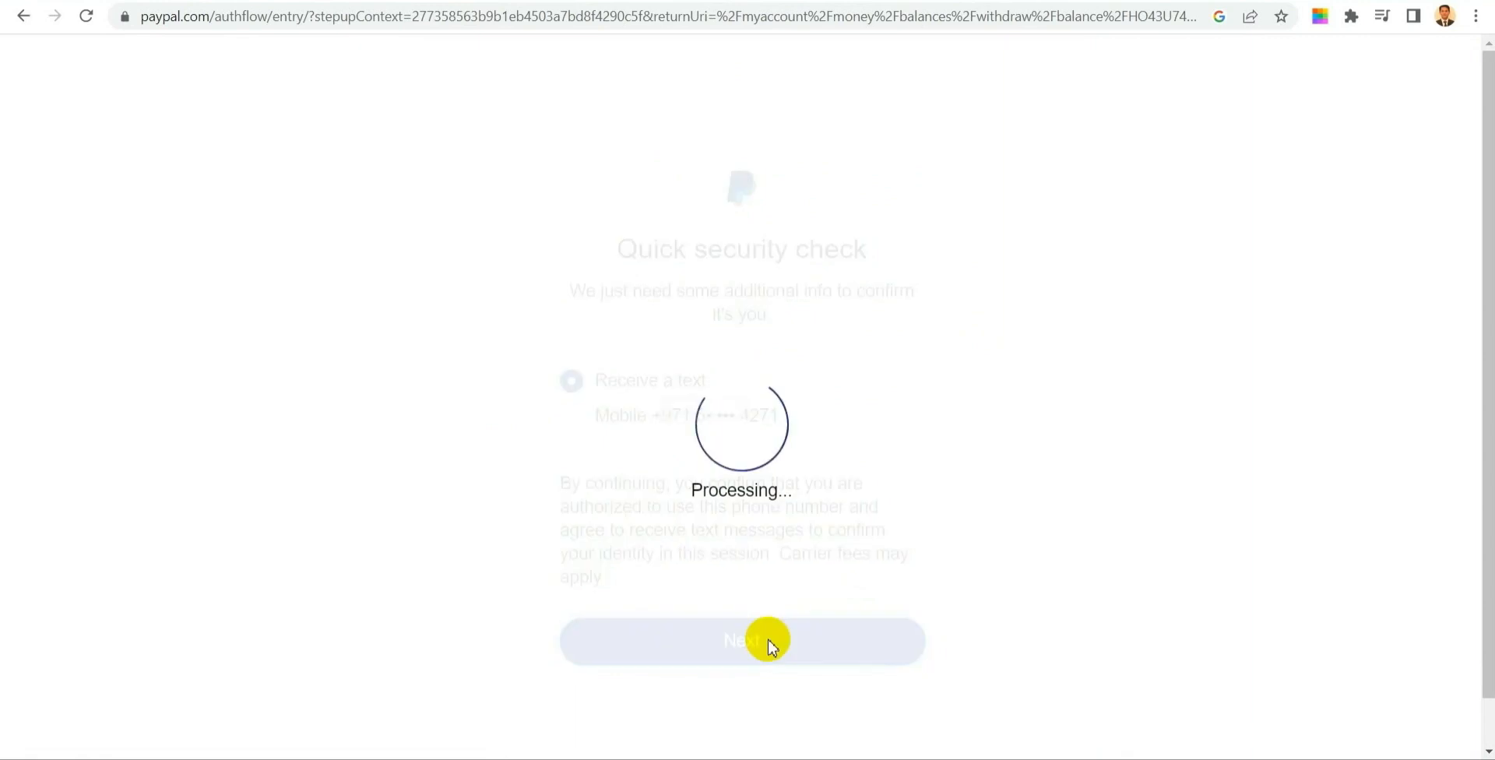
click(741, 640)
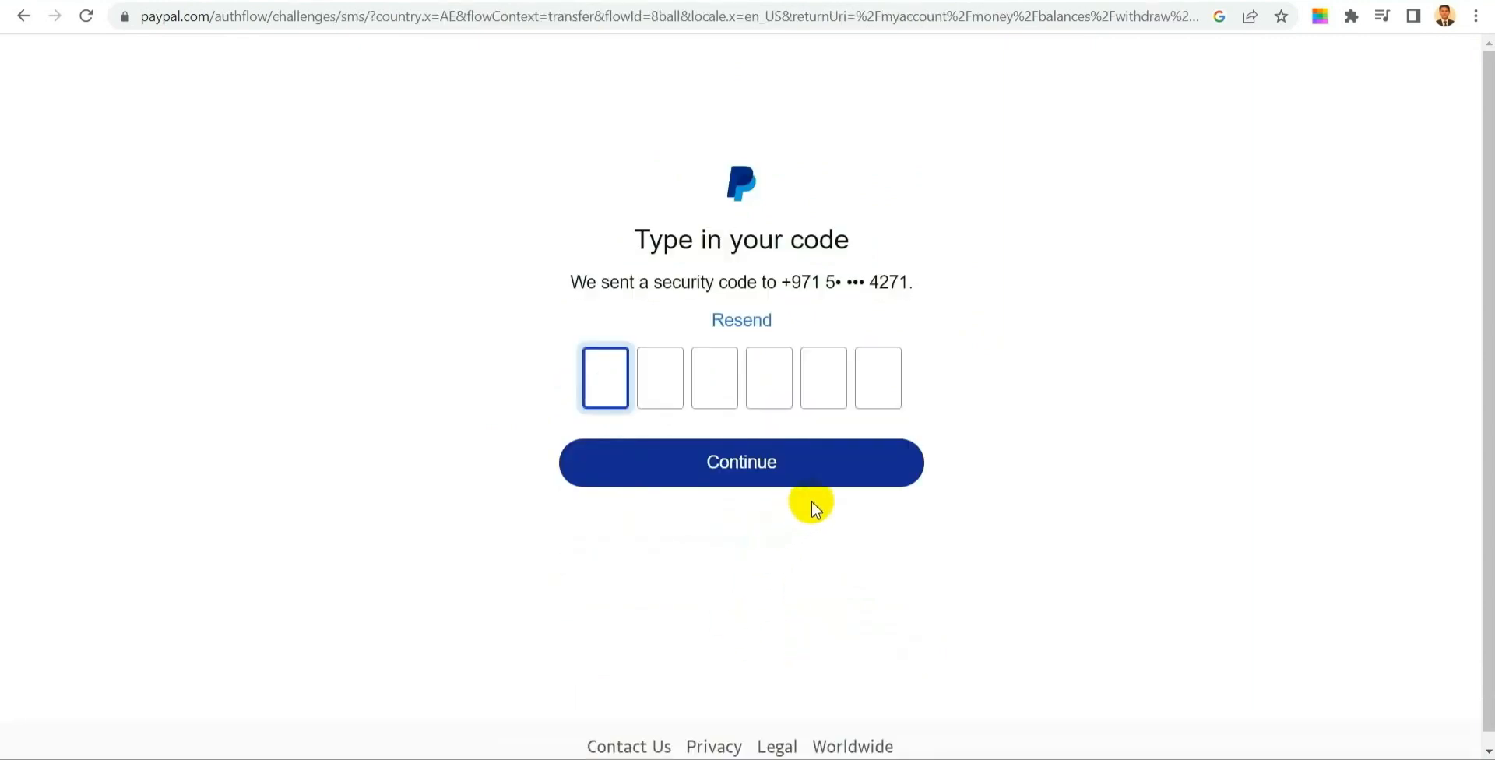
mouse_move(1110, 532)
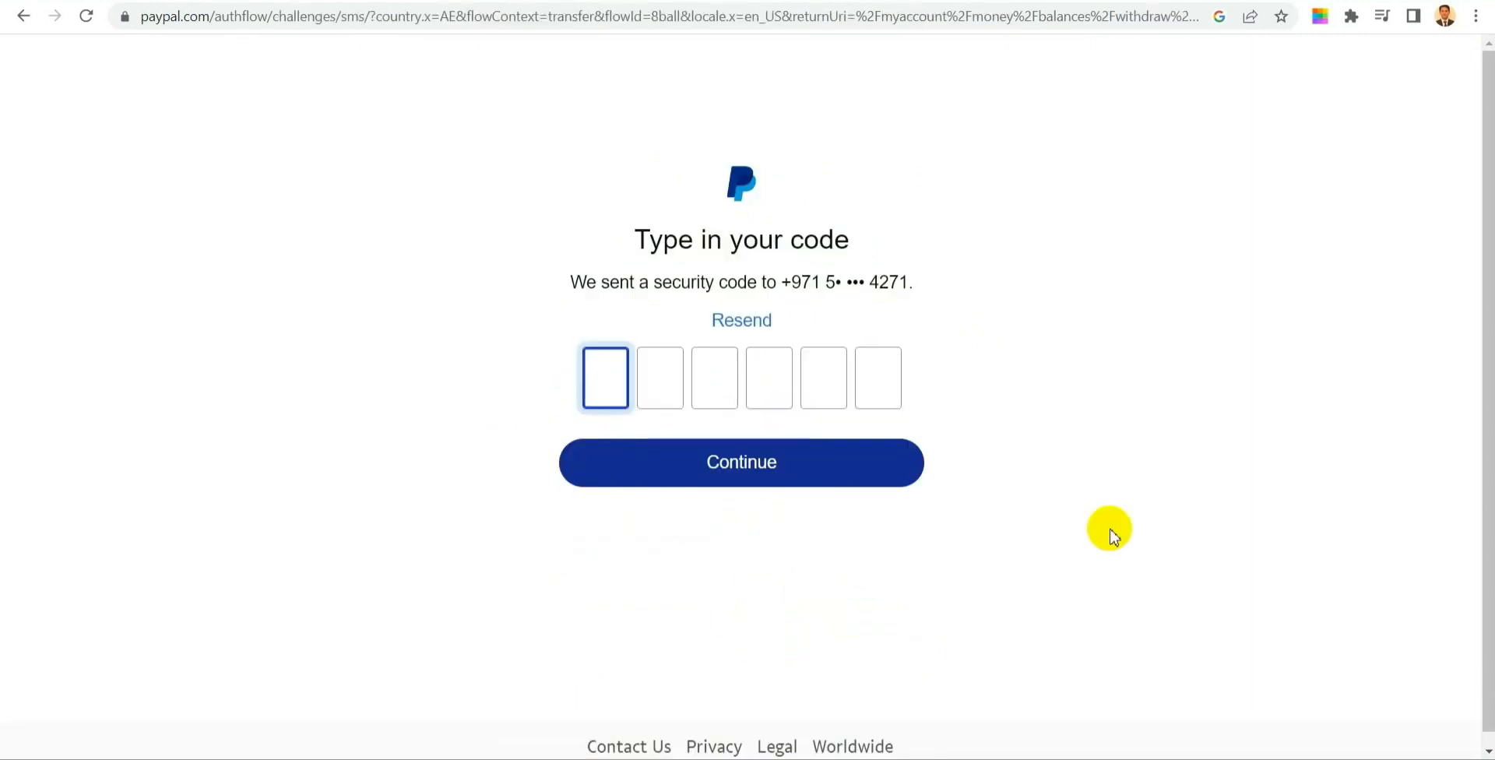
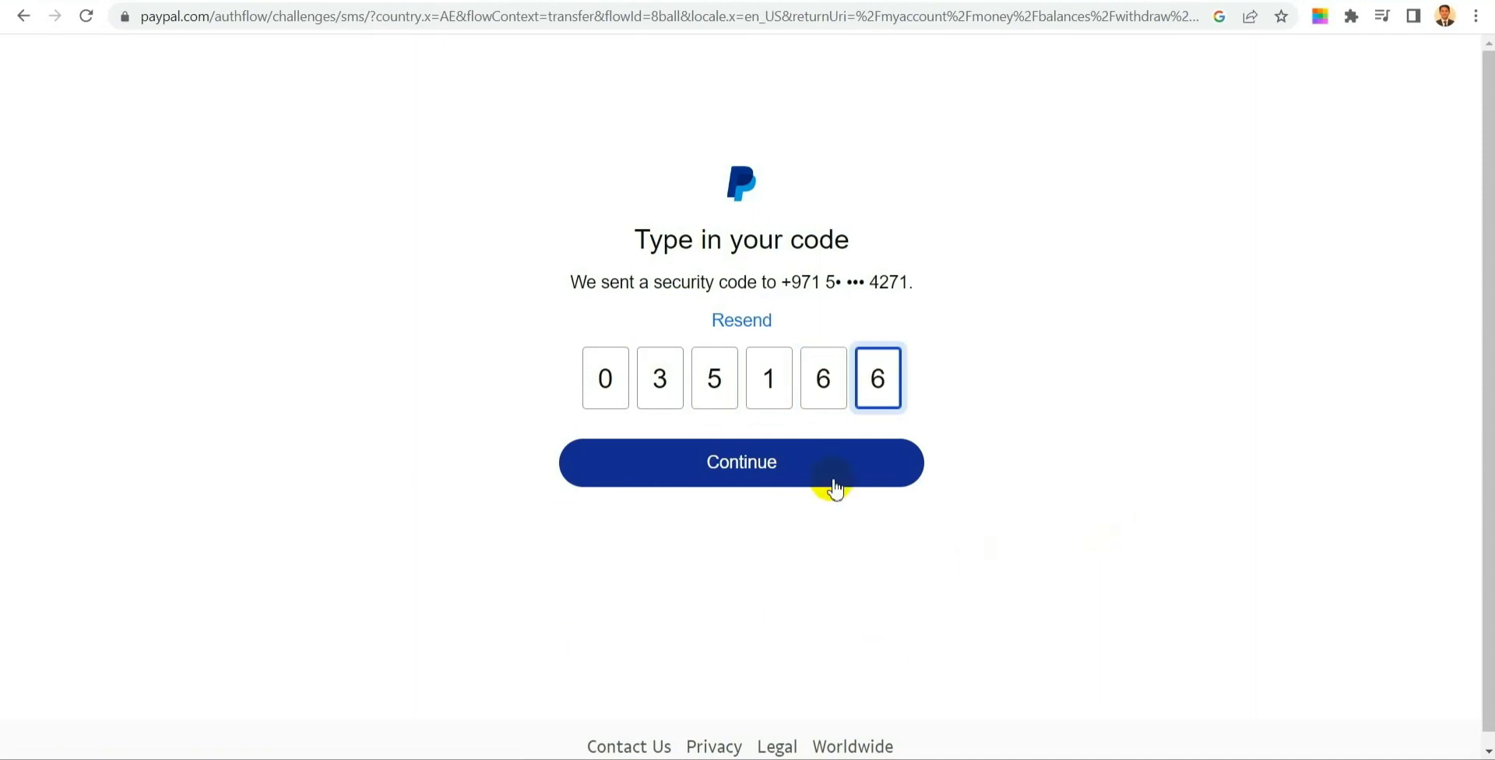
click(741, 462)
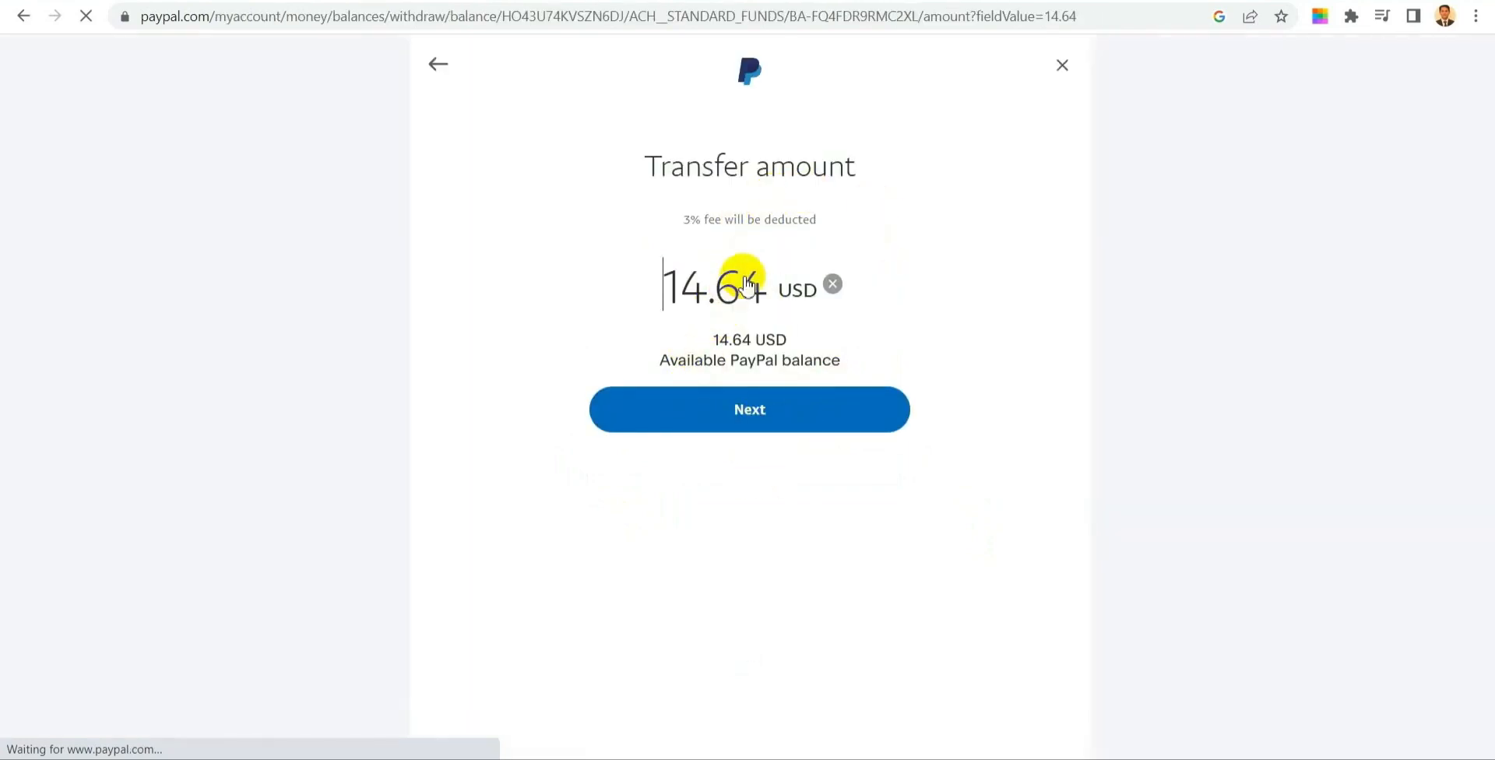
Confirm the 14.64 USD amount, send 14.20 USD to the bank now, and dismiss the Get the App prompt
click(749, 409)
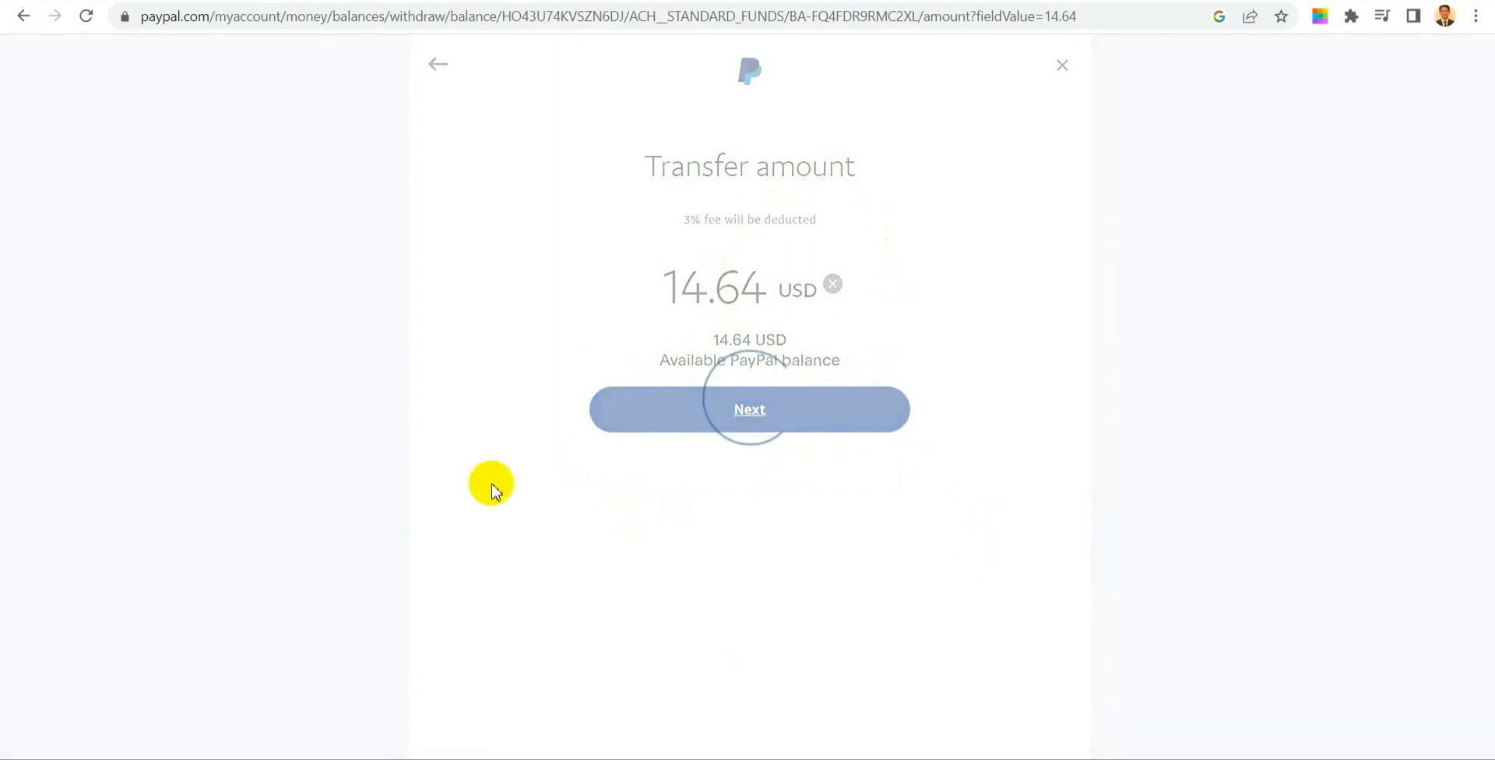
click(749, 410)
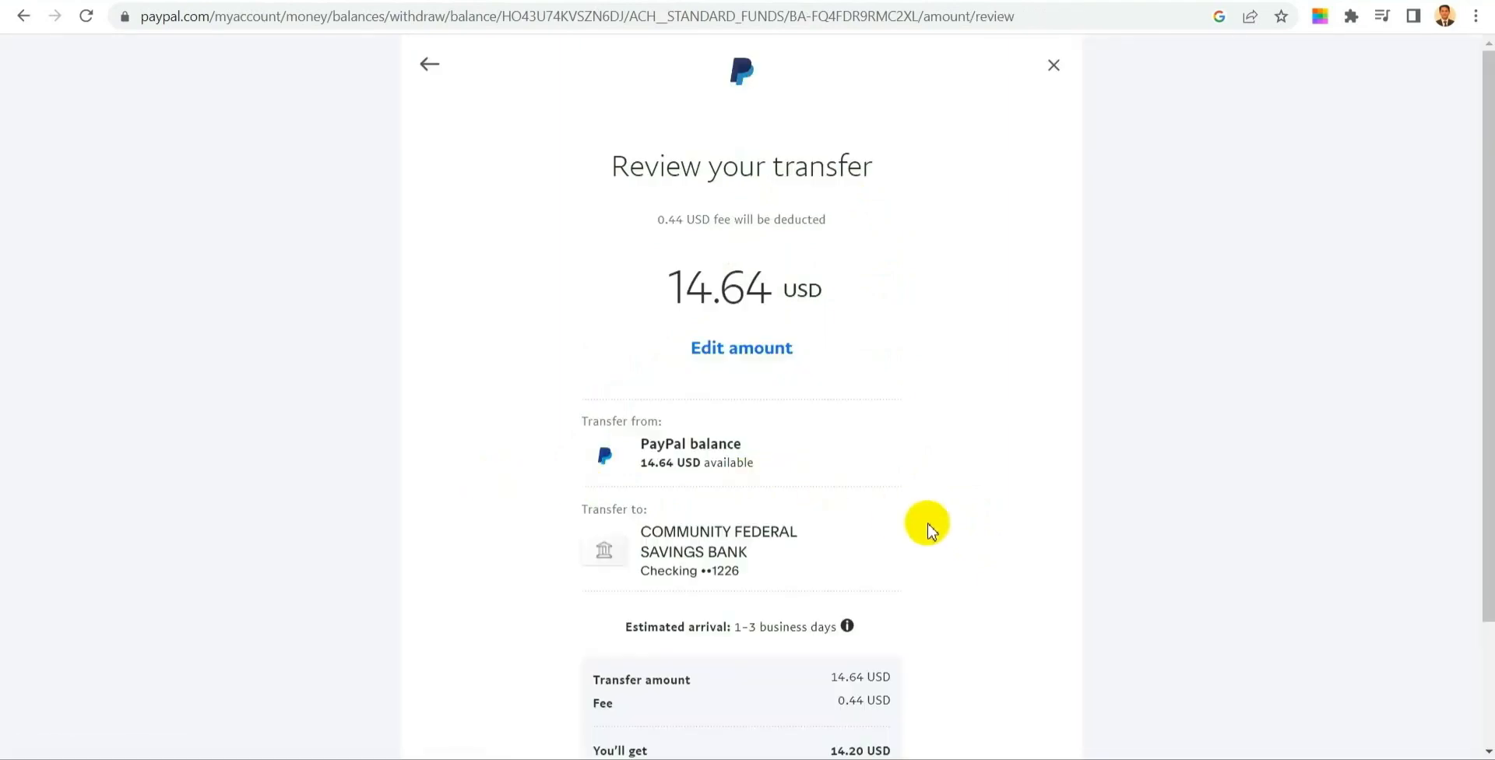
scroll(down, 3)
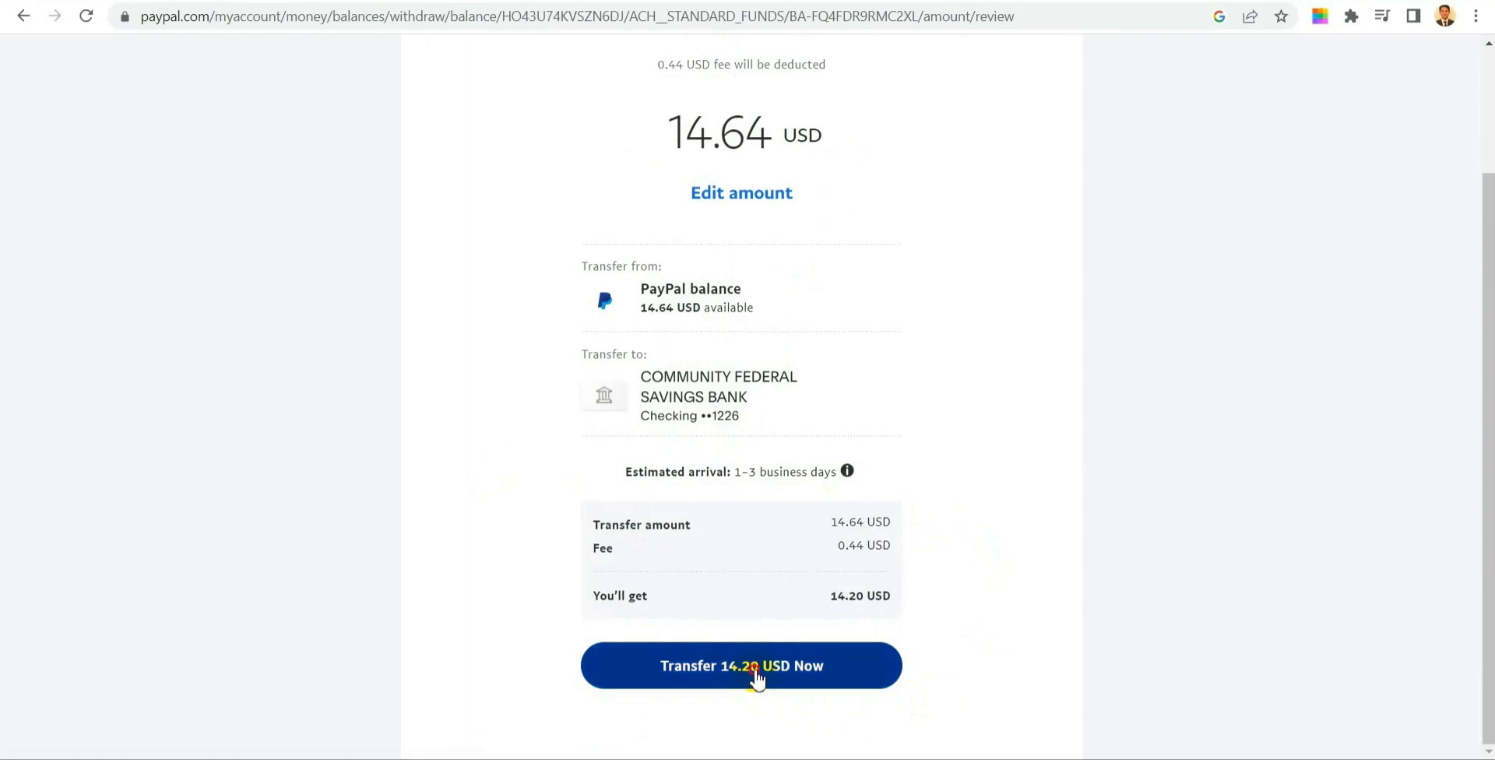
click(741, 665)
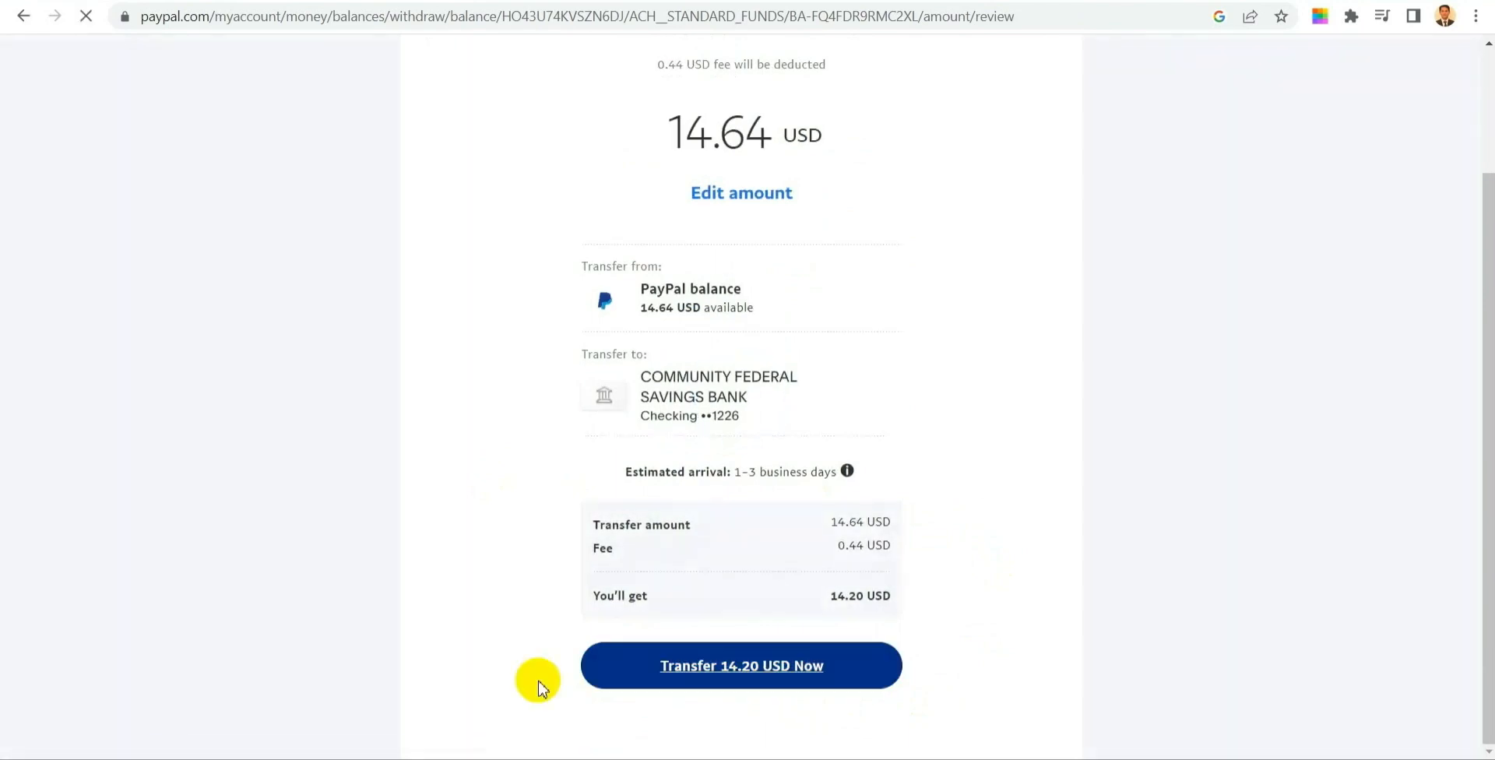
click(741, 665)
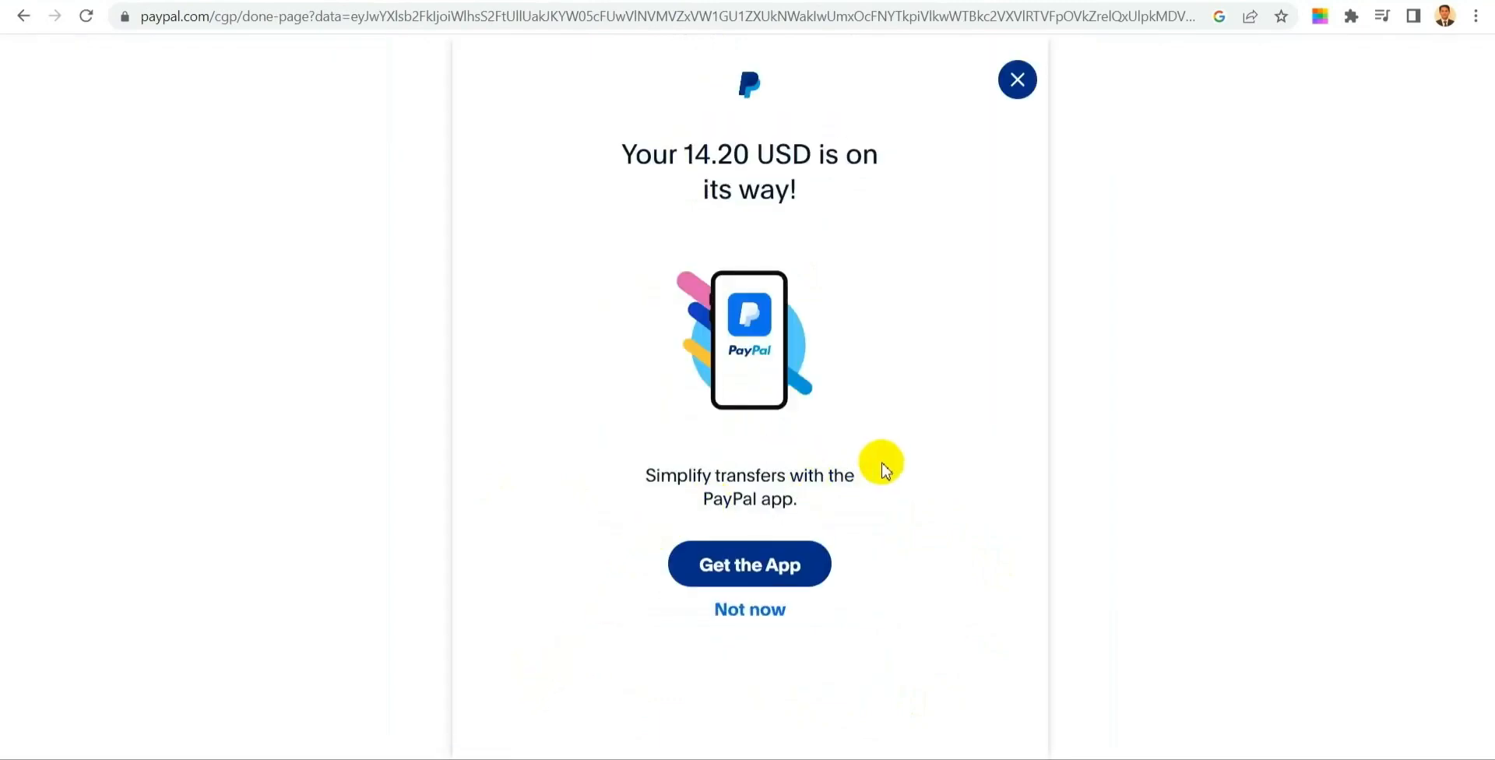
mouse_move(877, 679)
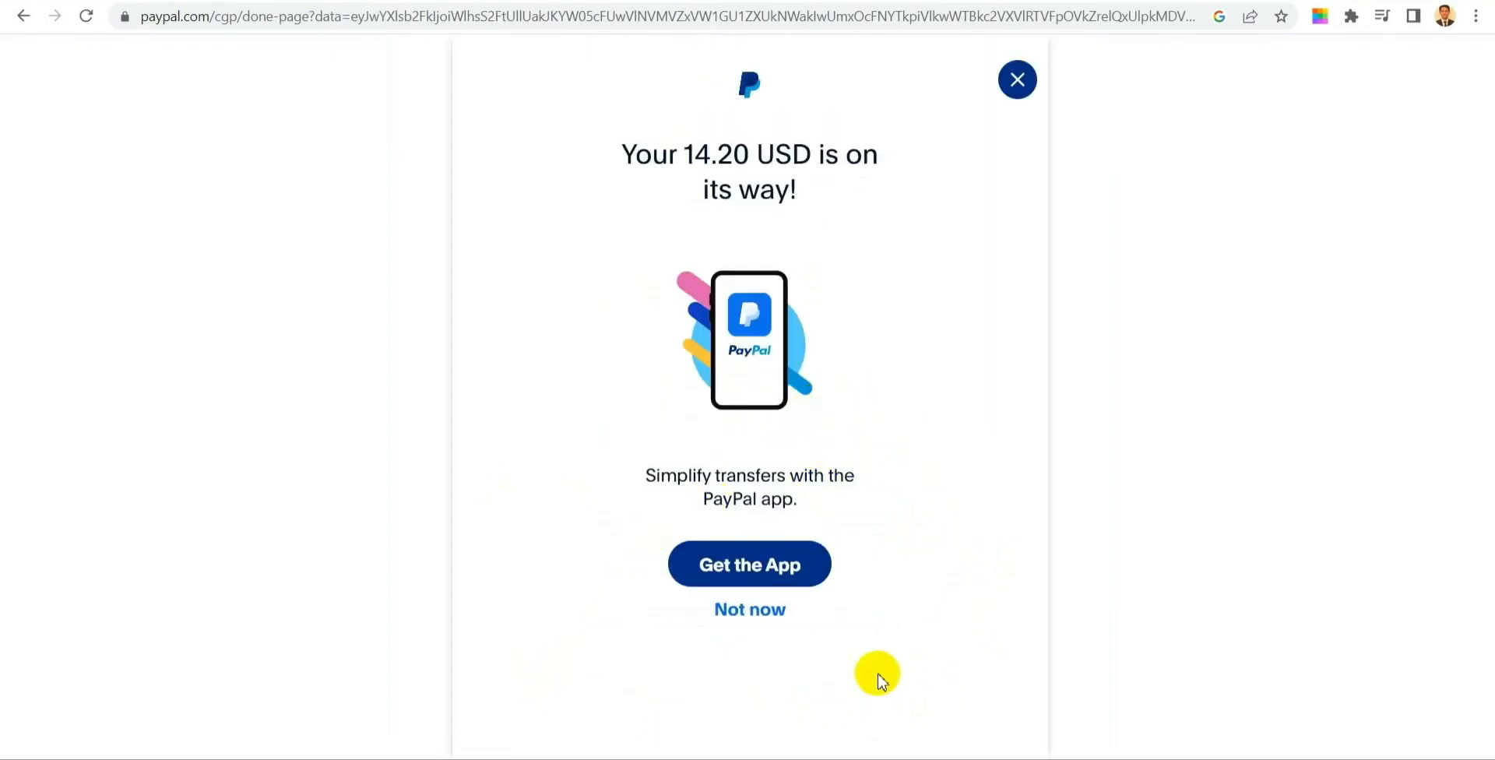
mouse_move(855, 601)
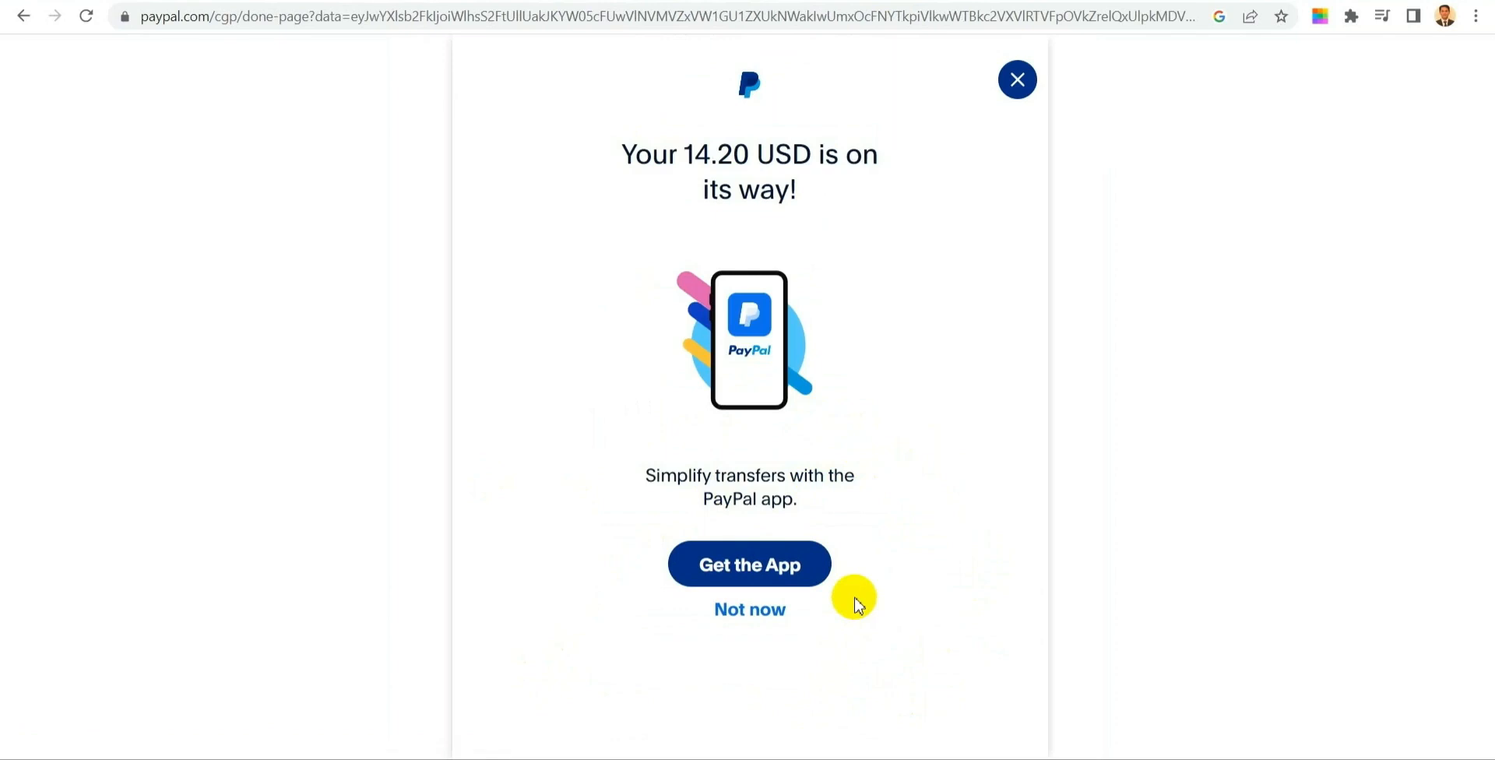
mouse_move(749, 609)
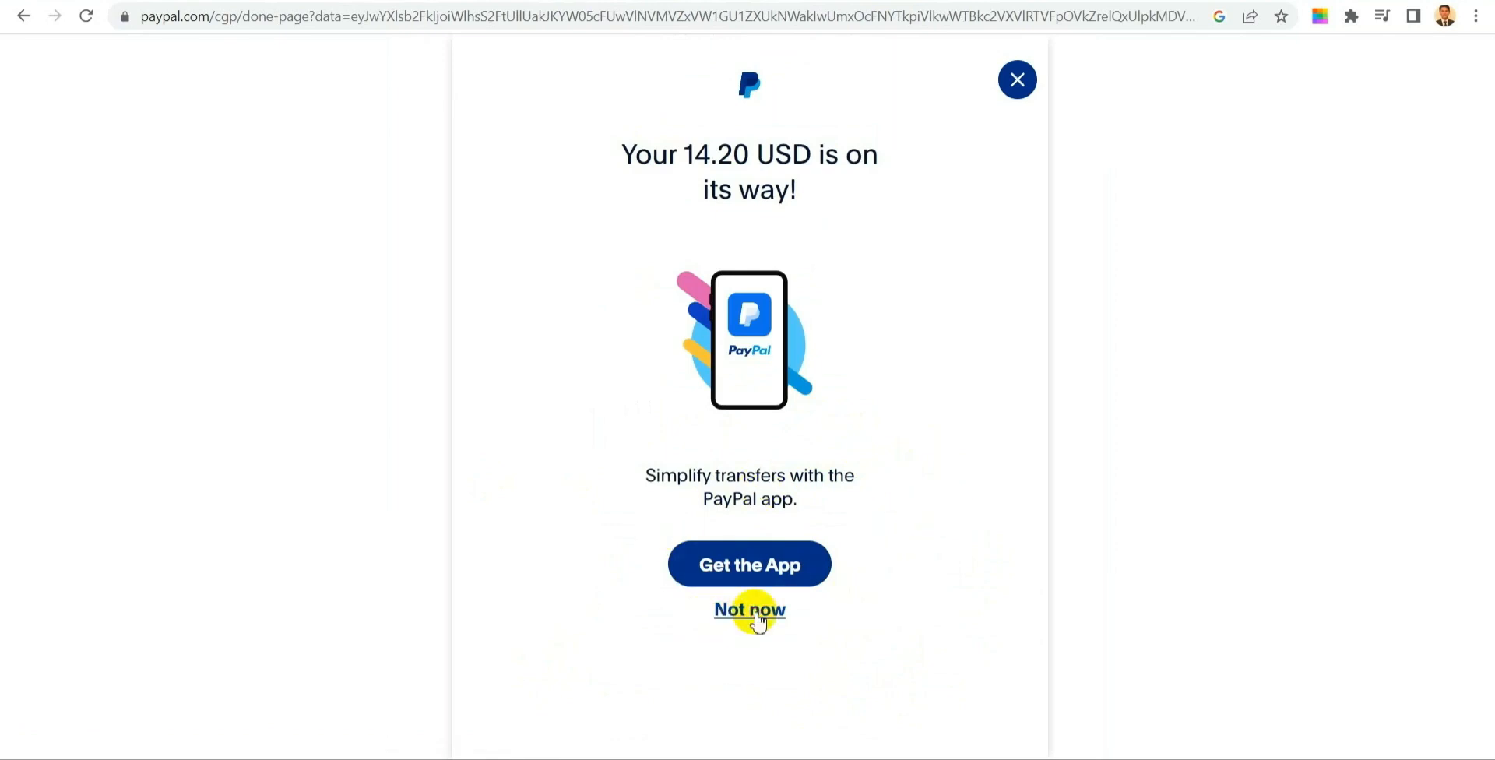
click(749, 610)
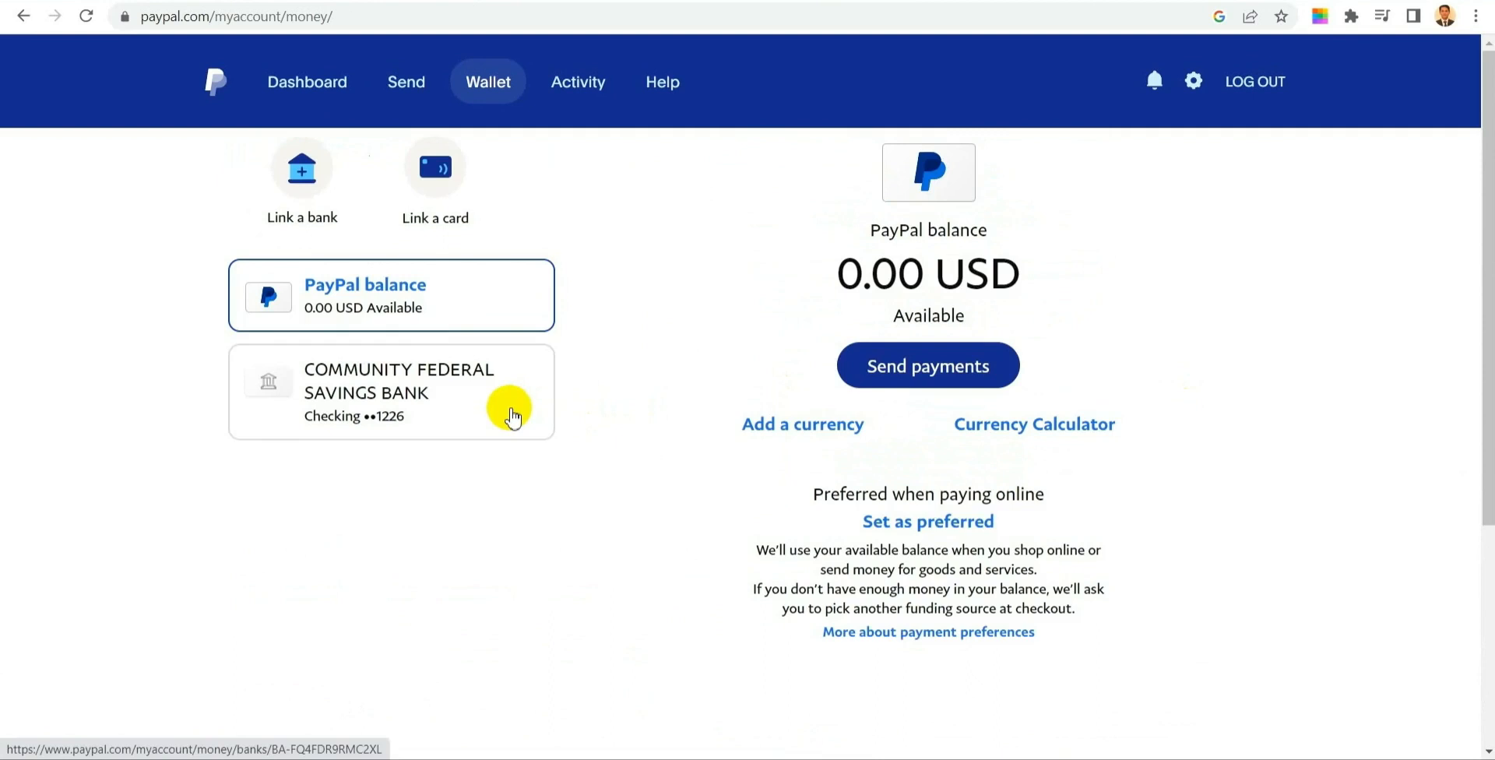
From the Dashboard's Recent activity, view the 14.20 USD Community Federal Savings Bank transfer arriving 25 Mar
click(306, 81)
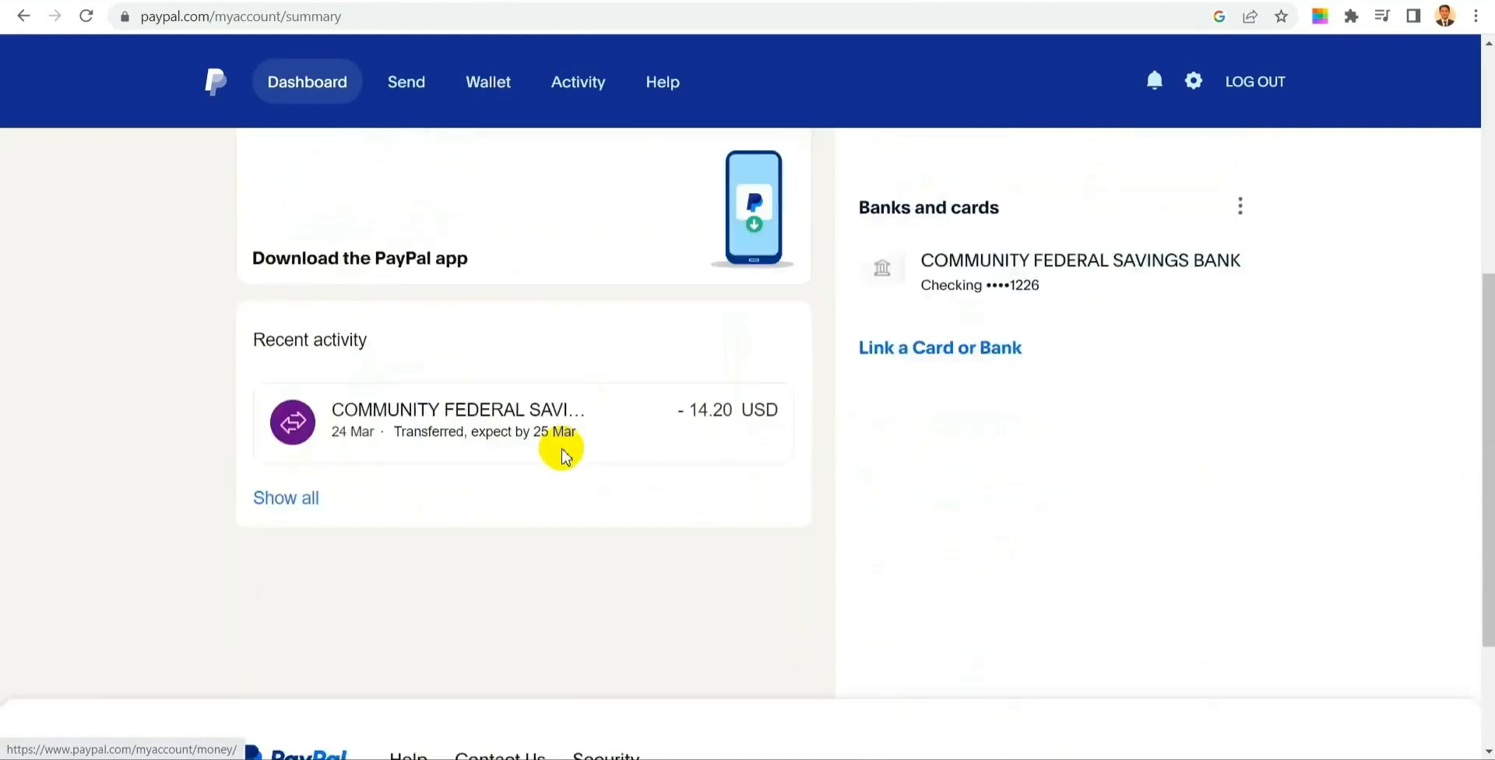
scroll(down, 3)
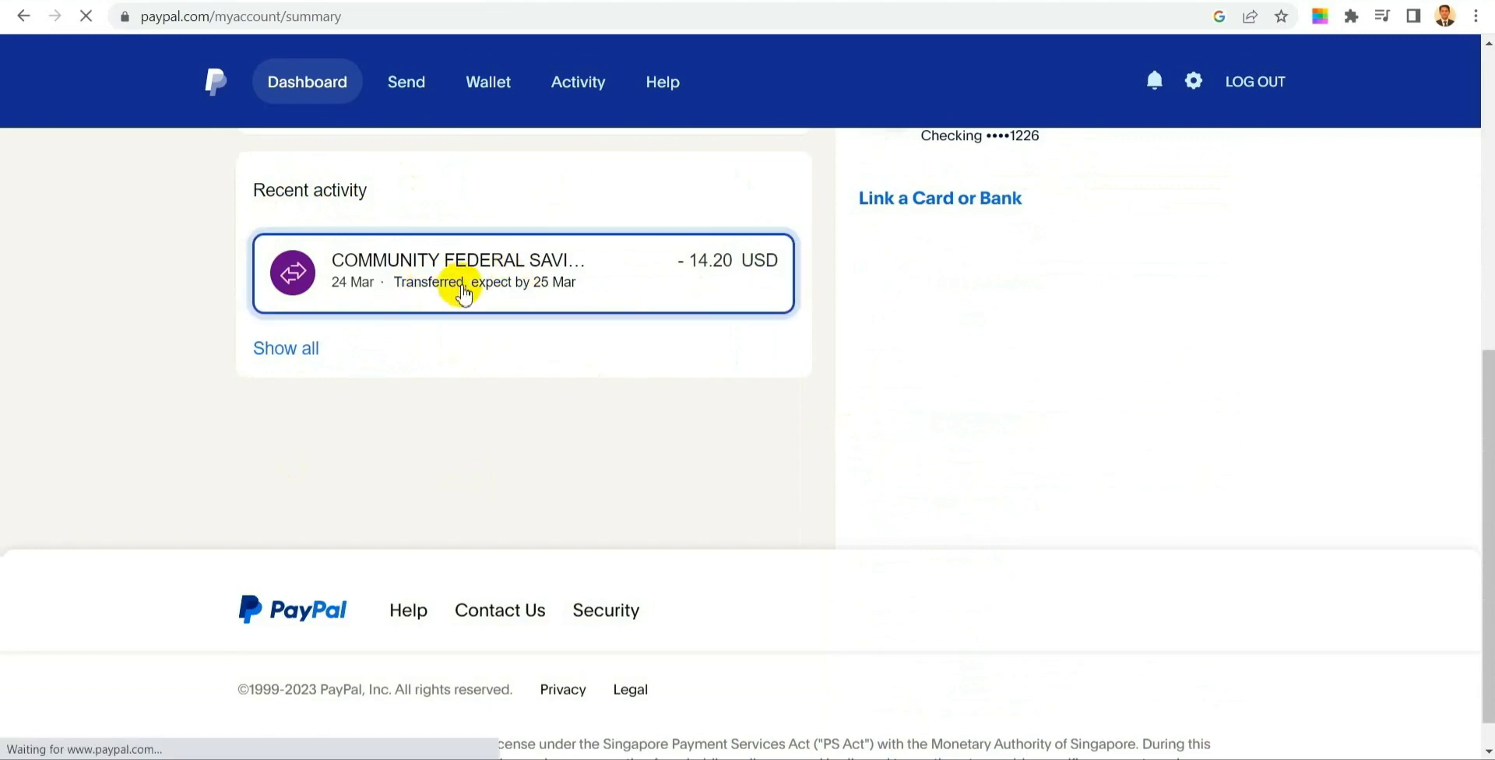
click(468, 272)
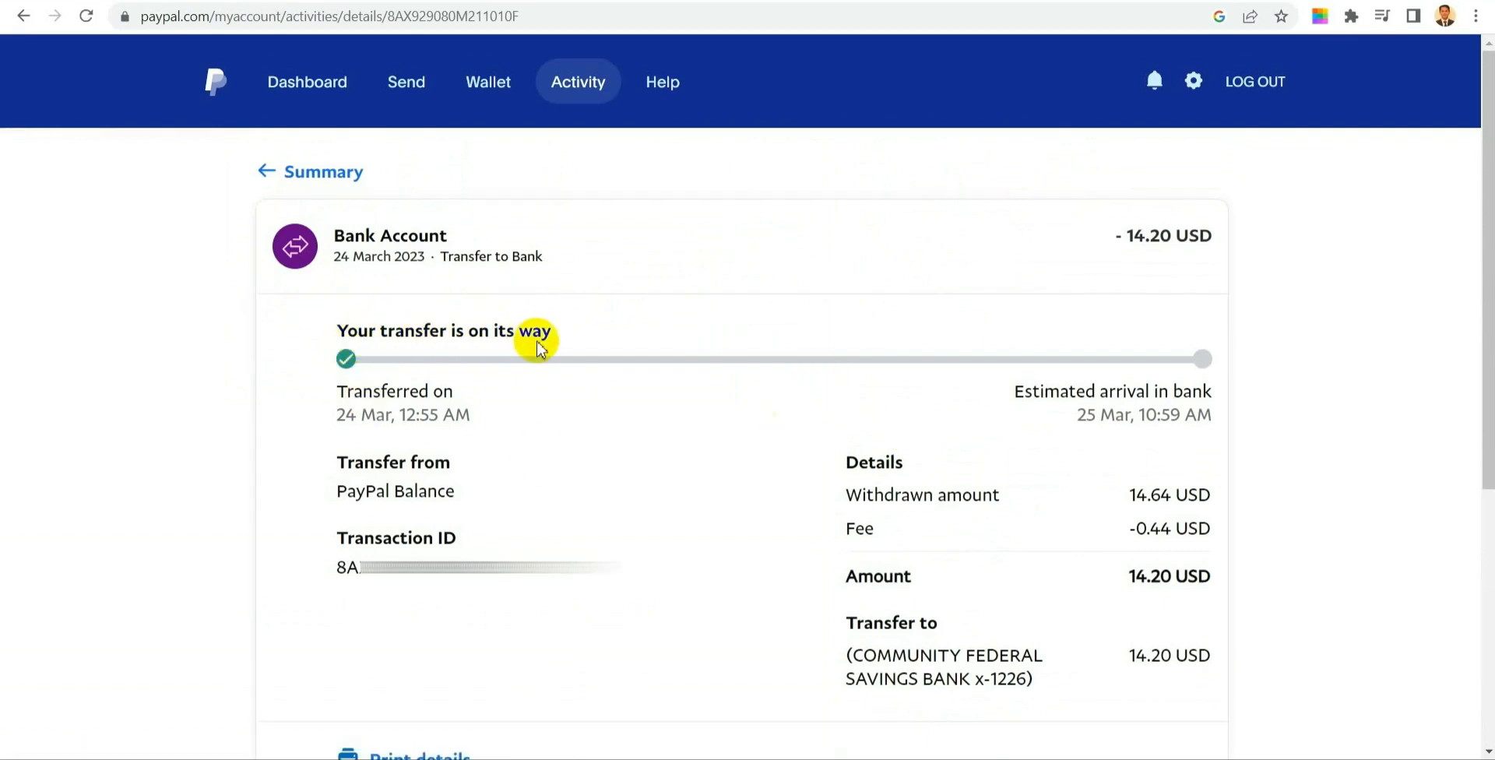
mouse_move(448, 444)
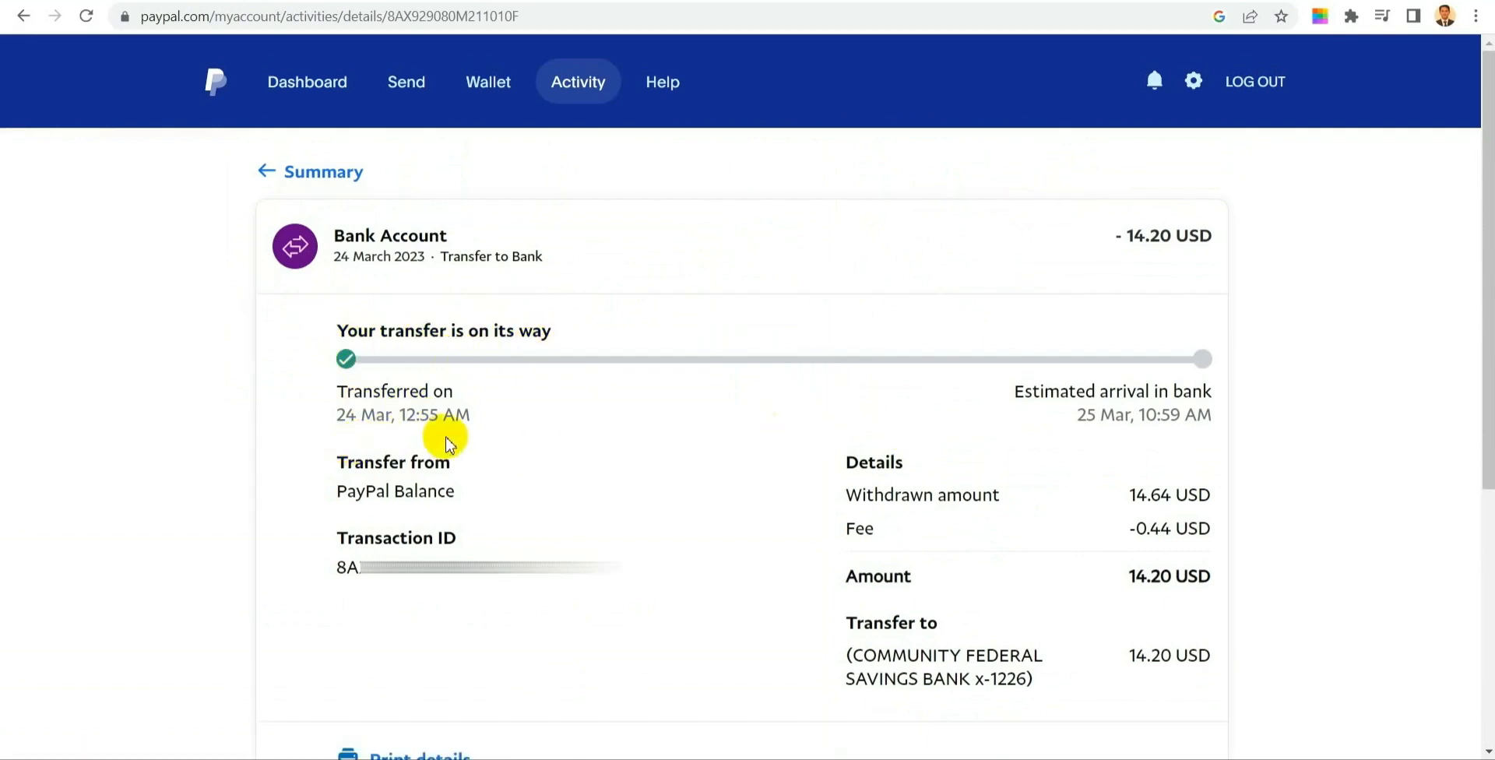
mouse_move(1061, 423)
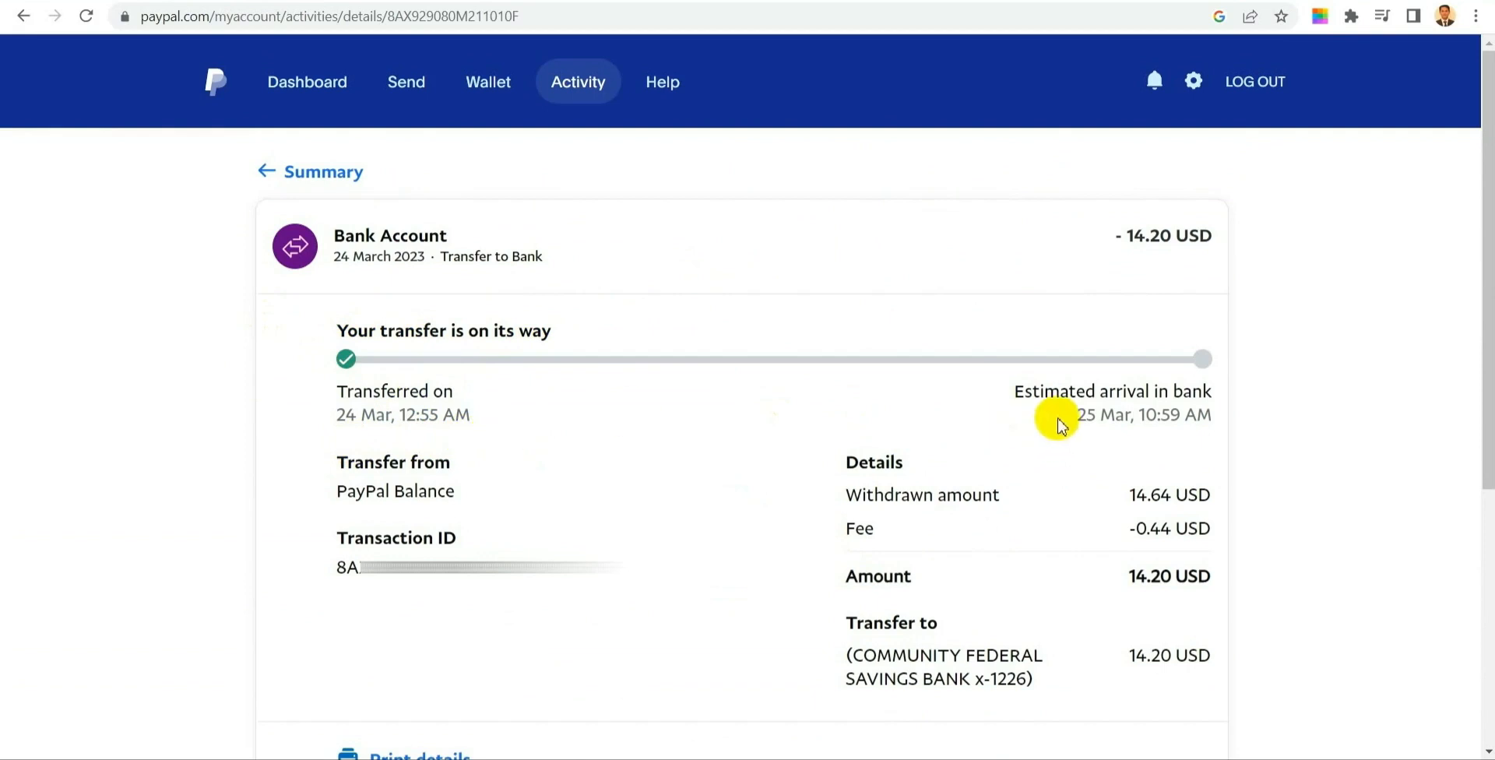
mouse_move(1199, 436)
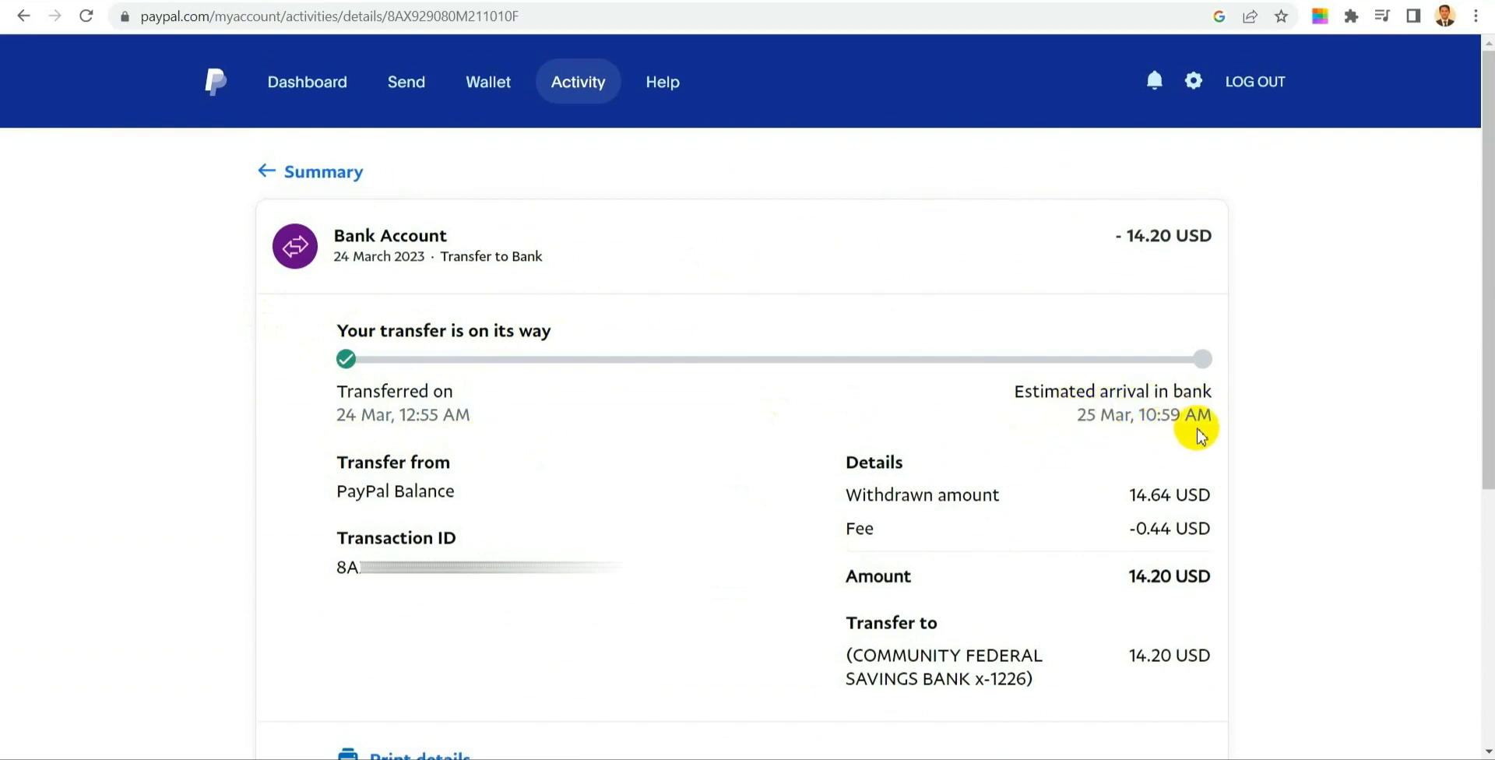
mouse_move(431, 439)
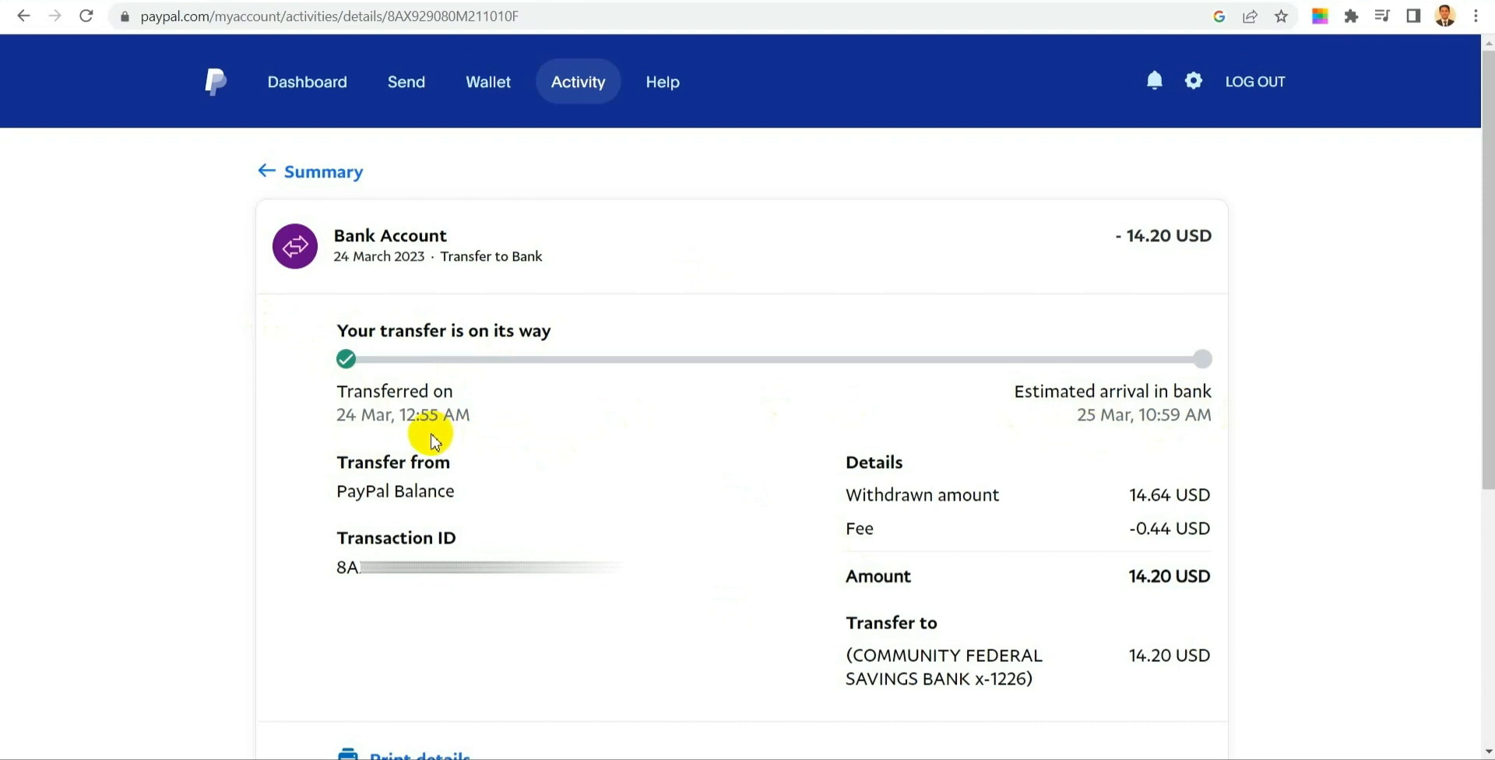
mouse_move(1211, 434)
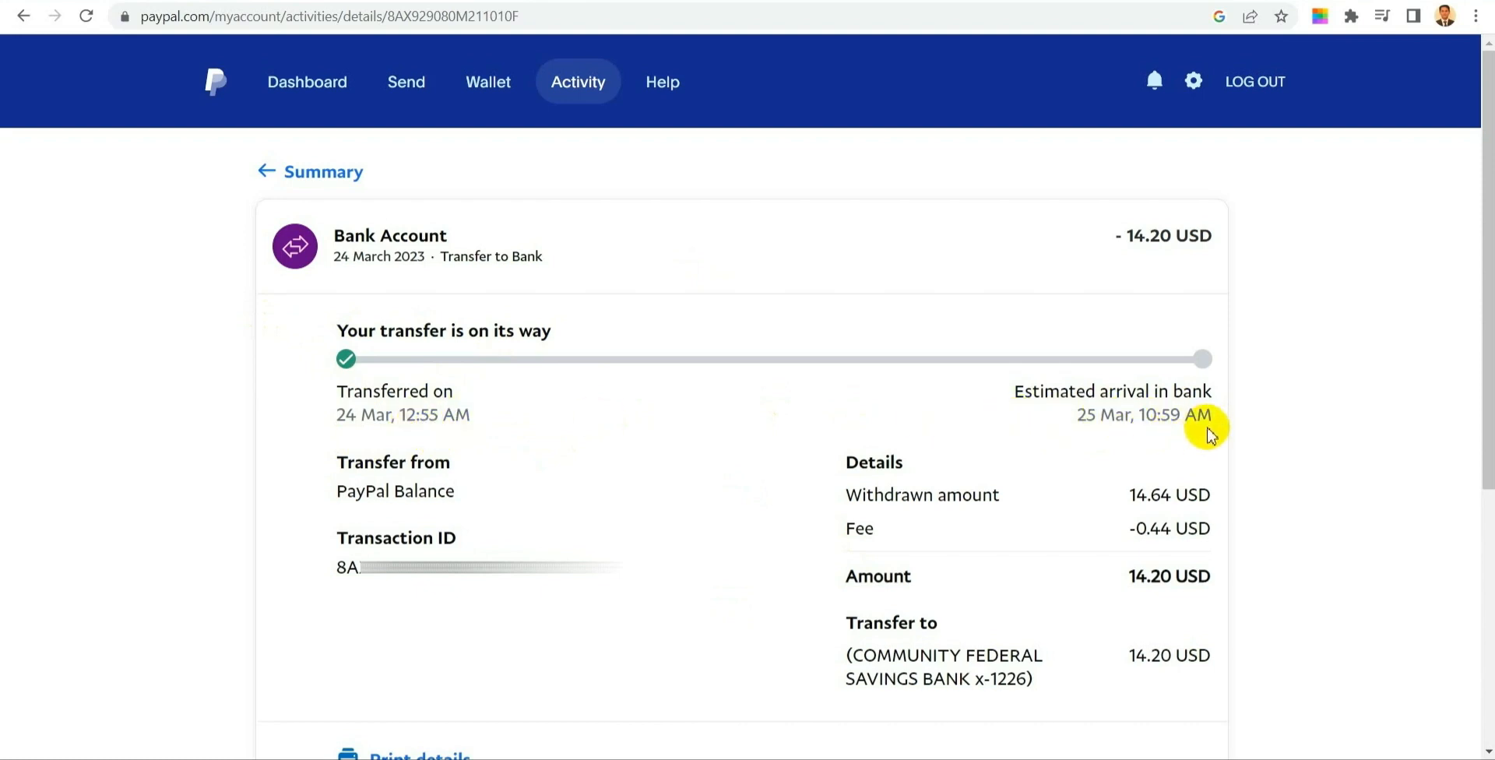
mouse_move(314, 423)
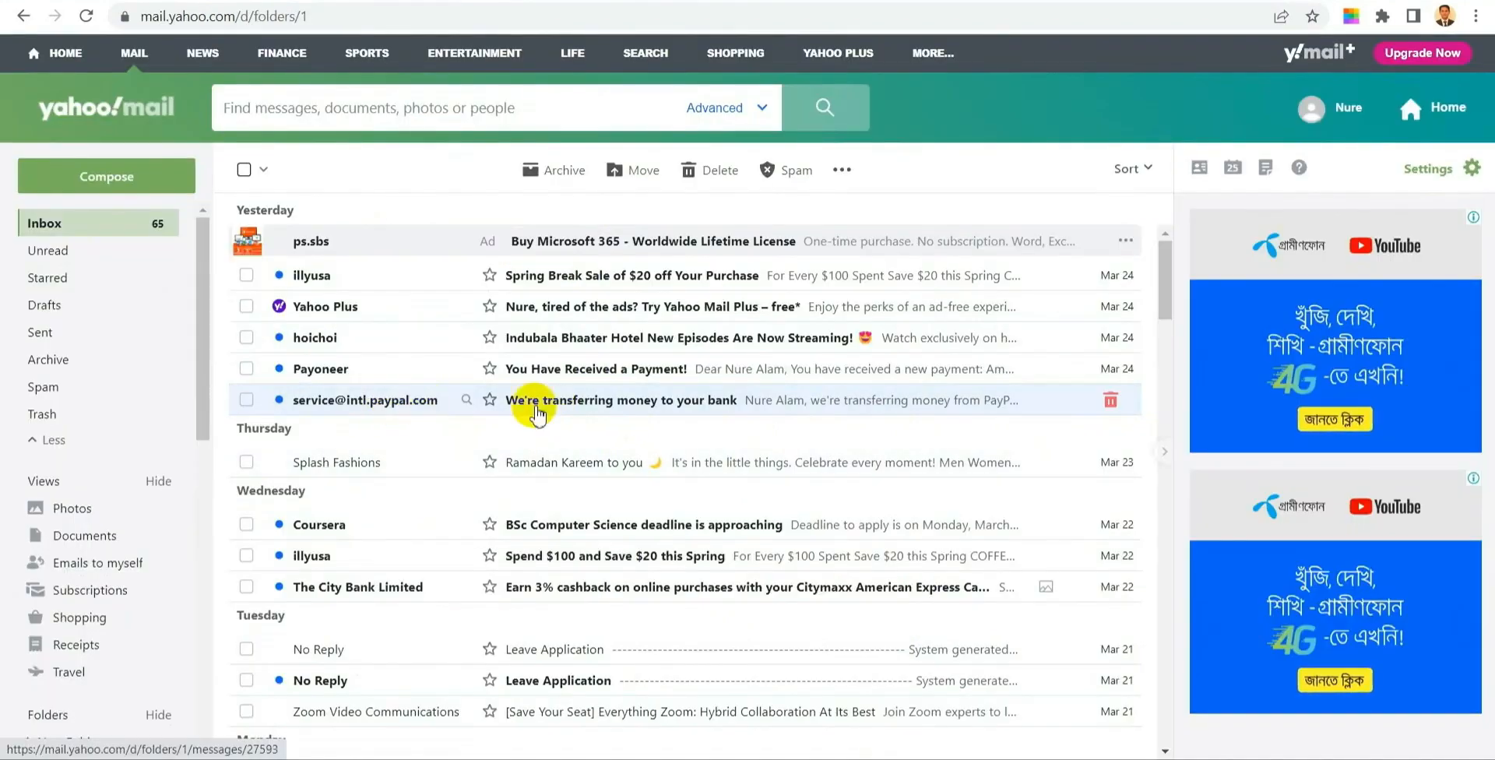
Read PayPal's 'We're transferring money to your bank' email confirming the 14.20 USD transfer
click(622, 400)
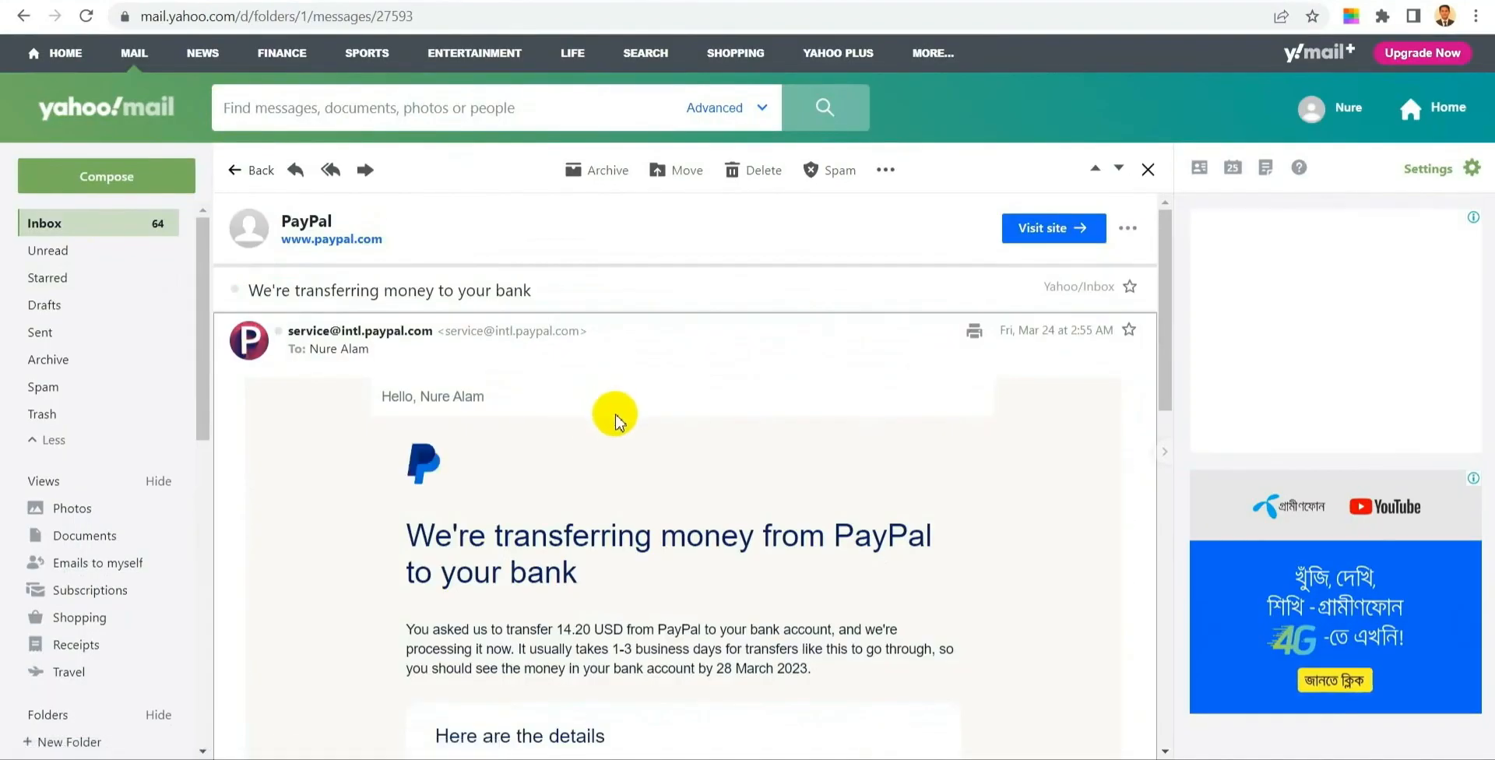
scroll(down, 3)
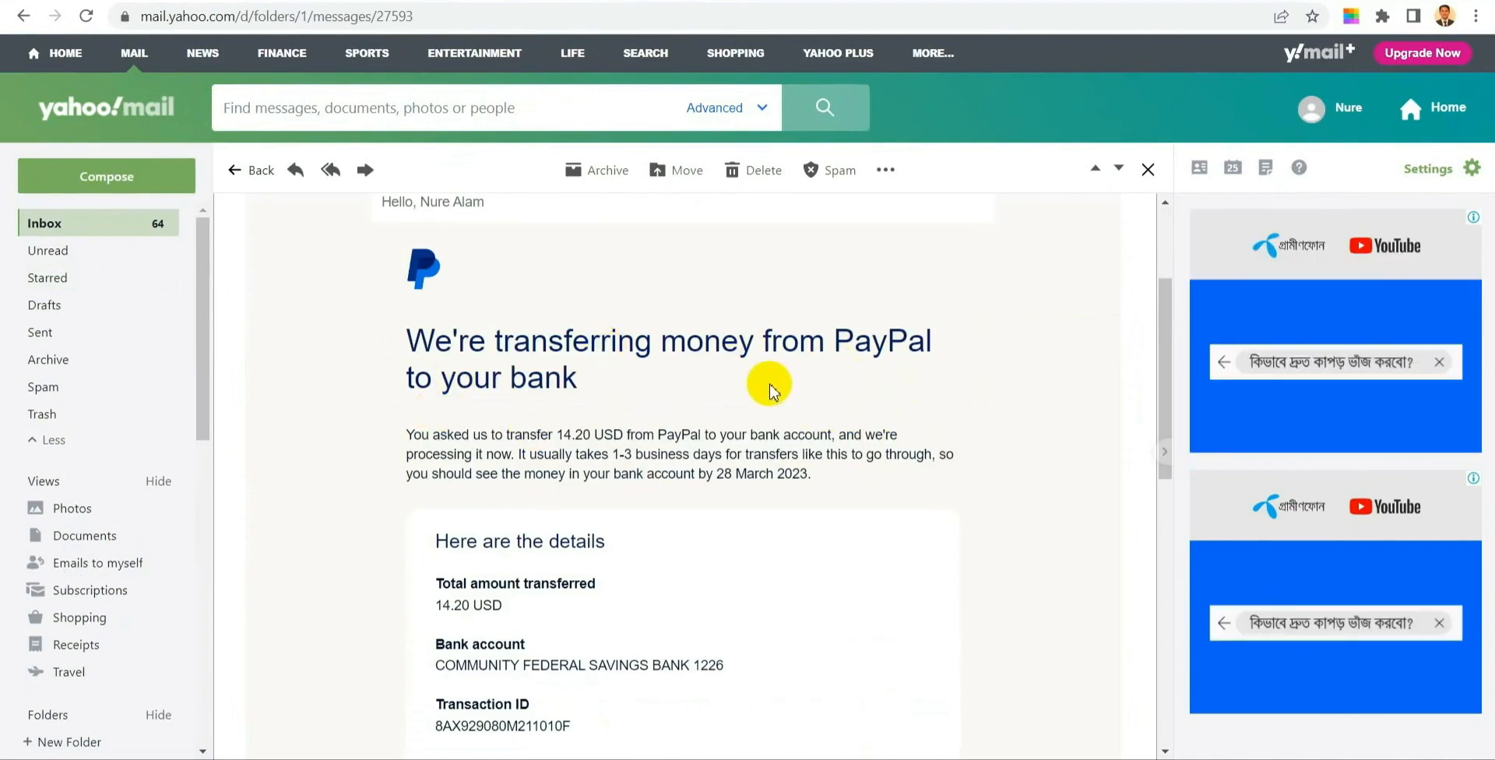
scroll(down, 3)
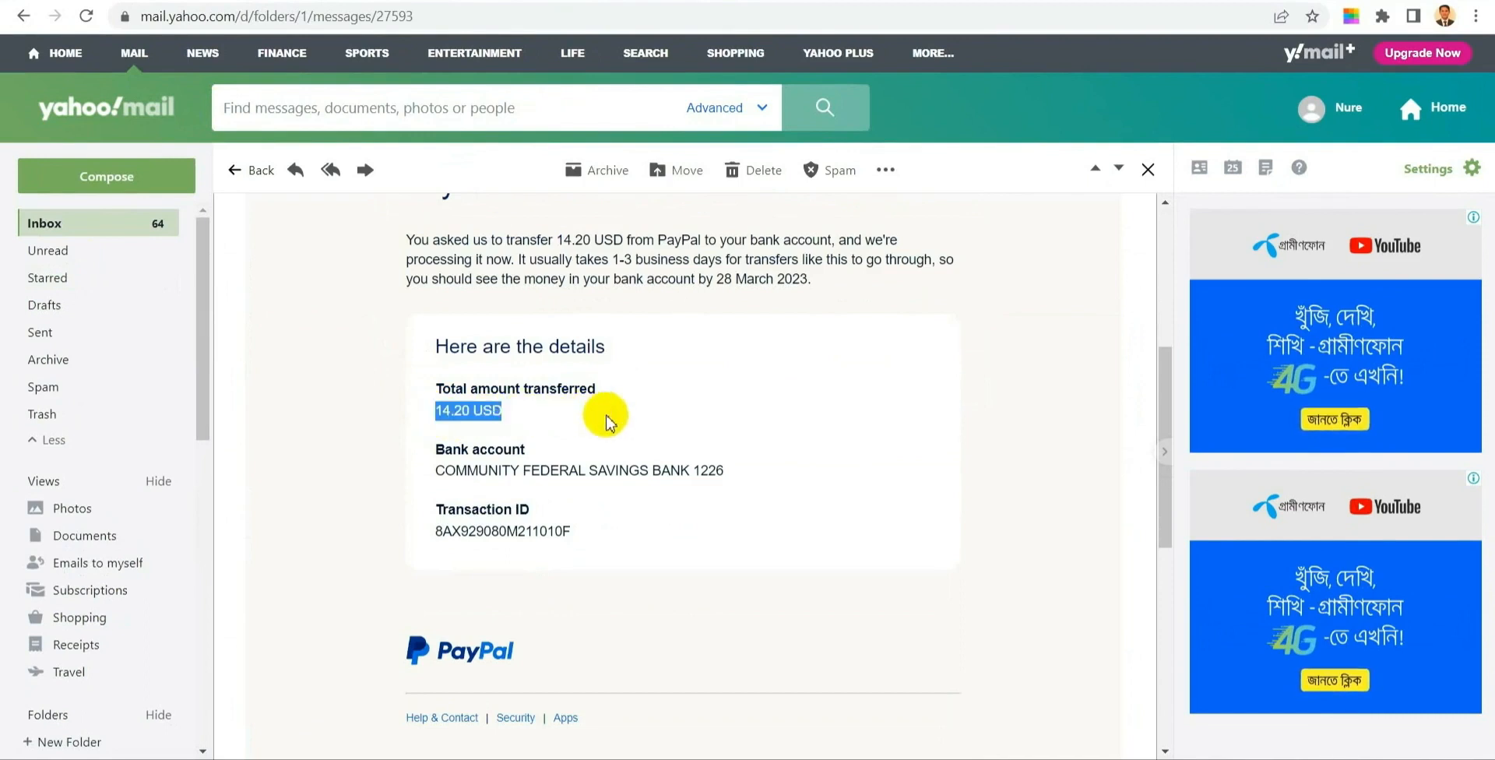
scroll(up, 3)
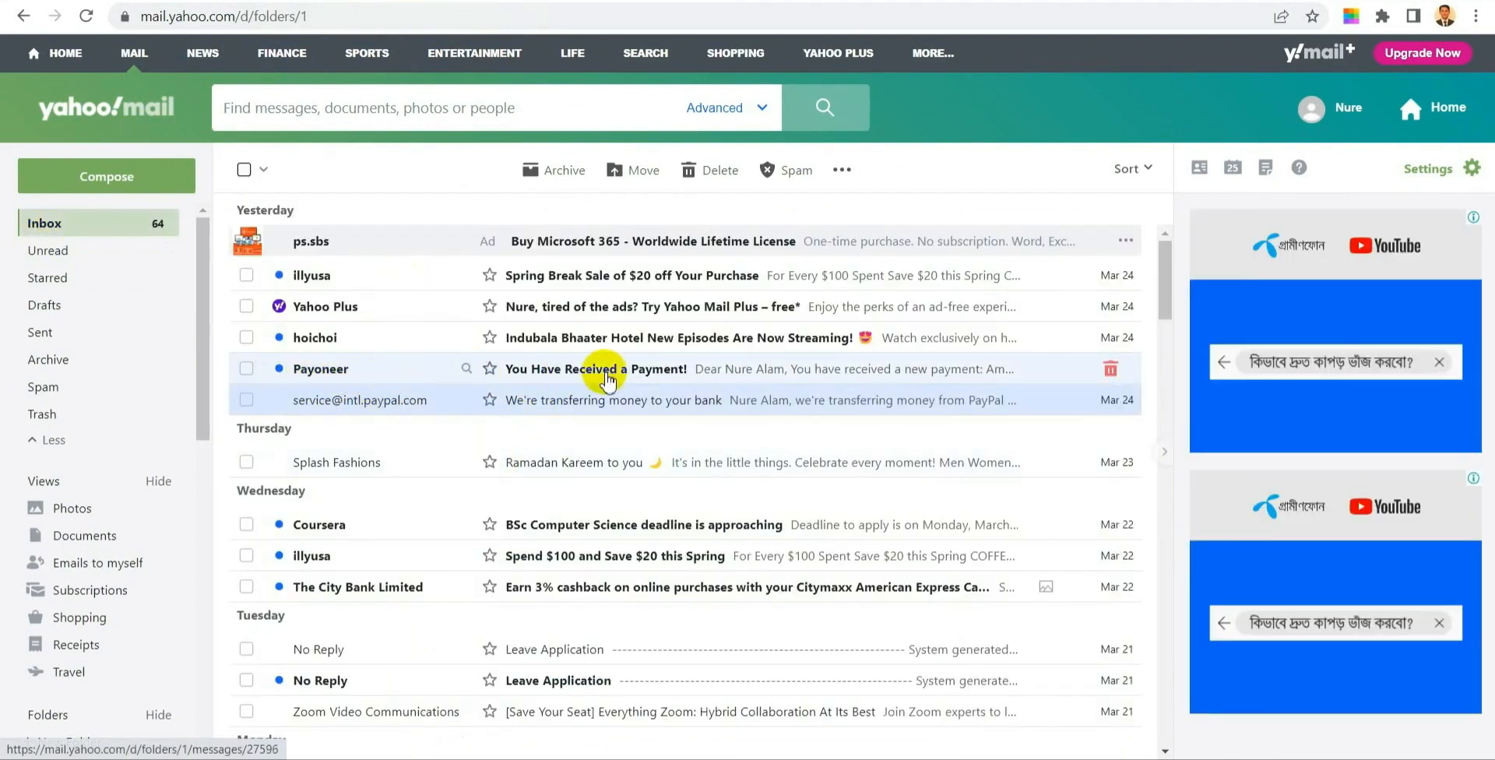
mouse_move(694, 455)
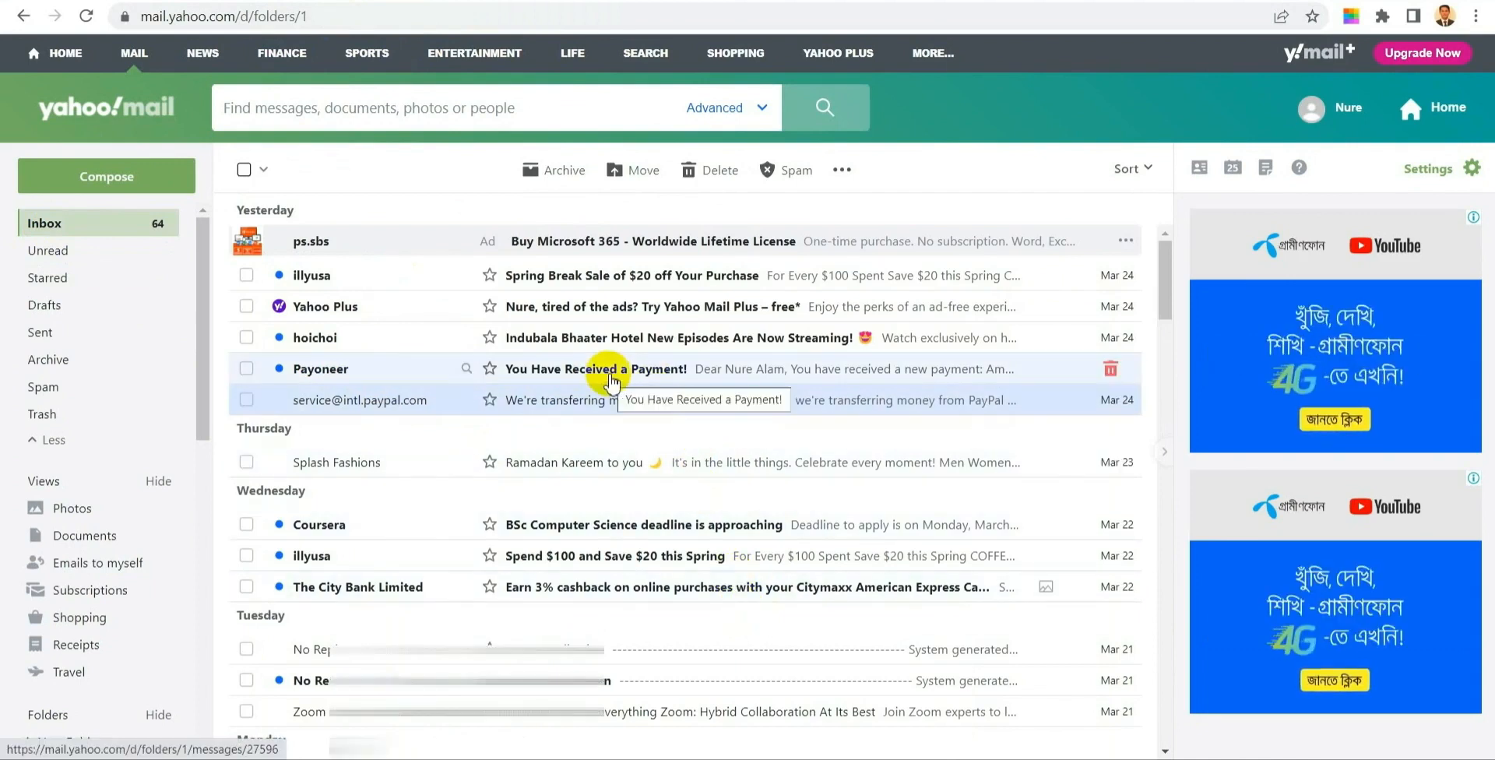
View Payoneer's 'You Have Received a Payment!' email showing the $14.20 payment from PayPal
click(597, 369)
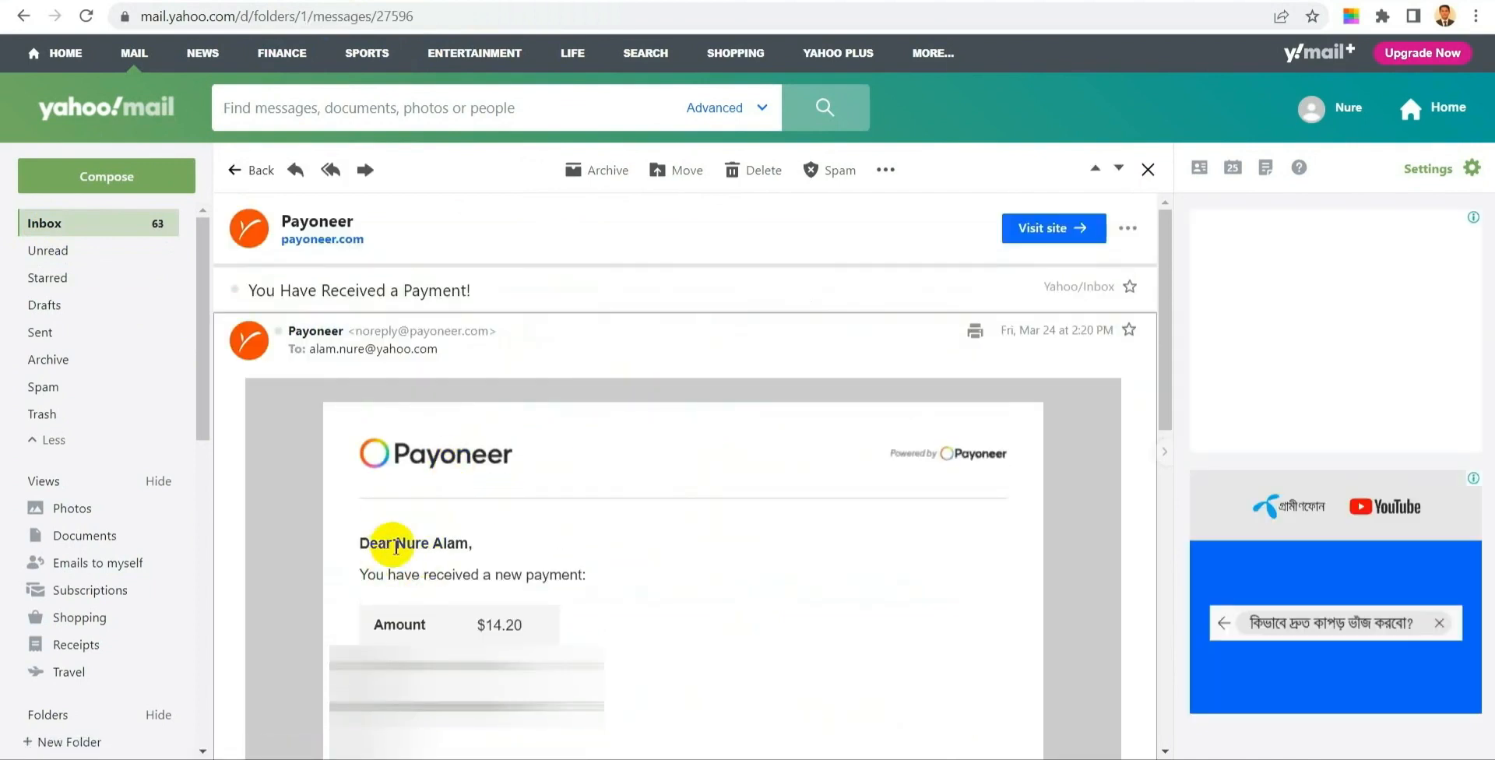
scroll(down, 3)
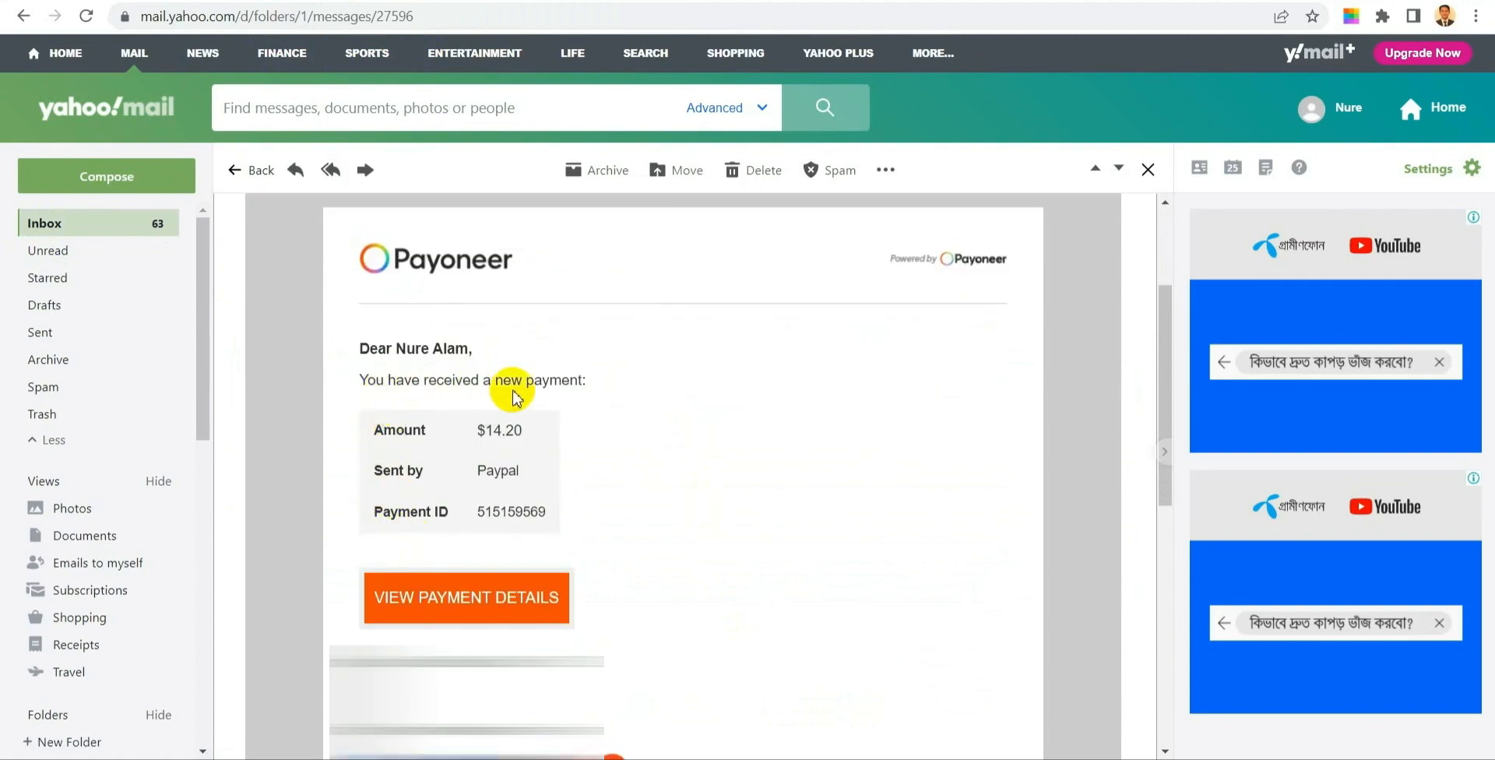
mouse_move(330, 469)
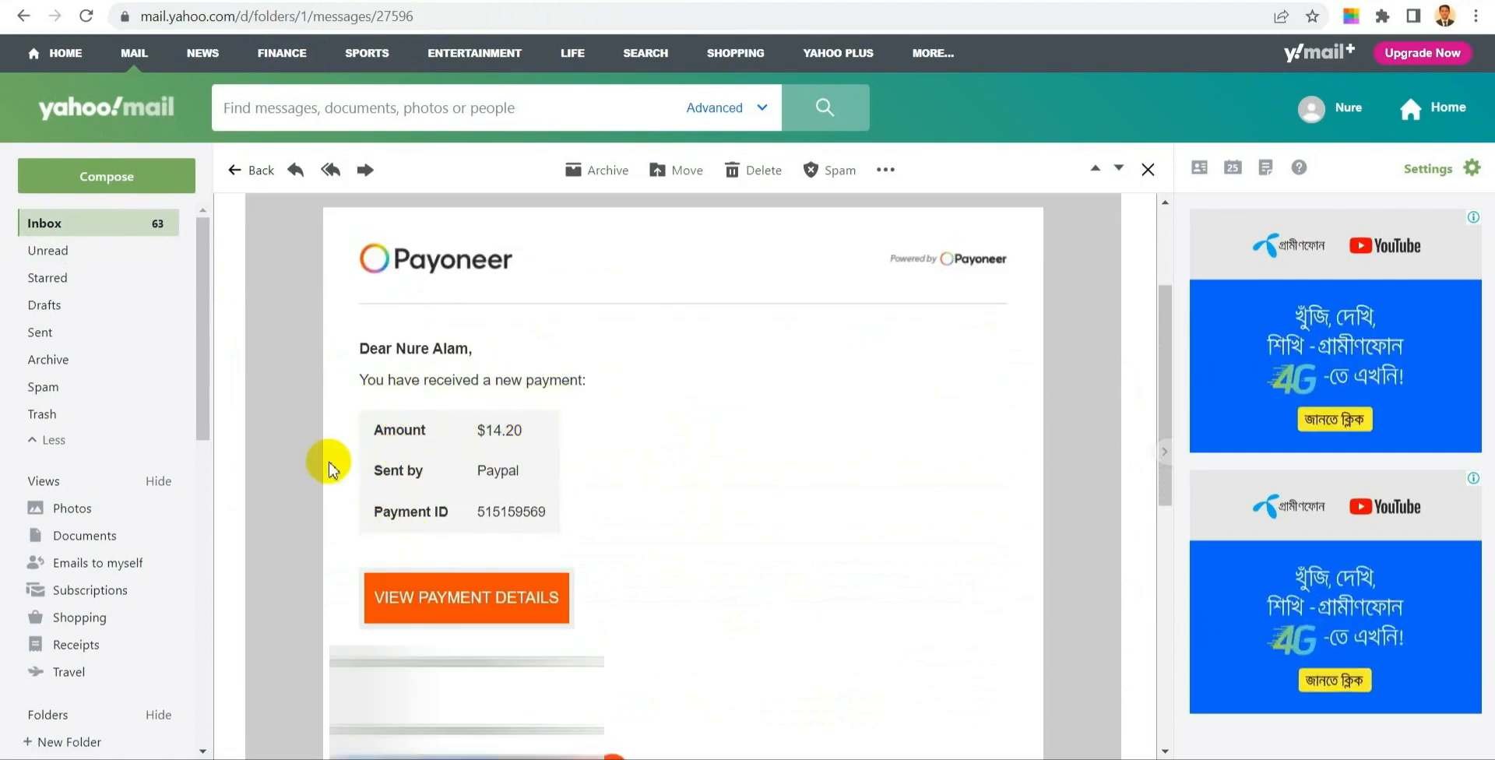
mouse_move(584, 525)
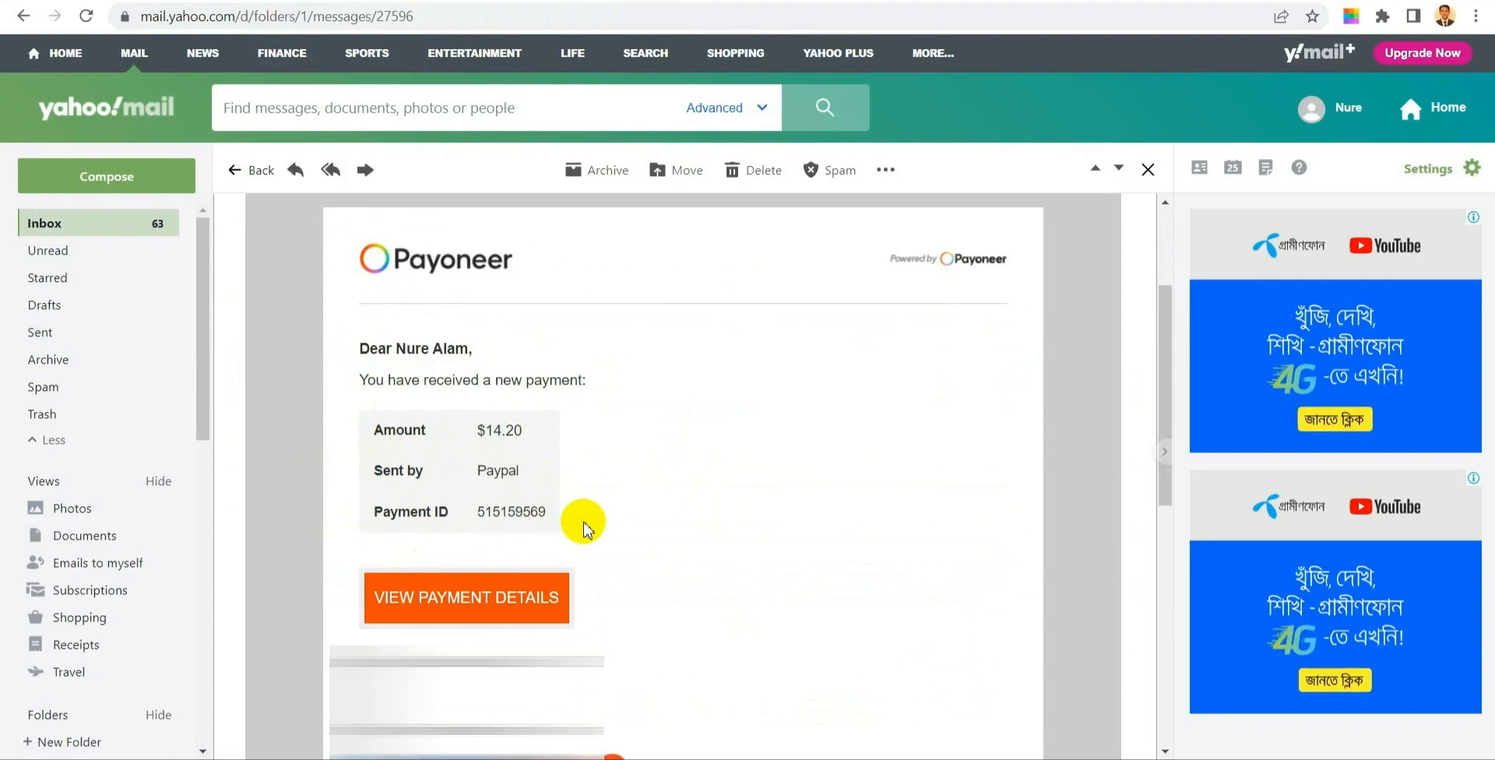
Highlight the 63.20 USD balance on the Payoneer account home
click(466, 596)
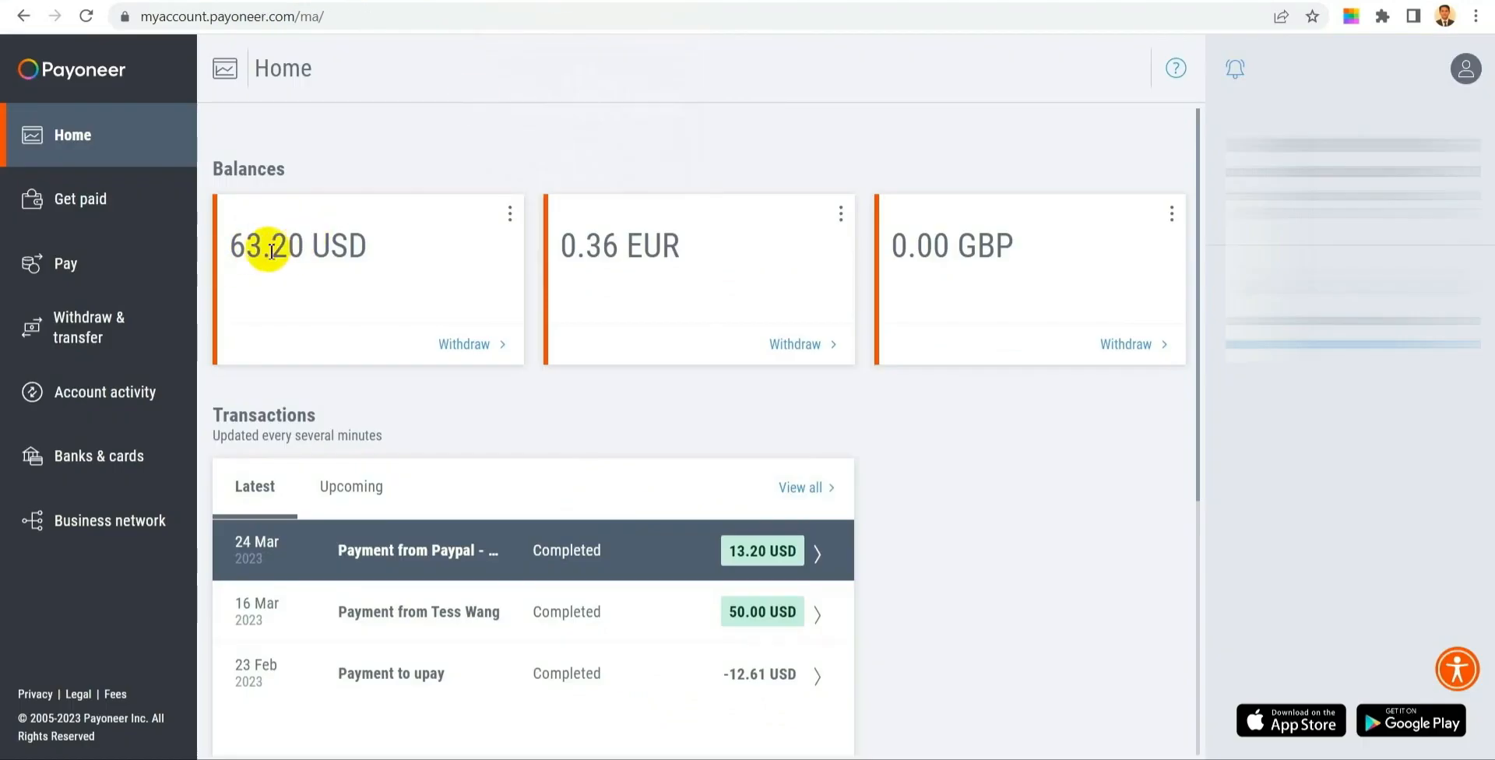
double_click(278, 246)
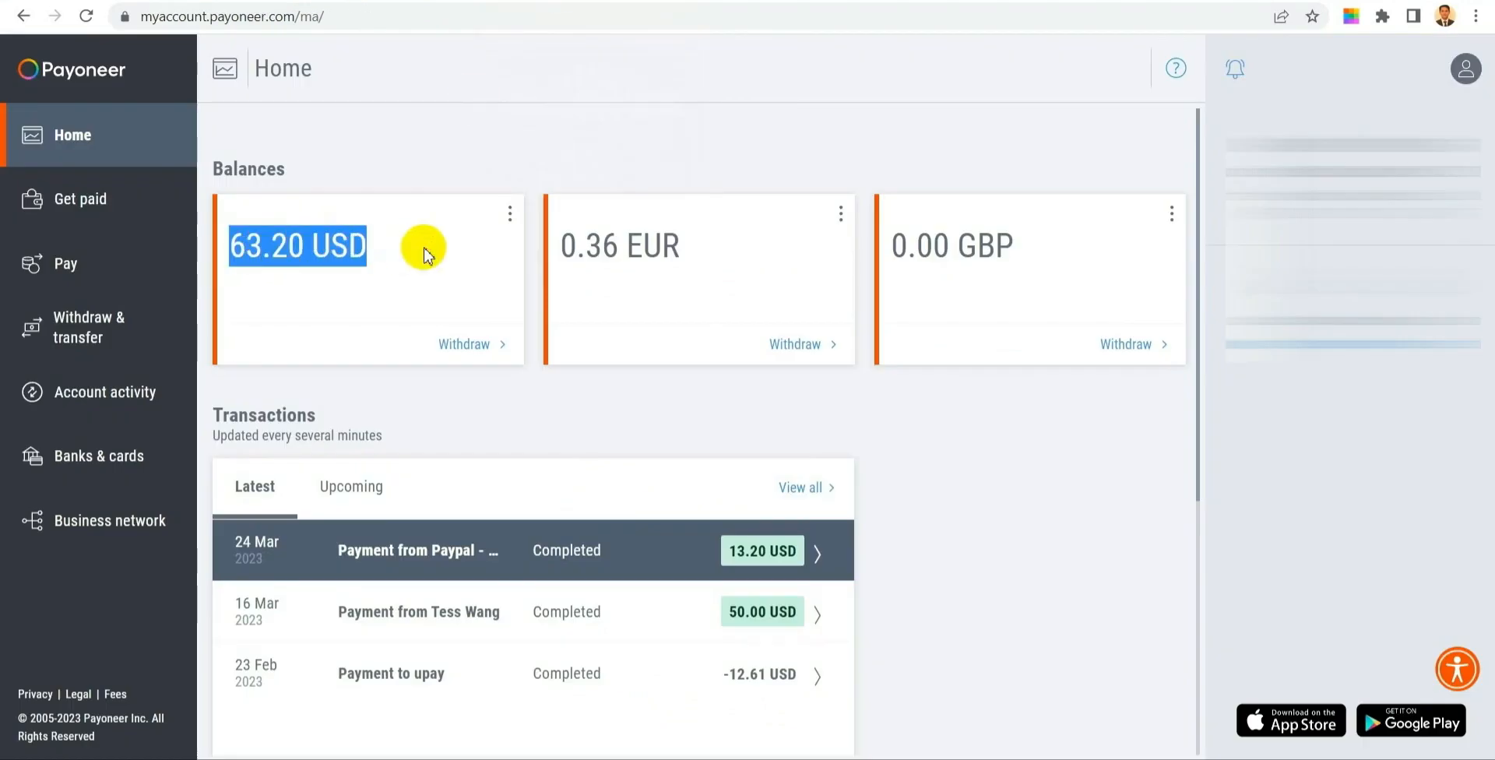
Locate the completed 'Payment from Paypal' transaction and highlight its 13.20 USD total
scroll(down, 3)
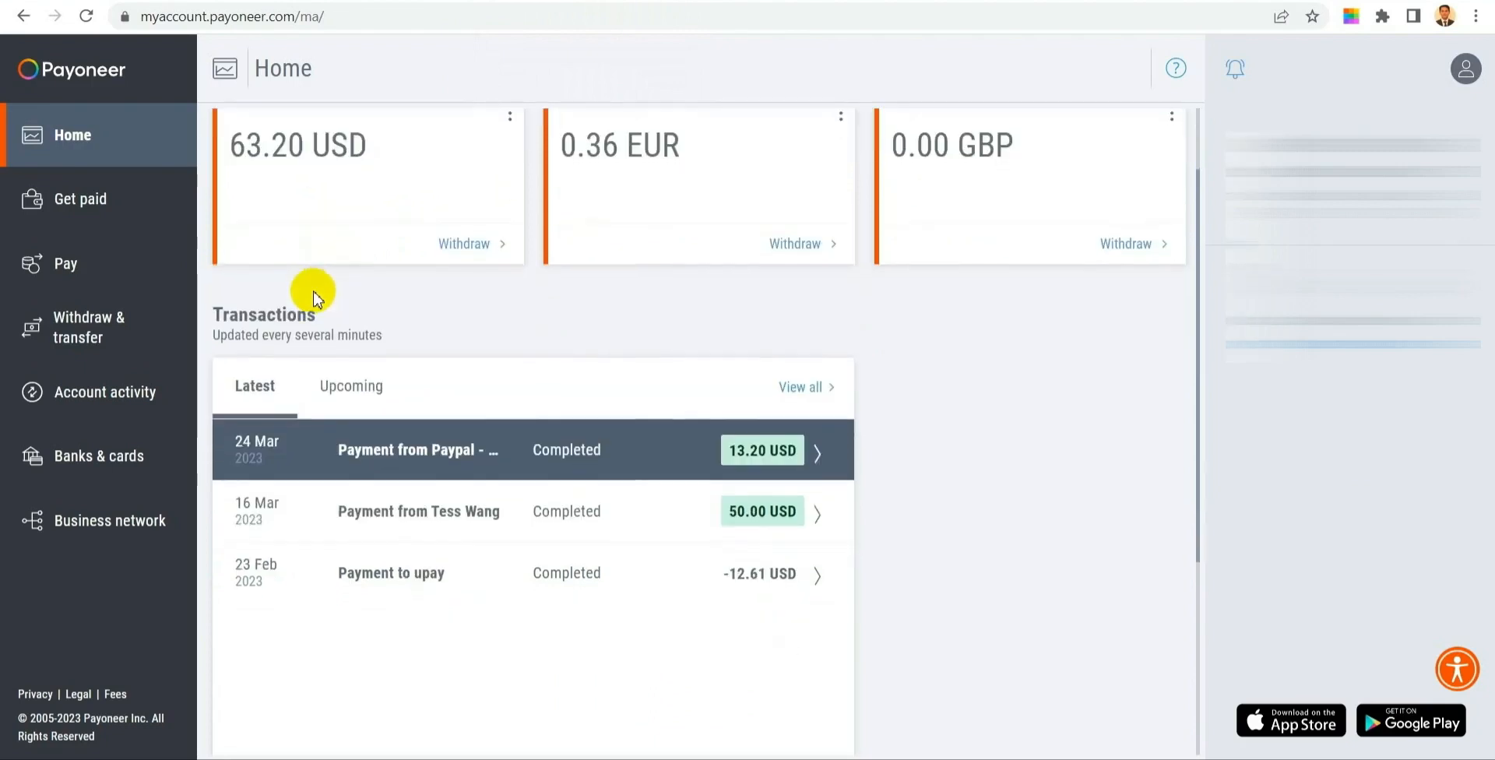
scroll(down, 3)
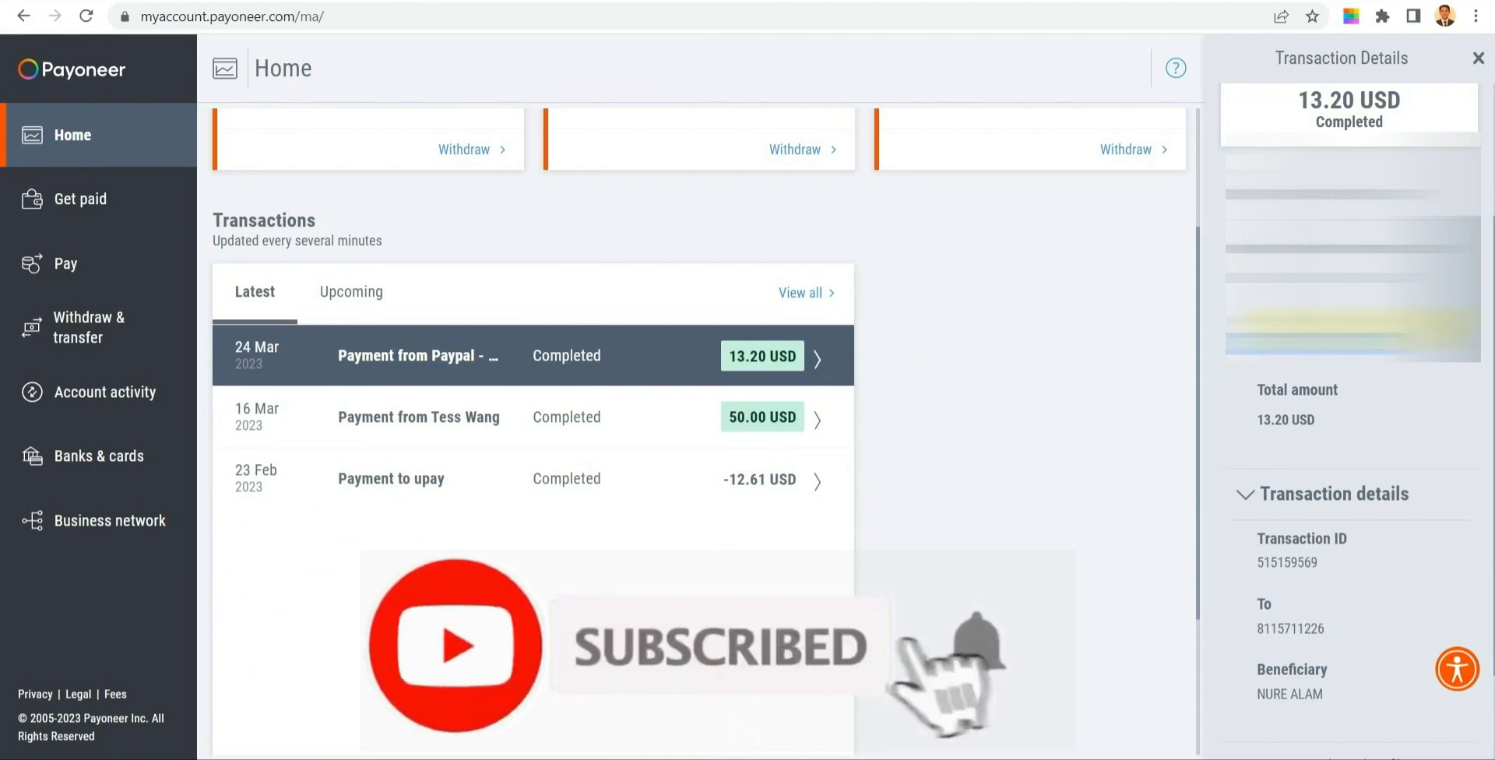
double_click(1285, 419)
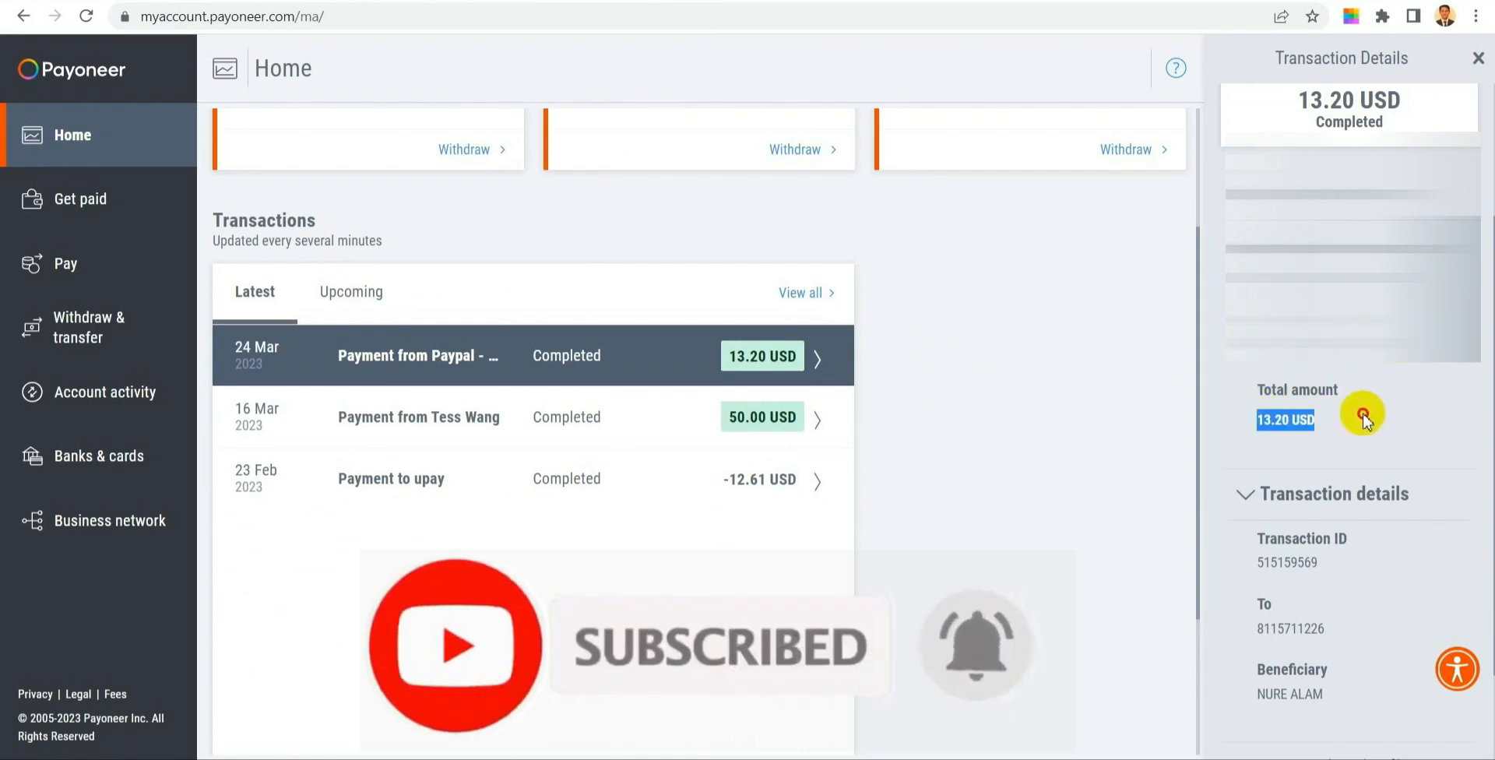